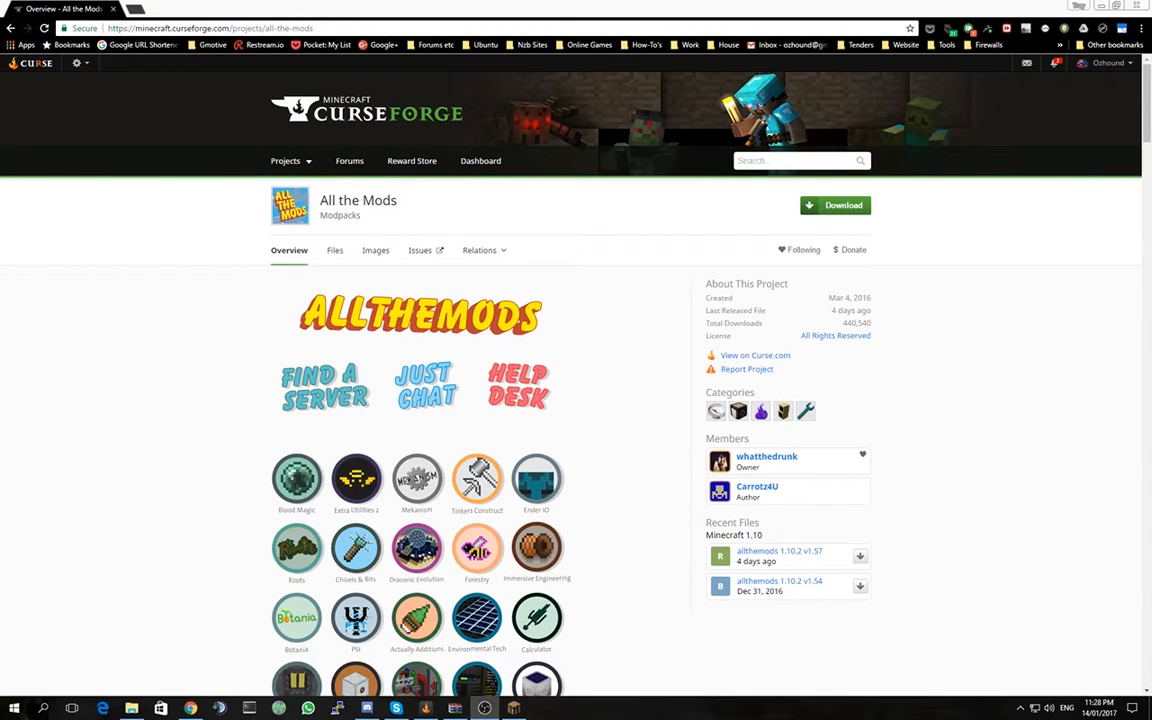
mouse_move(620, 288)
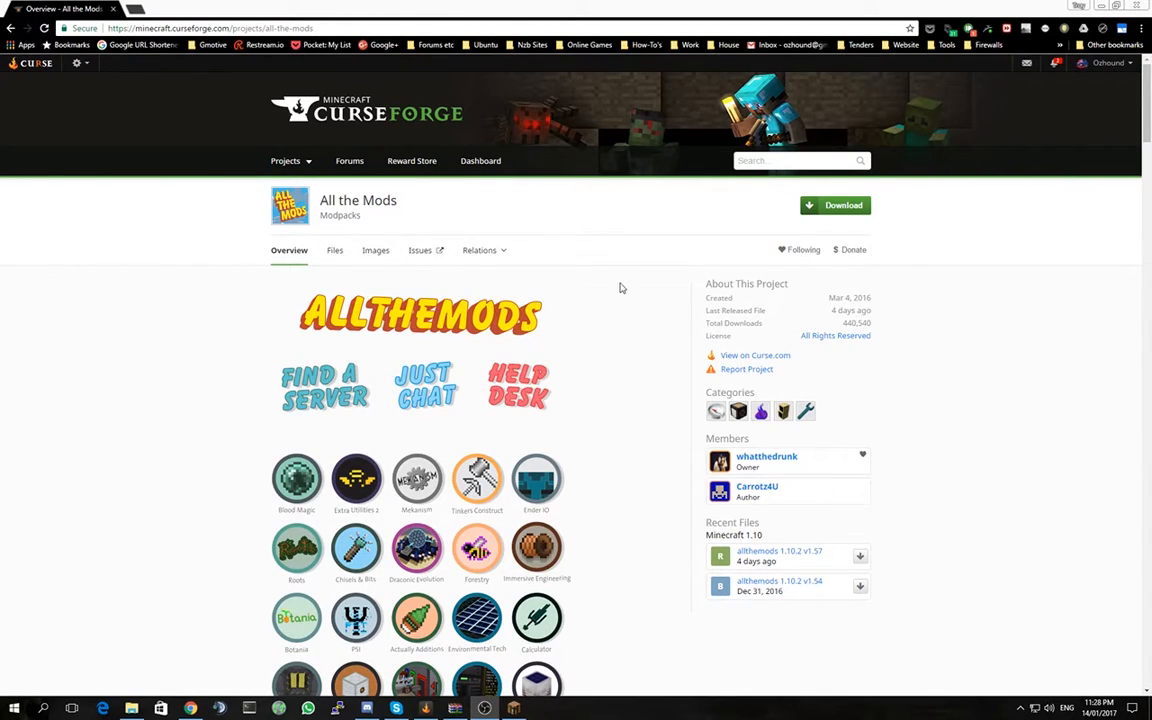
mouse_move(586, 226)
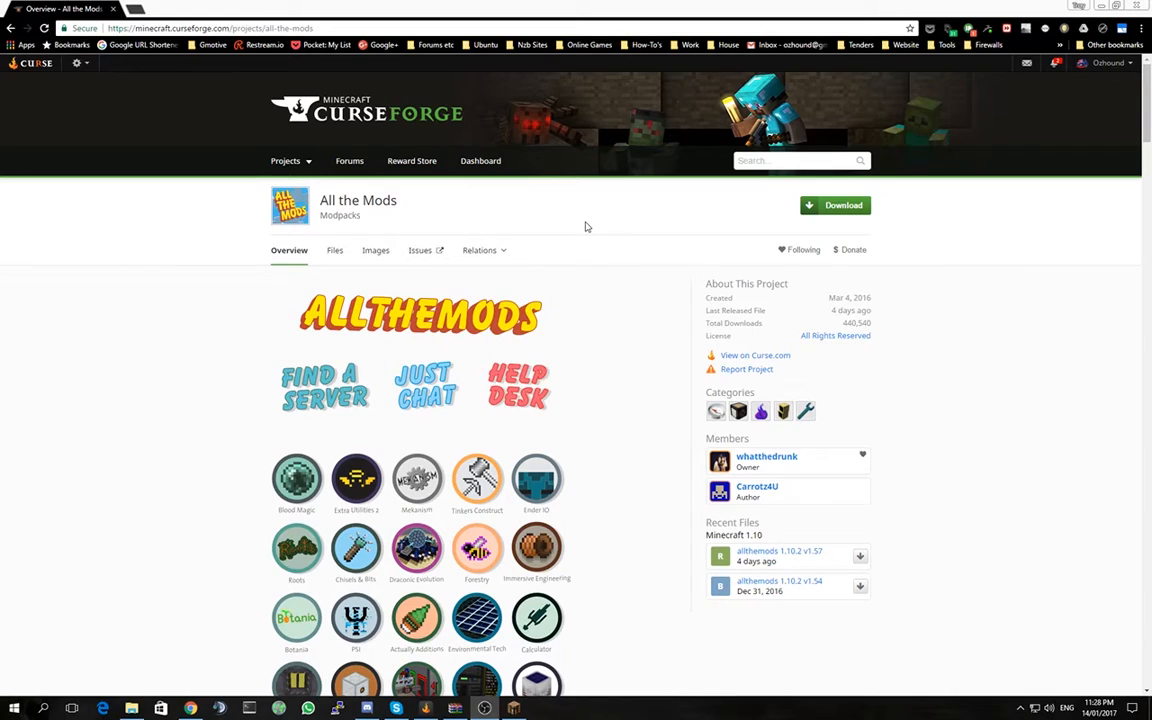
mouse_move(334, 252)
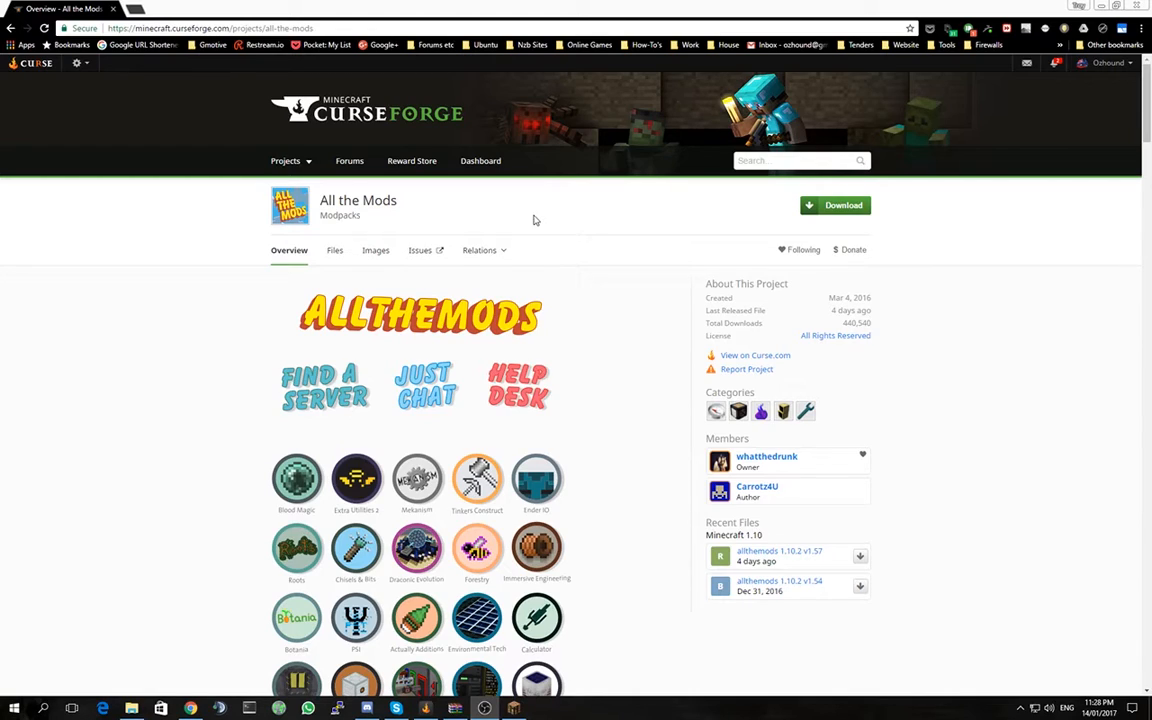
mouse_move(334, 252)
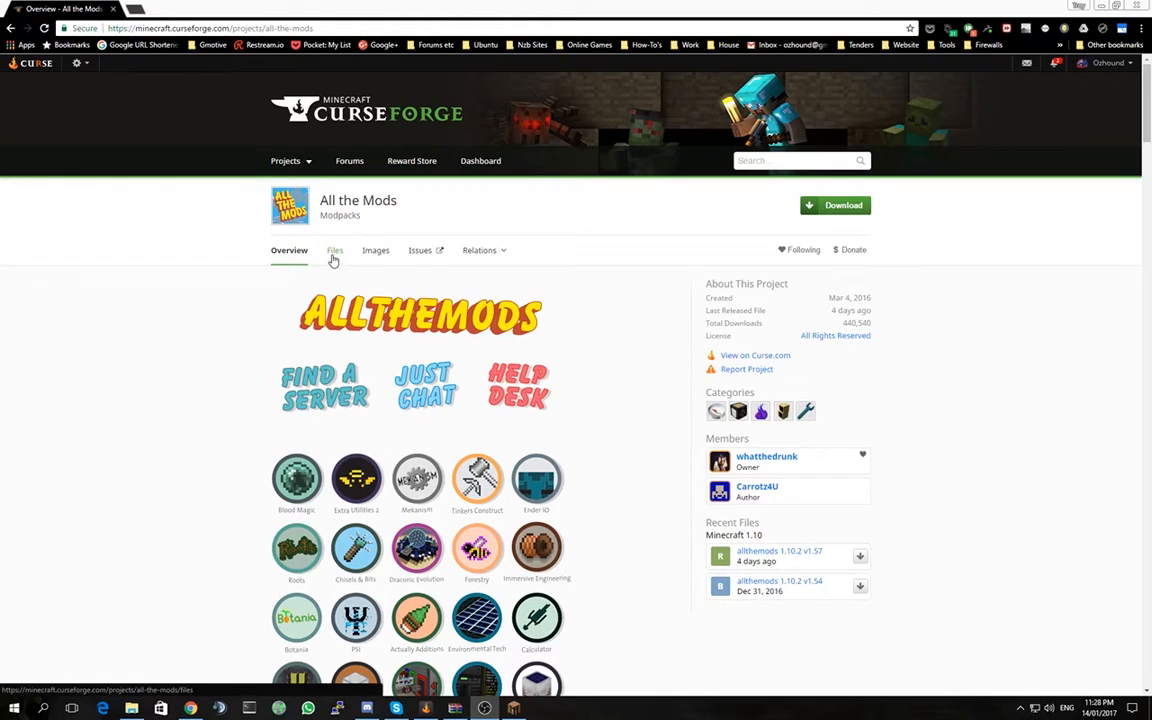
mouse_move(444, 200)
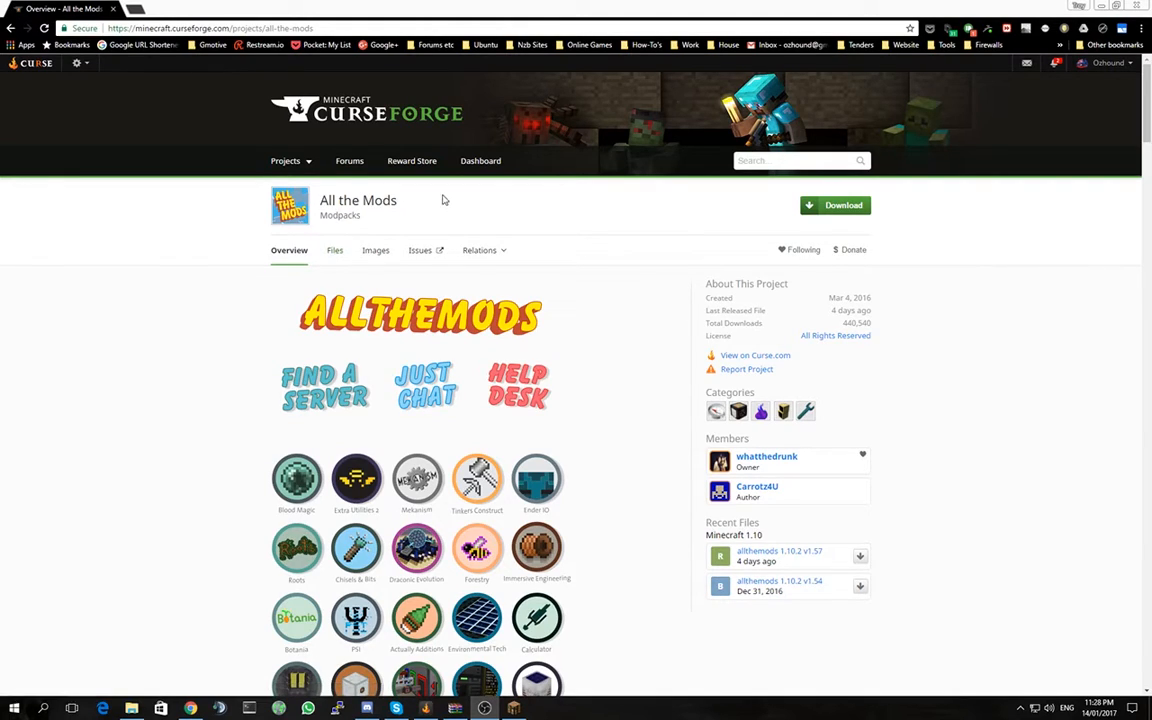
mouse_move(444, 216)
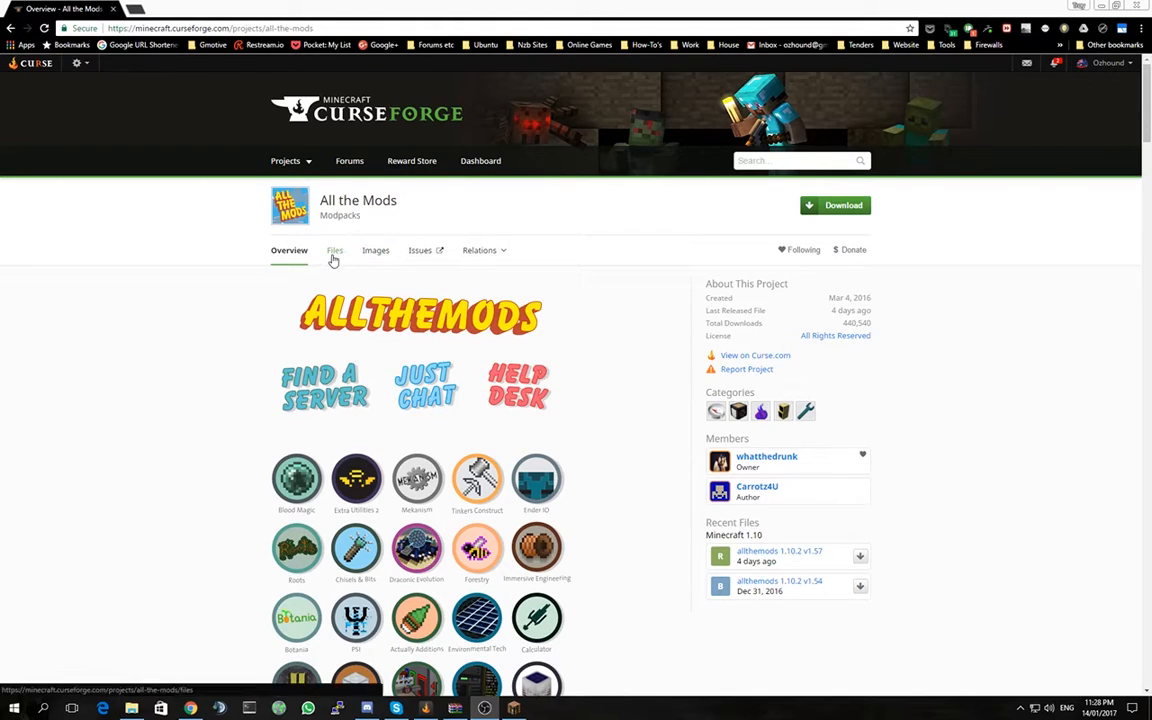
Show the Files list of release versions for the All the Mods modpack.
click(334, 250)
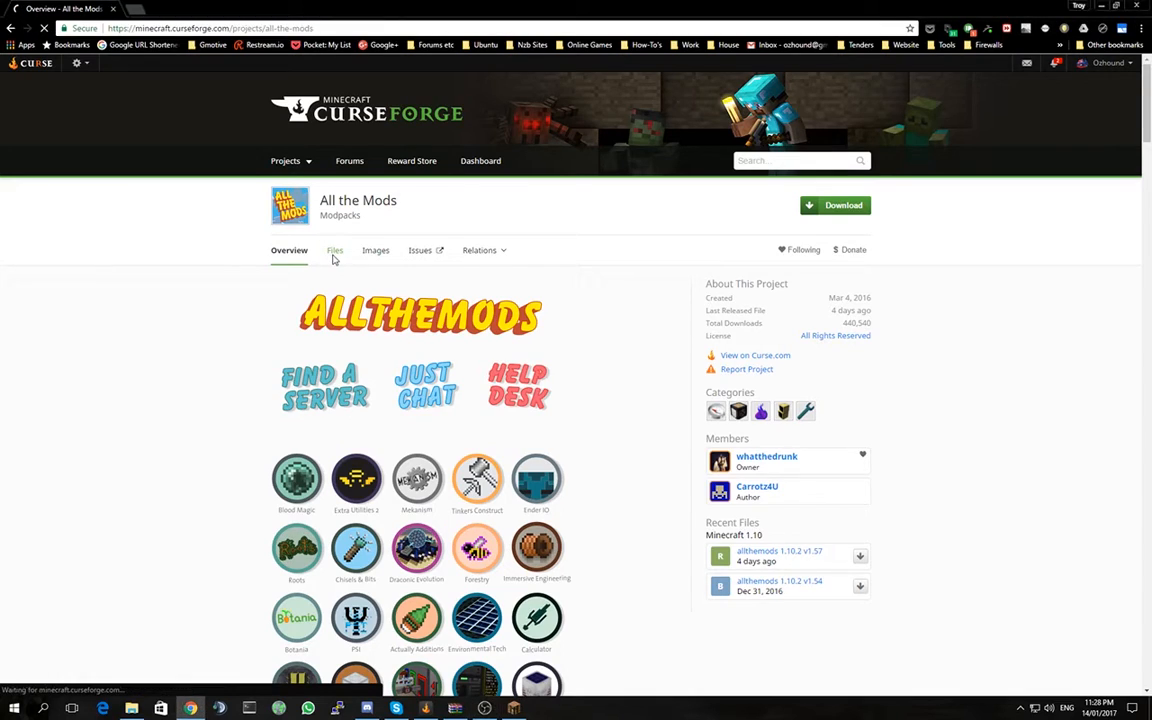
click(334, 250)
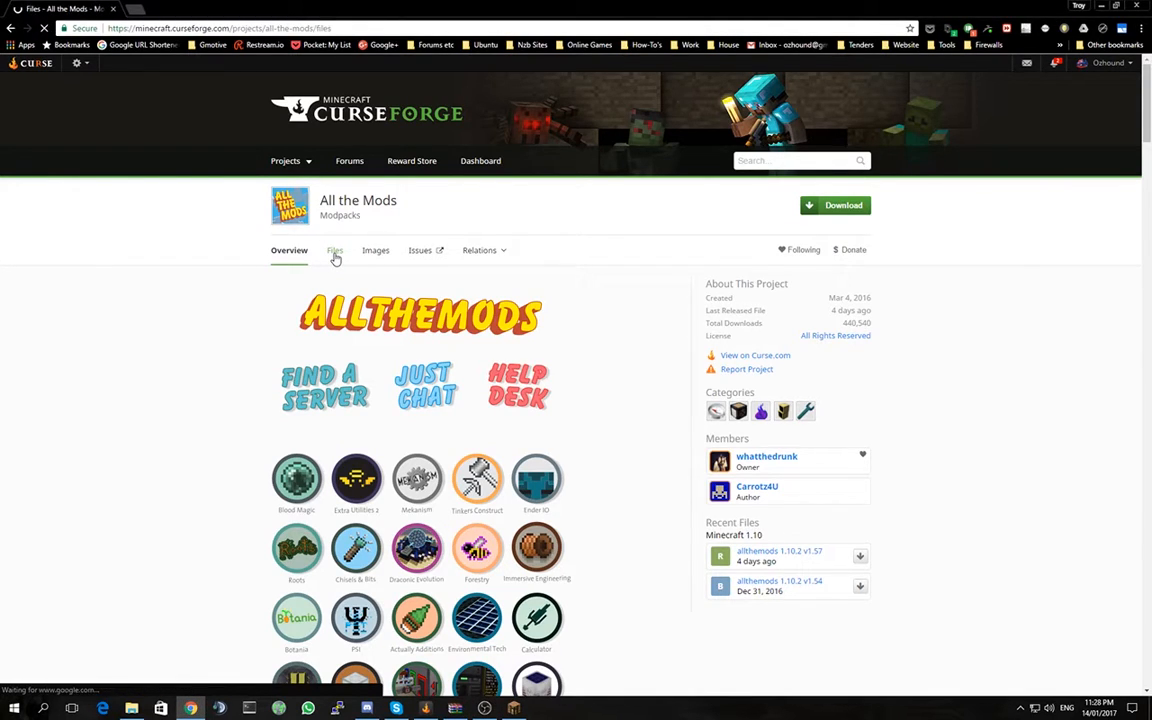
click(332, 250)
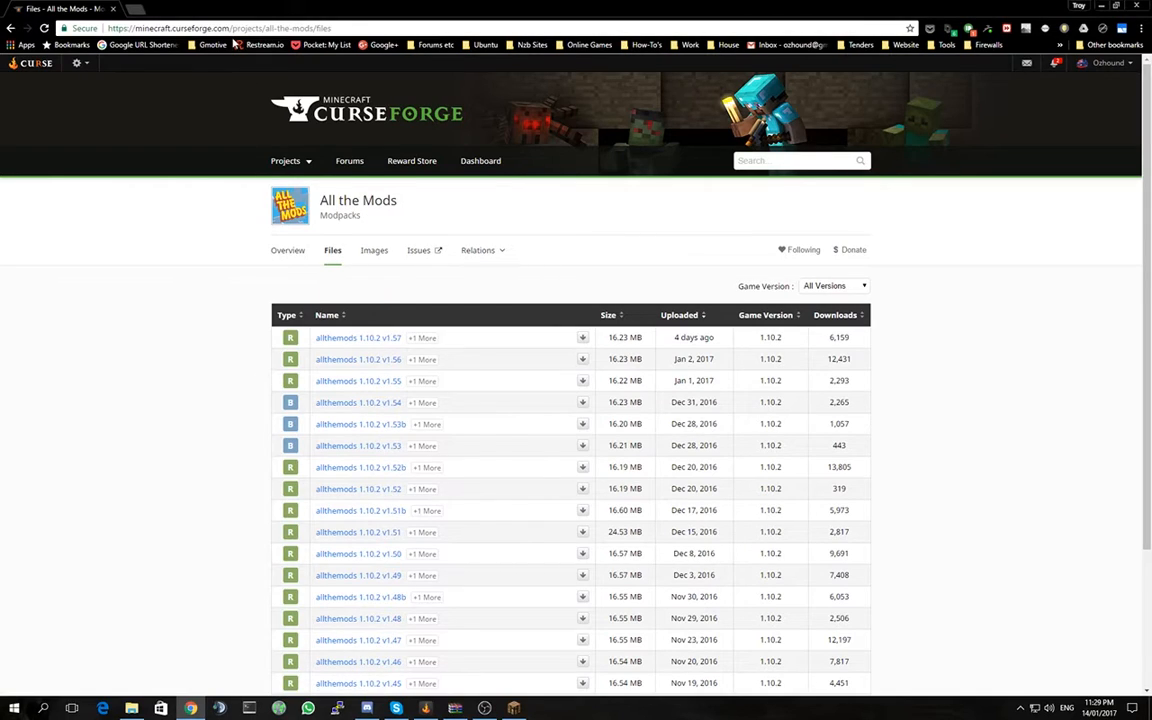
mouse_move(234, 32)
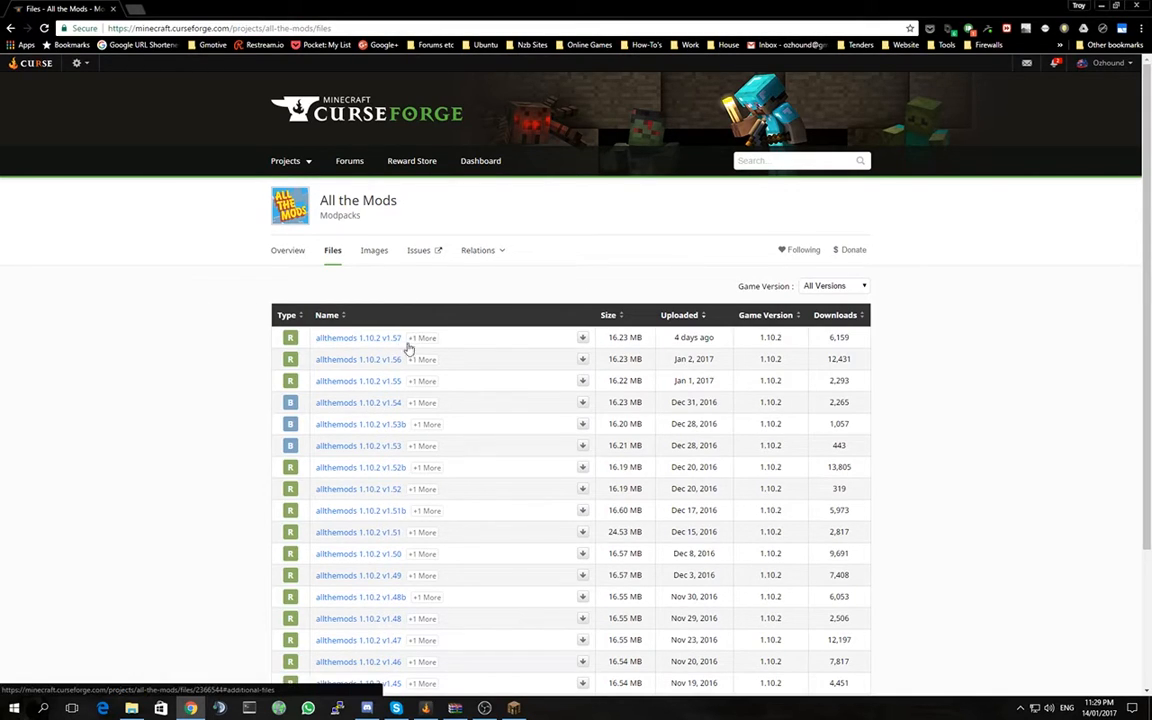
mouse_move(424, 348)
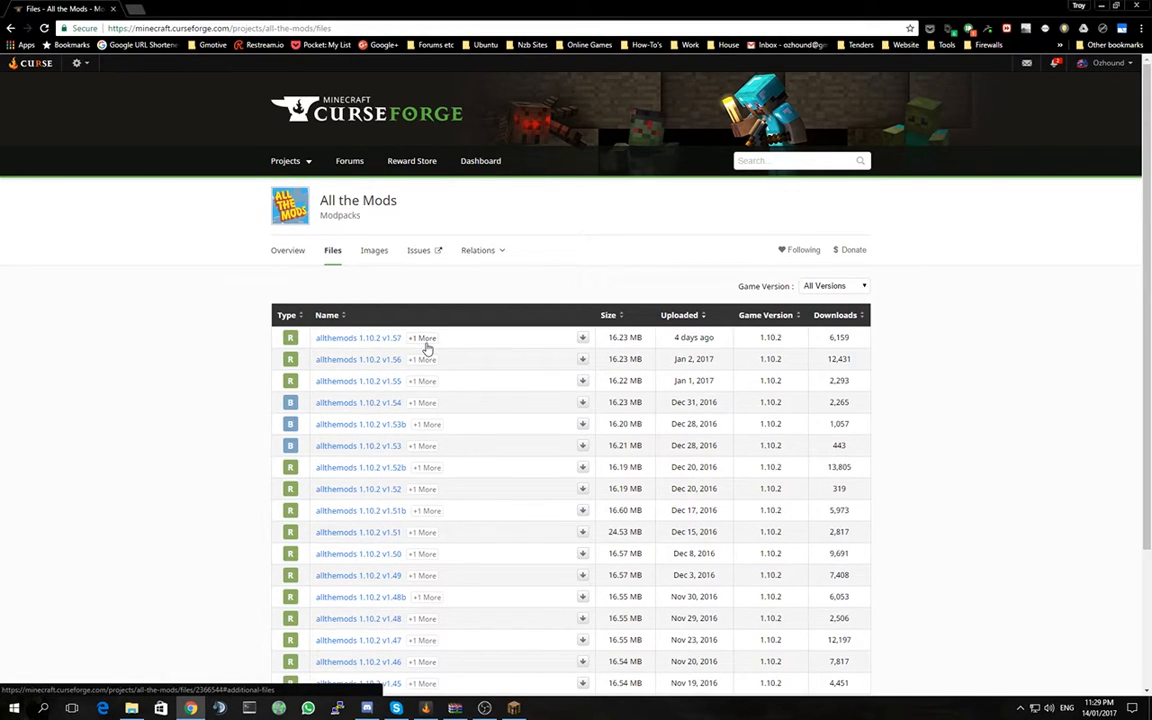
mouse_move(470, 350)
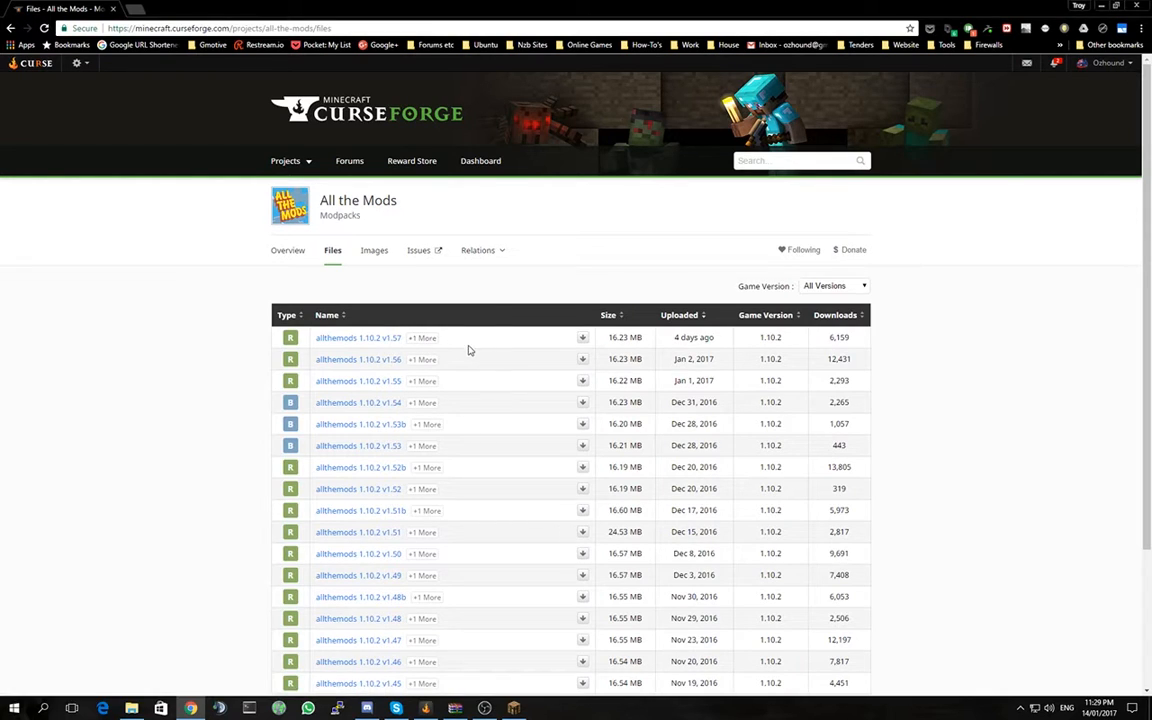
View the allthemods 1.10.2 v1.57 release page with its changelog and Server Files section.
click(424, 336)
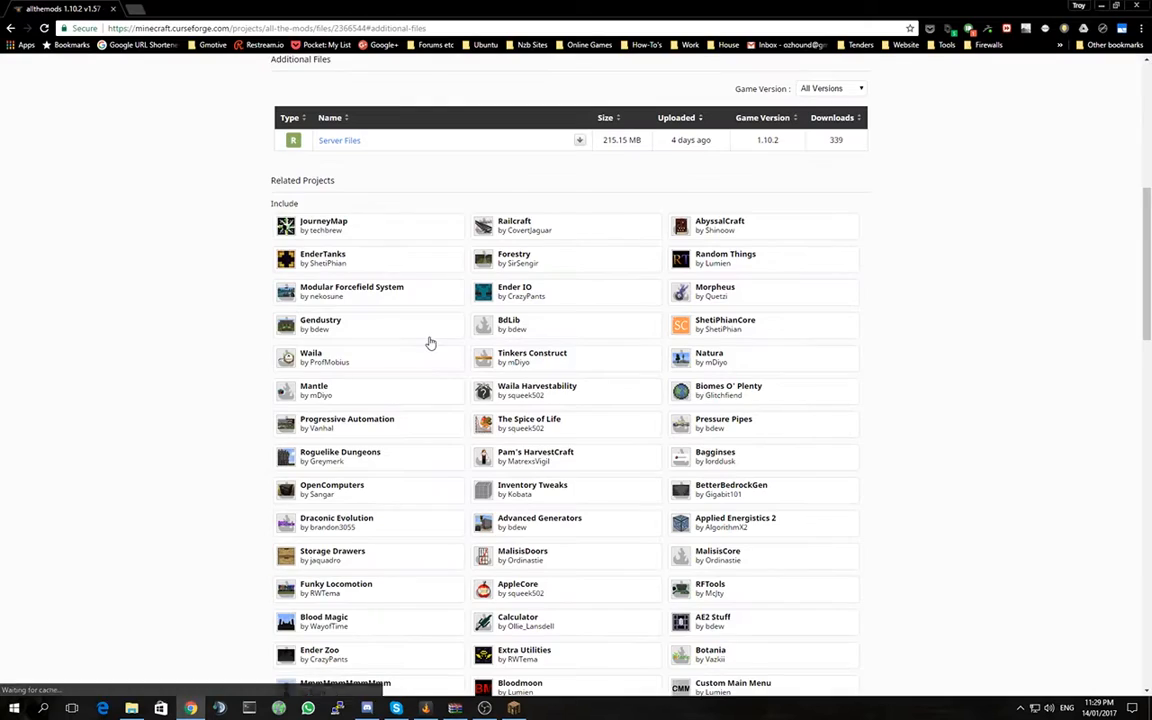
scroll(up, 3)
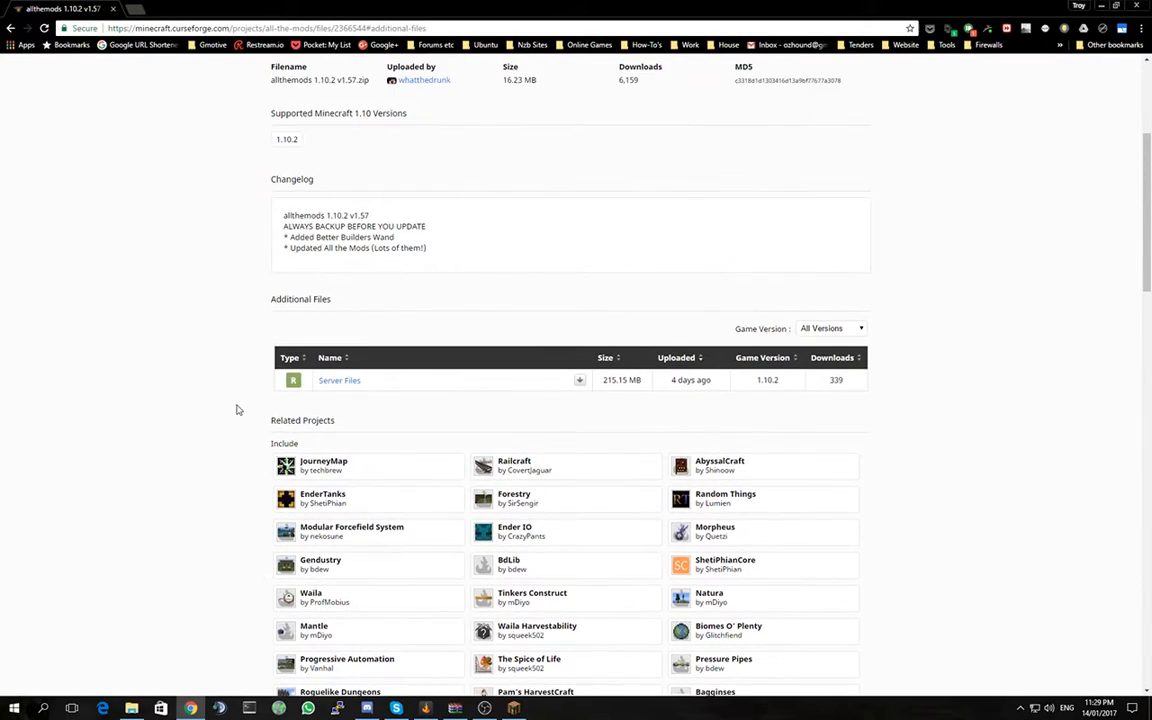
scroll(up, 3)
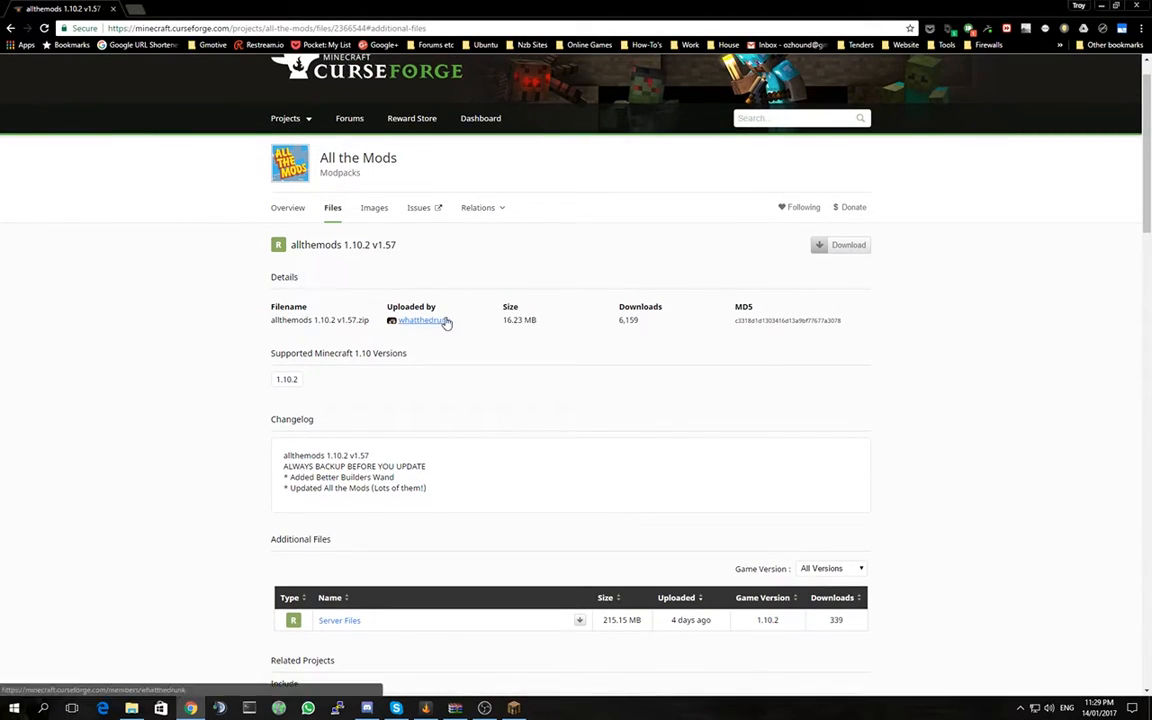
mouse_move(420, 328)
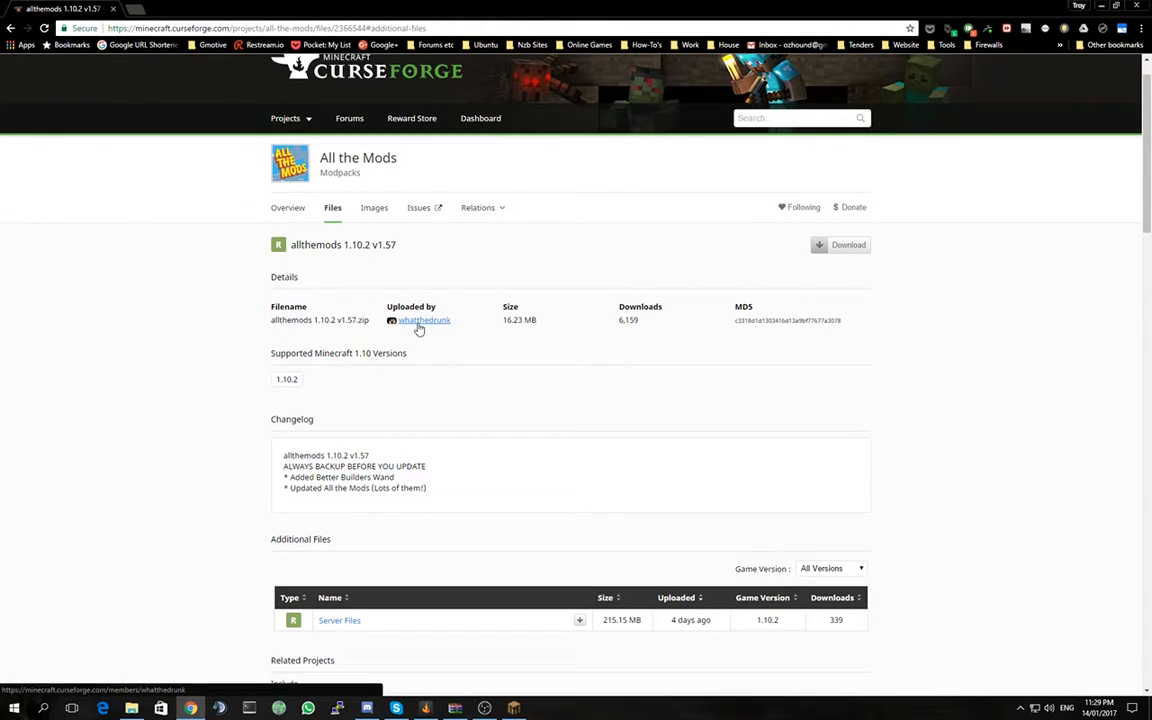
mouse_move(420, 268)
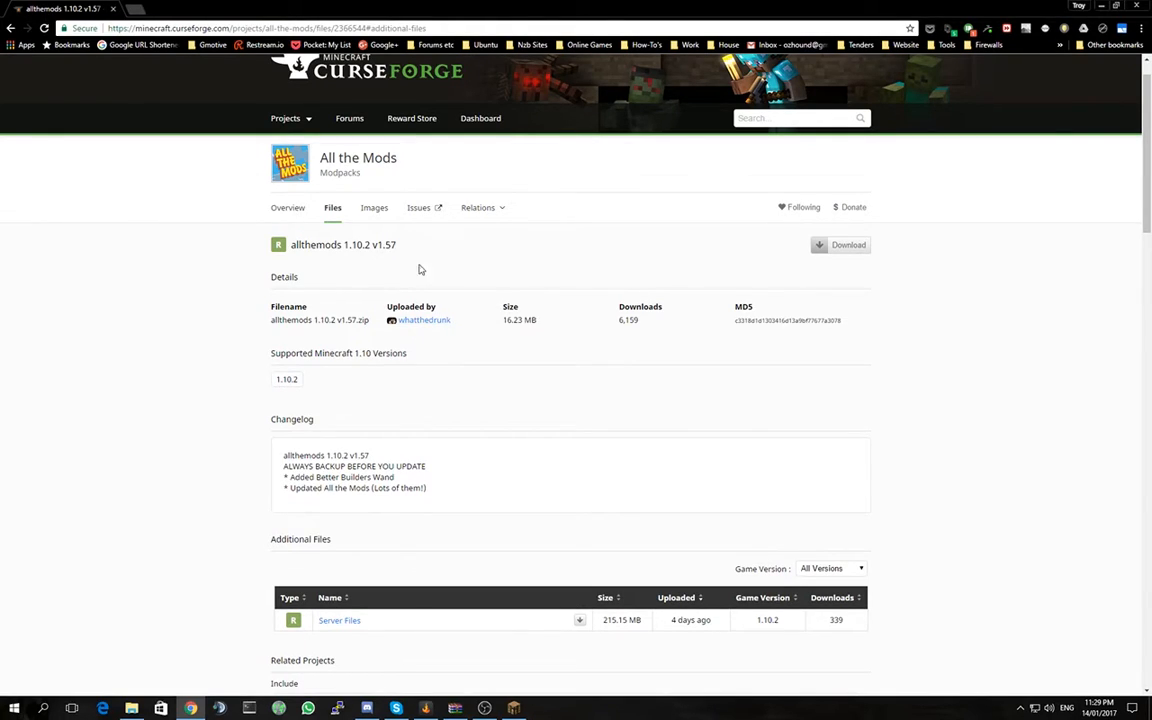
mouse_move(536, 322)
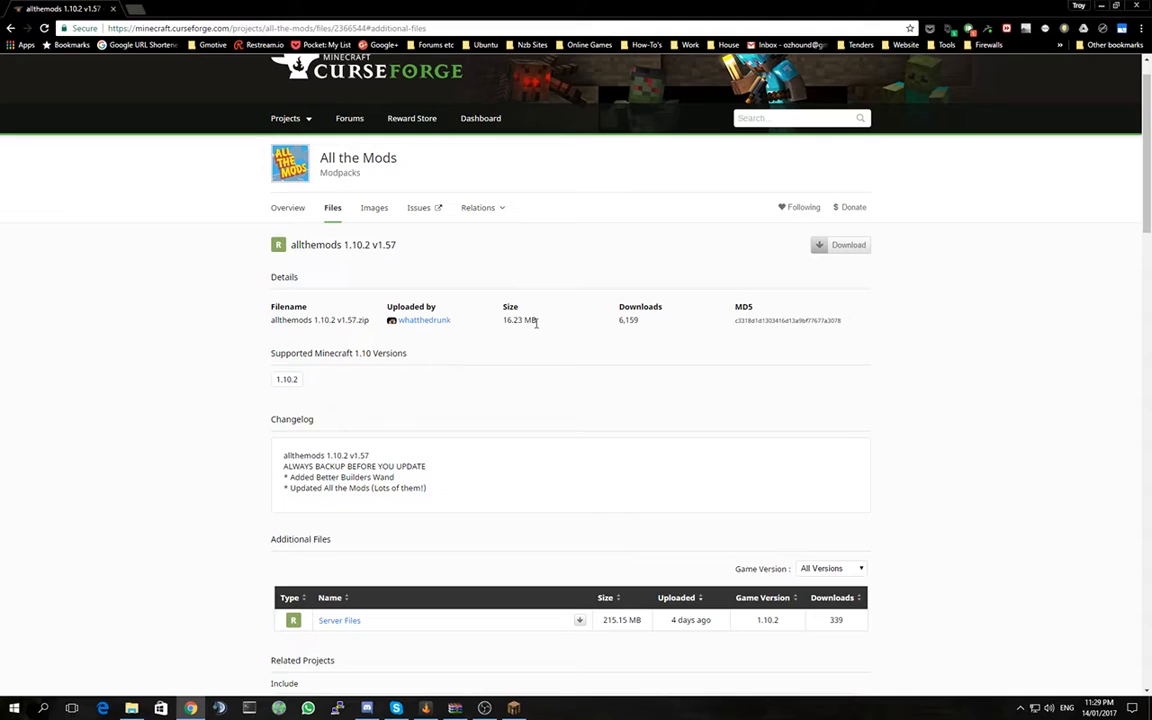
double_click(520, 320)
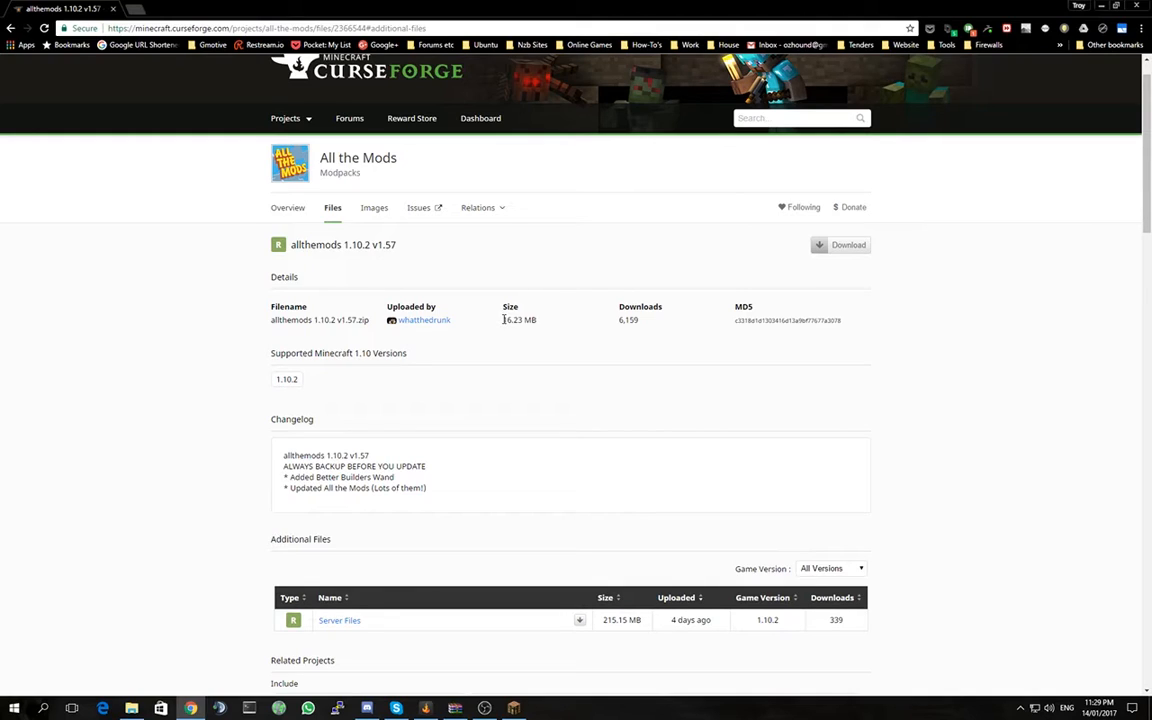
mouse_move(504, 356)
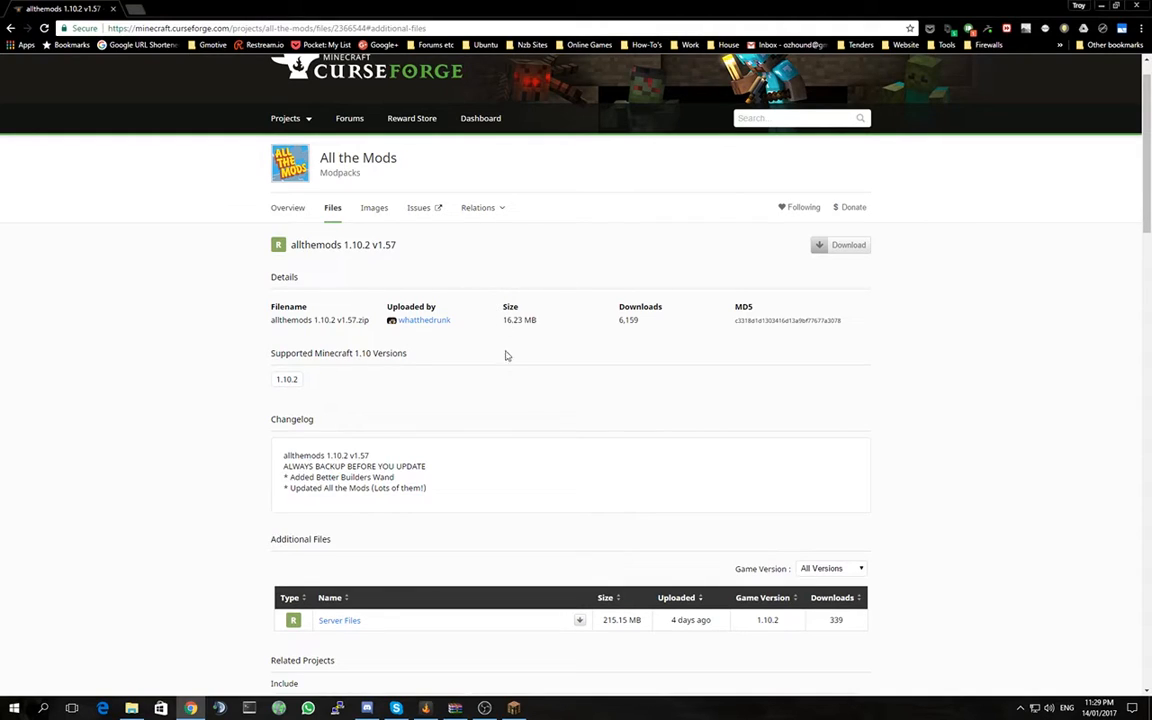
scroll(down, 3)
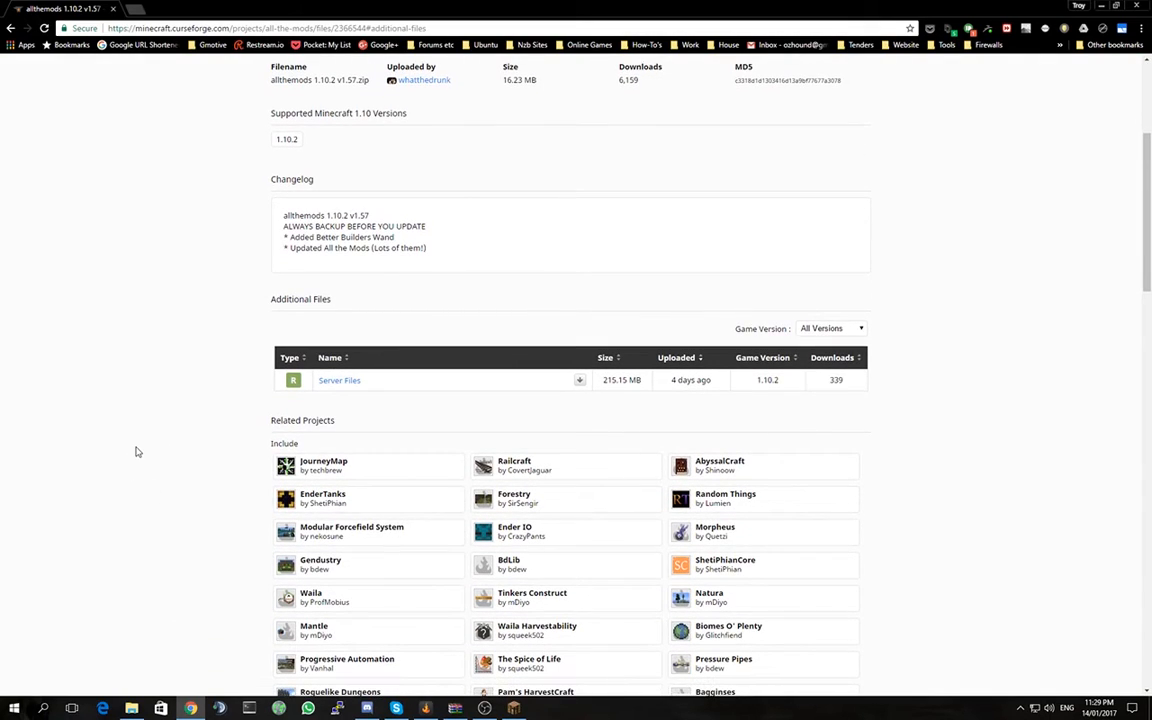
mouse_move(520, 248)
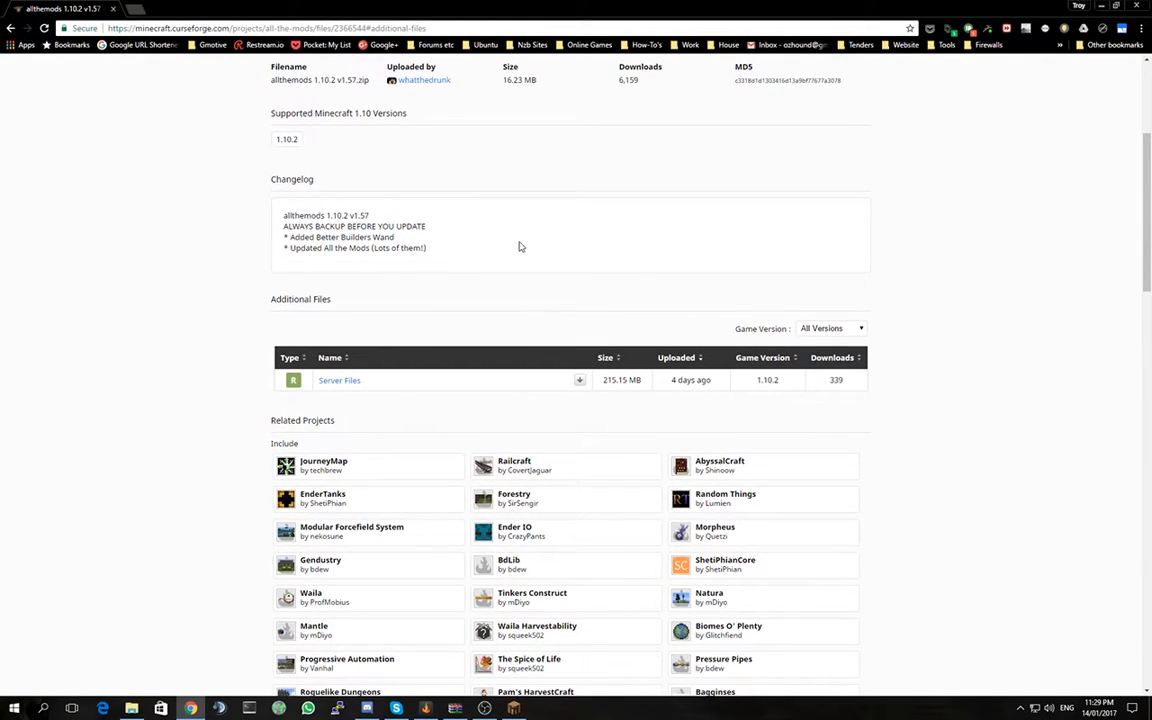
mouse_move(462, 382)
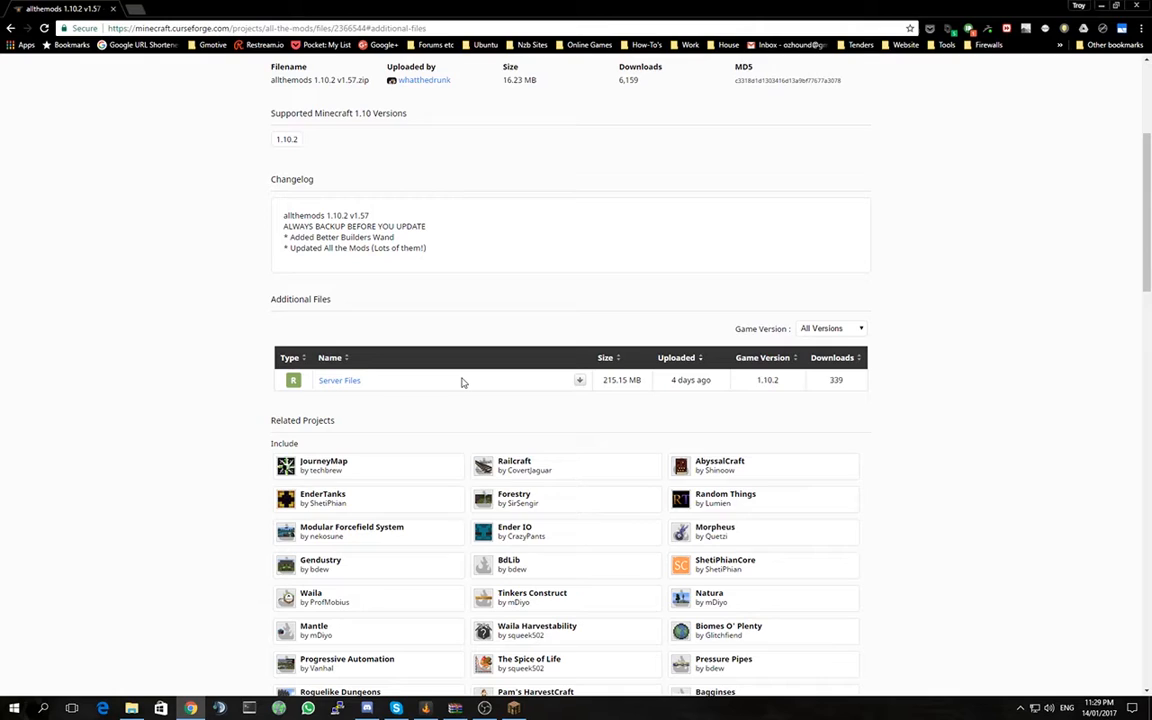
mouse_move(456, 388)
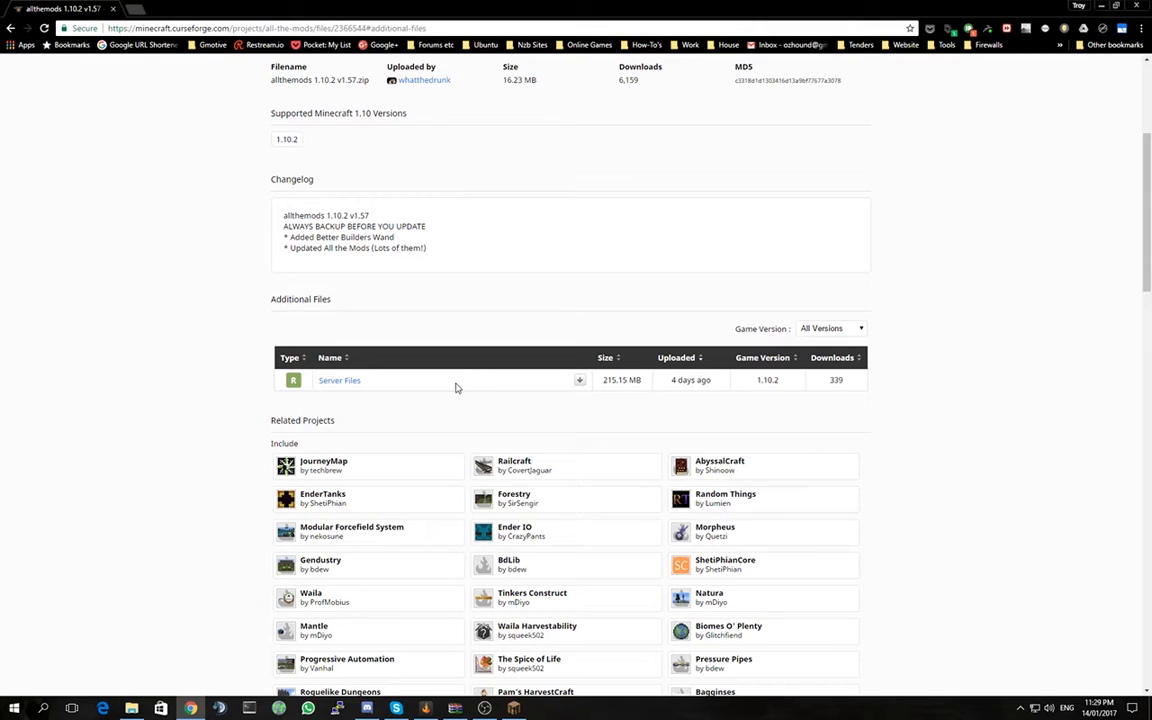
scroll(down, 3)
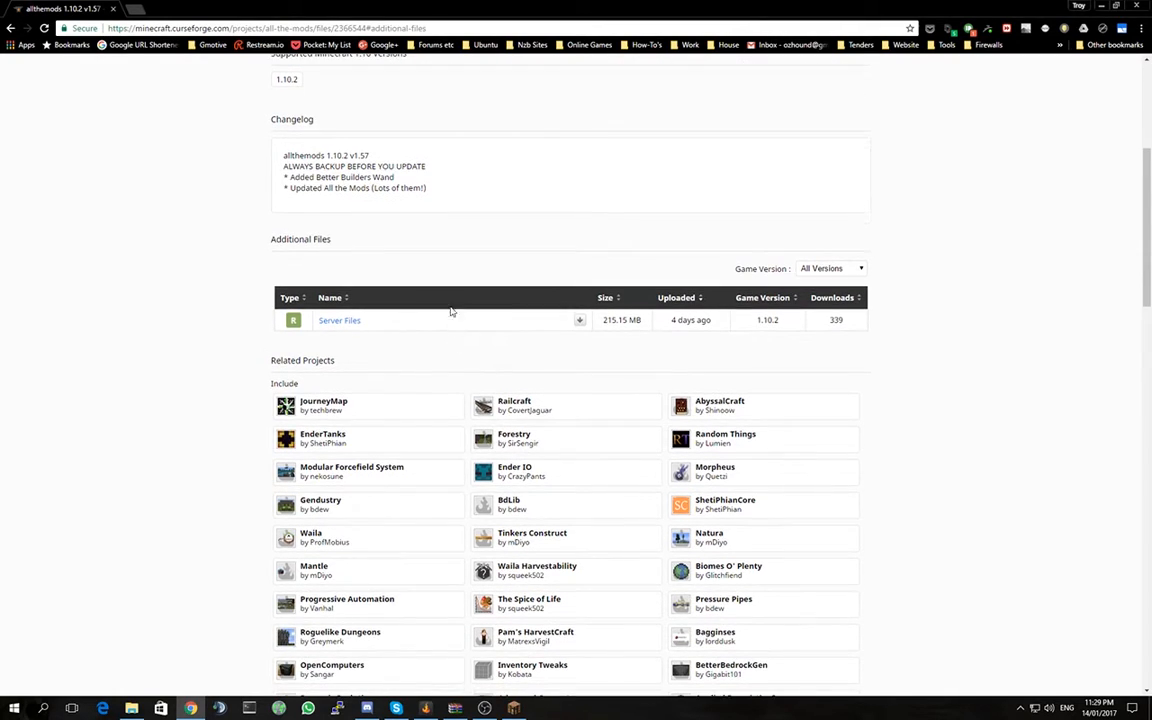
mouse_move(444, 294)
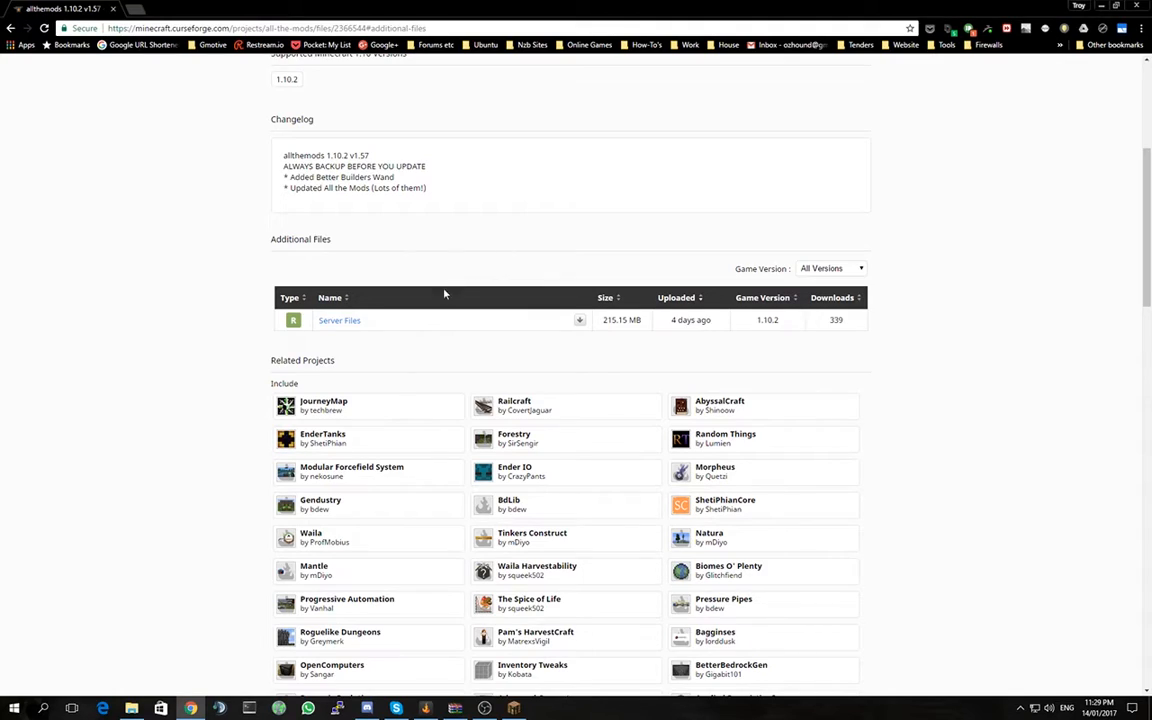
mouse_move(380, 322)
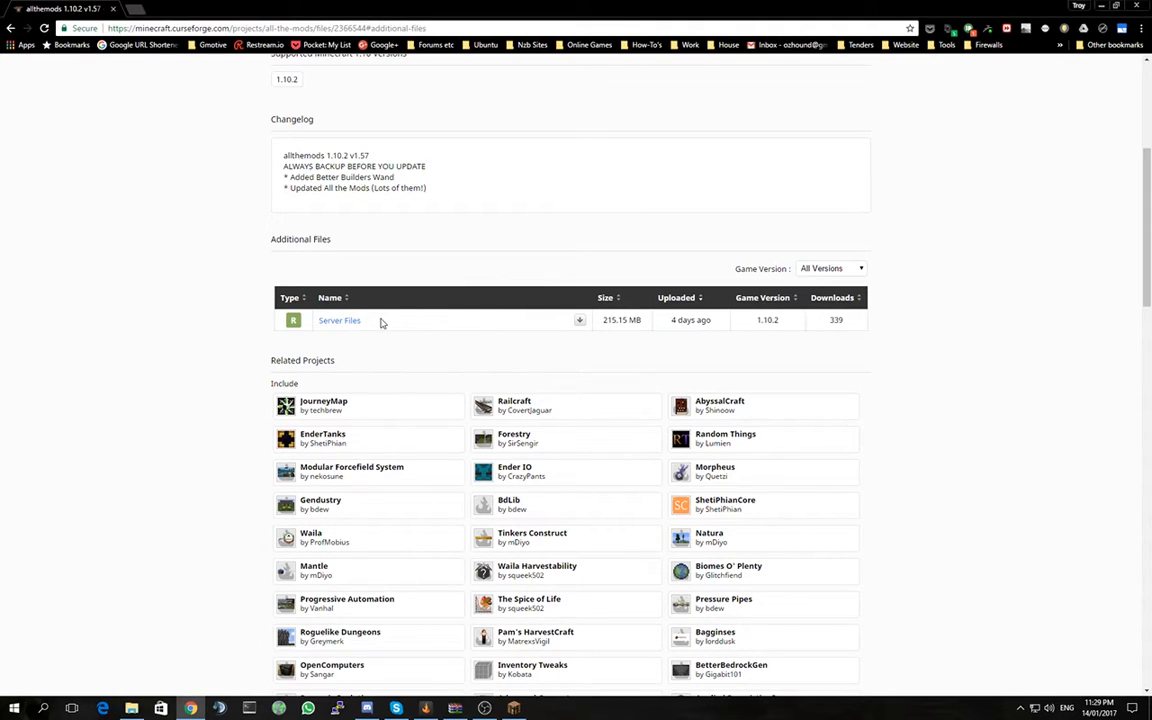
mouse_move(340, 320)
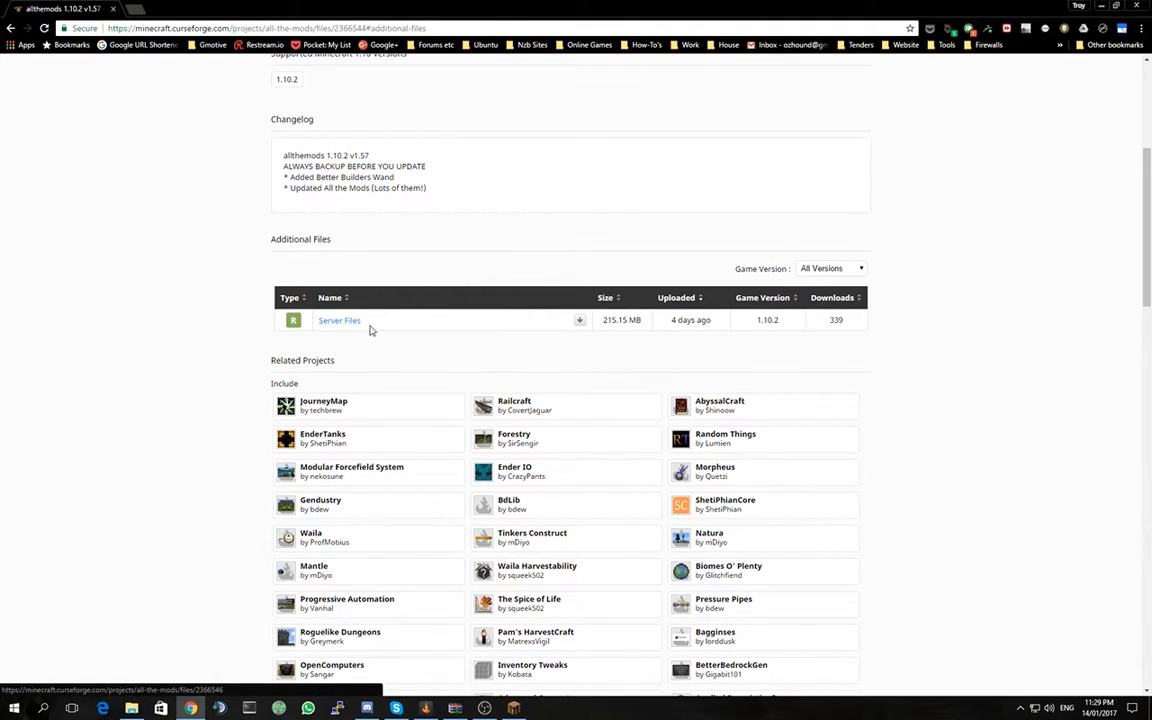
mouse_move(580, 320)
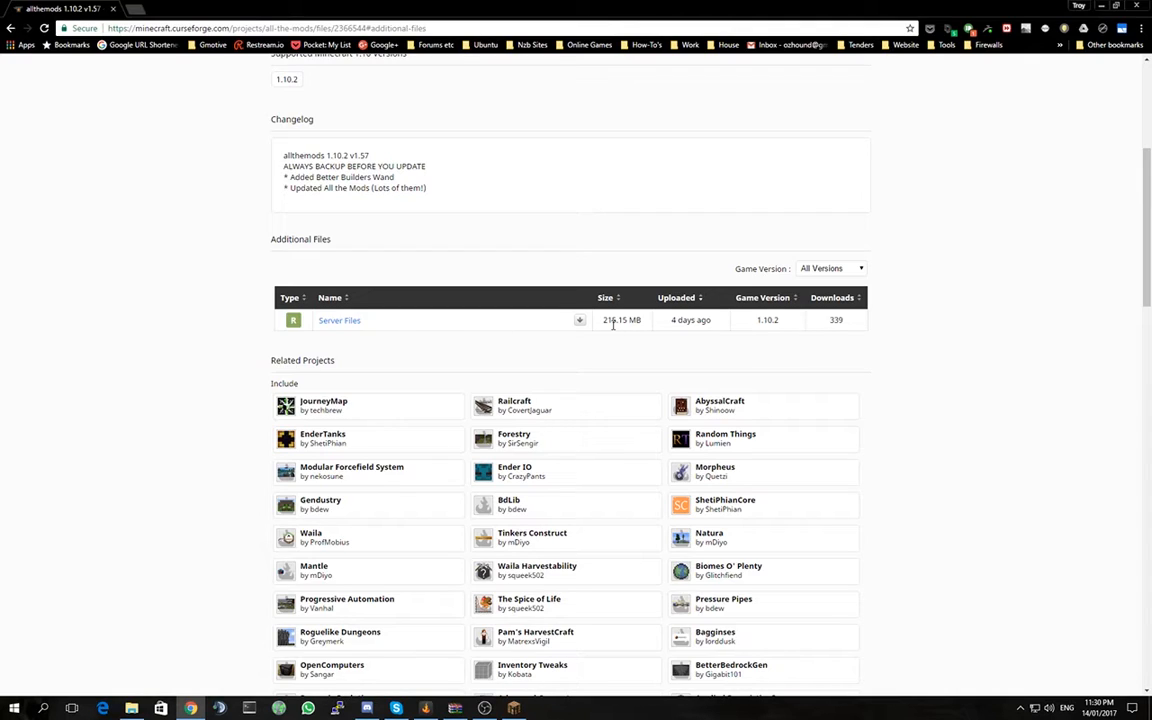
mouse_move(446, 178)
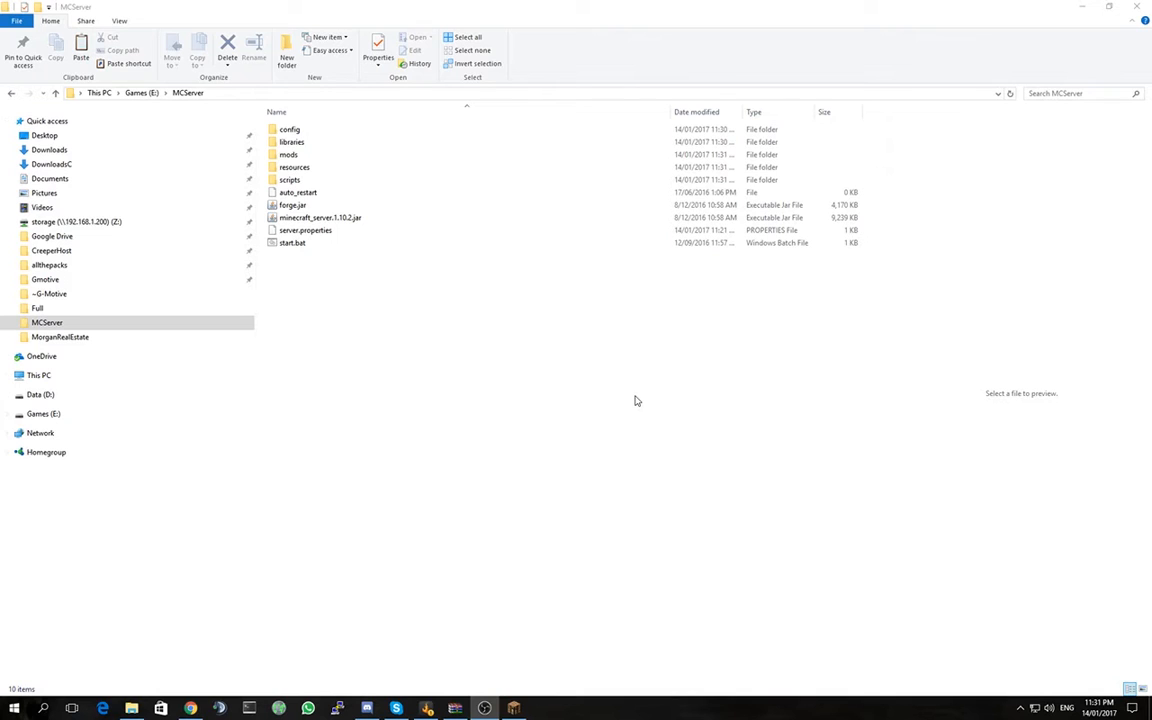
mouse_move(576, 400)
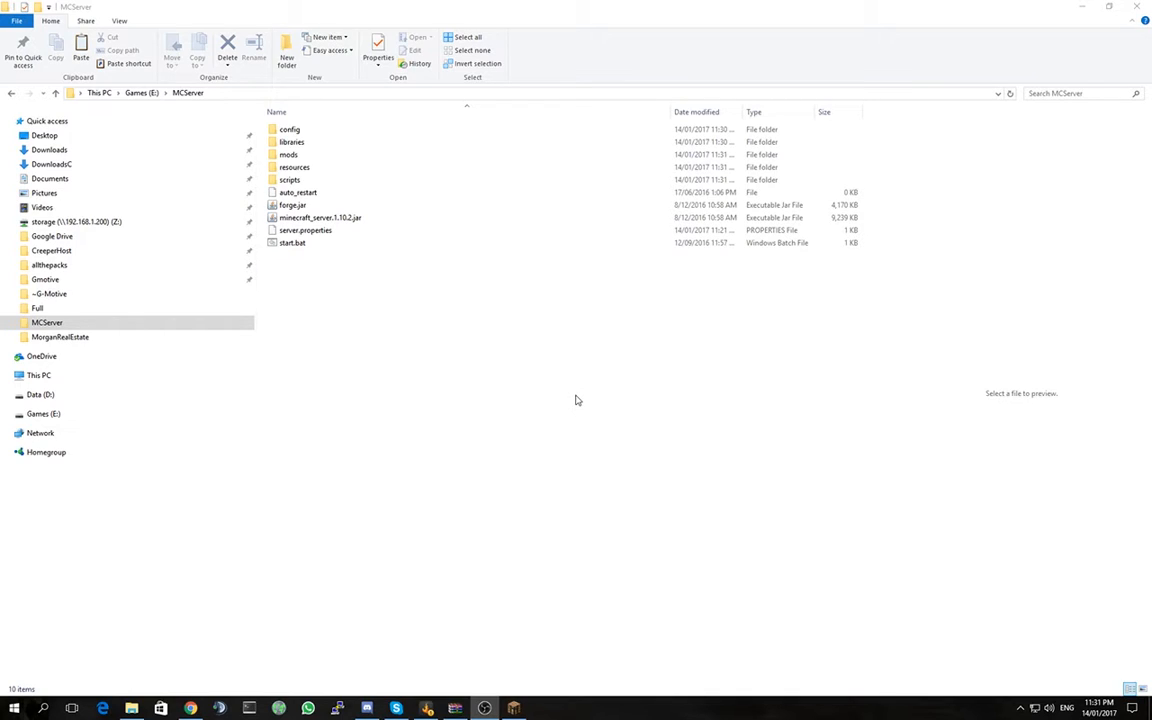
Navigate to the MCServer folder on the Games (E:) drive.
click(290, 128)
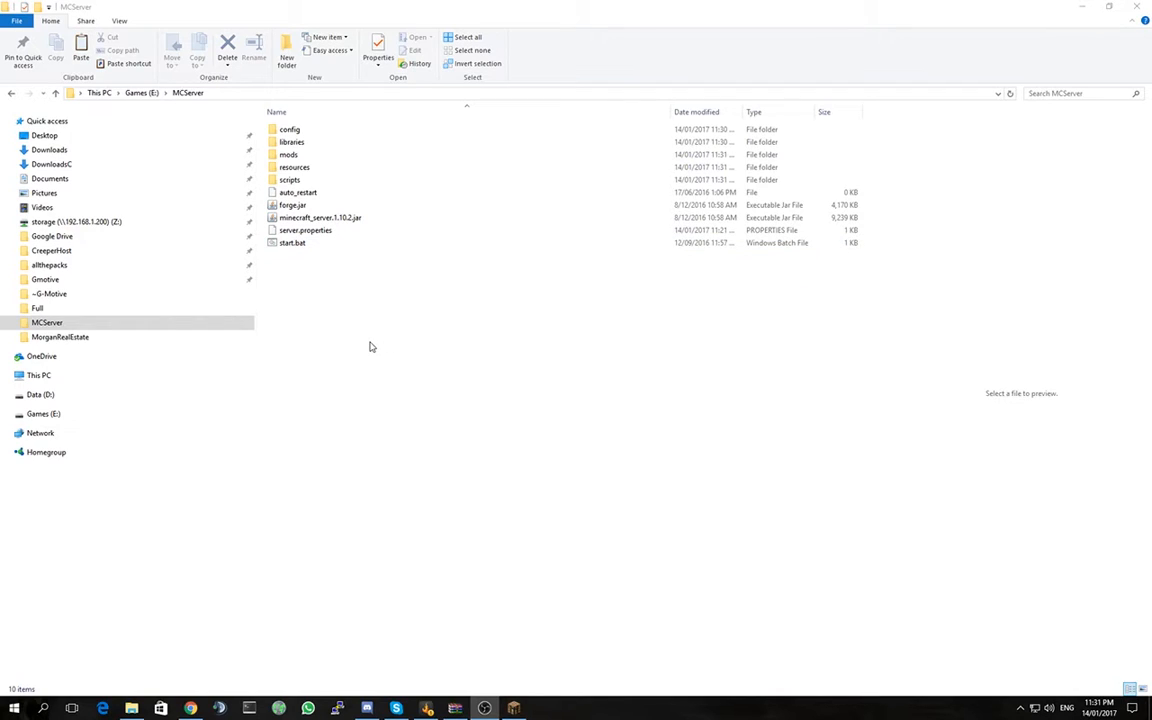
mouse_move(376, 324)
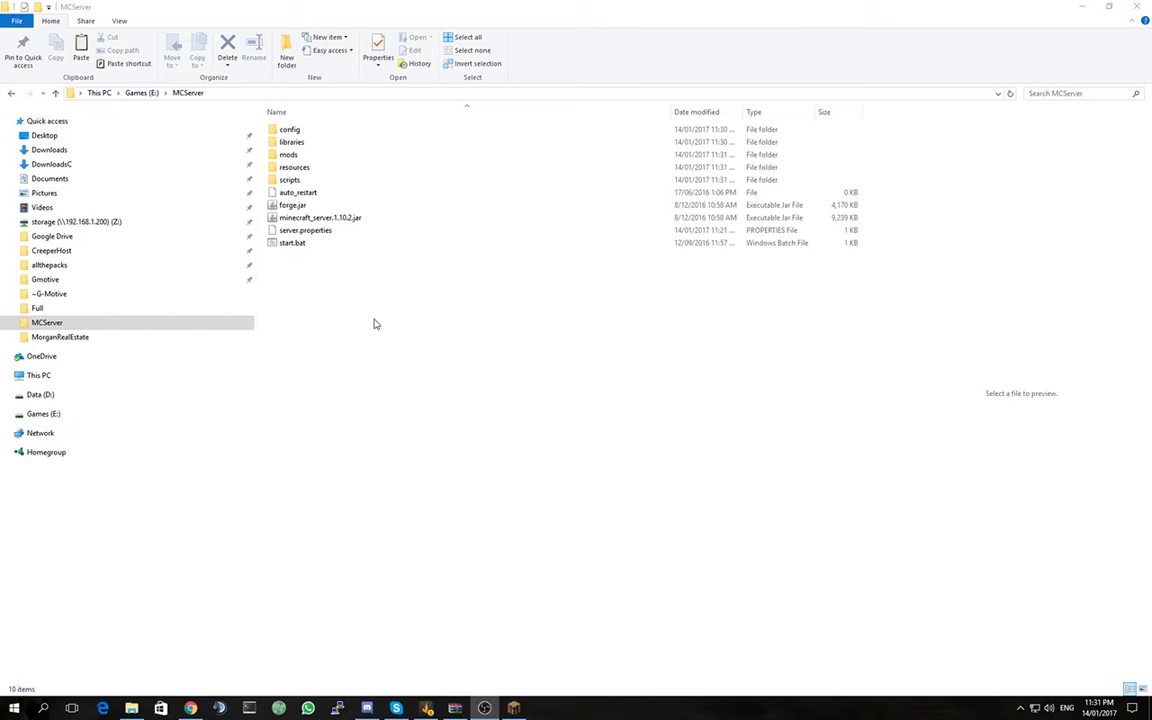
Preview start.bat, then rename auto_restart to auto_restart.bat.
click(292, 242)
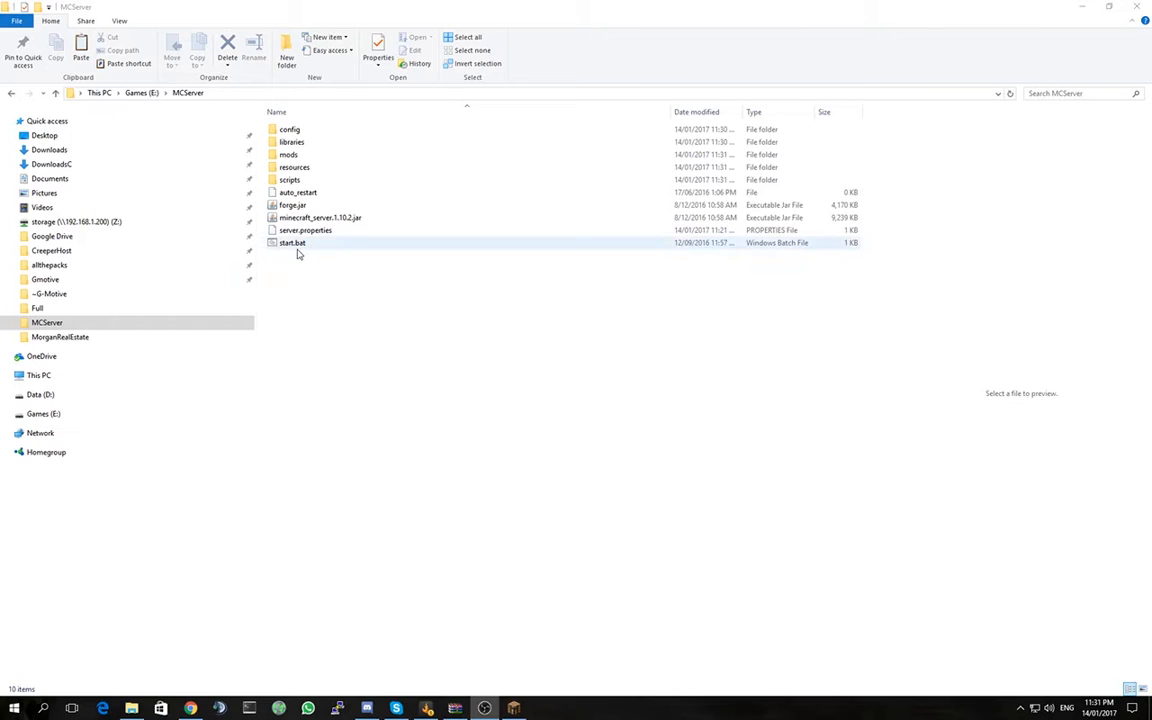
mouse_move(398, 252)
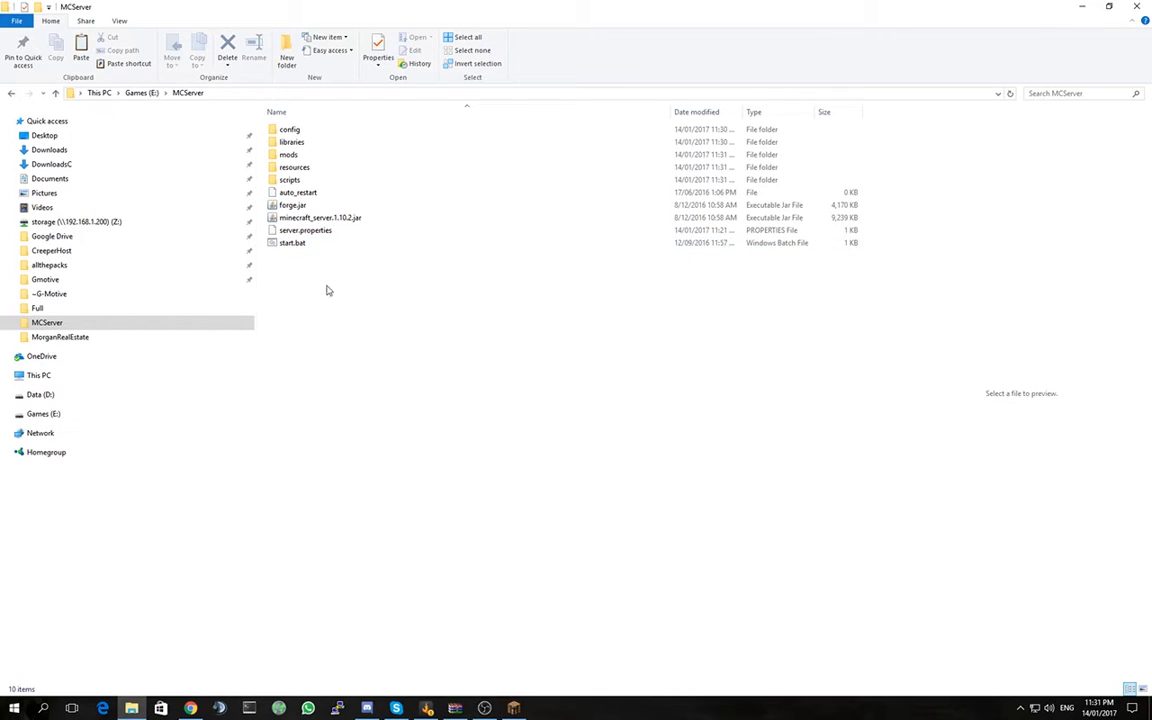
mouse_move(300, 248)
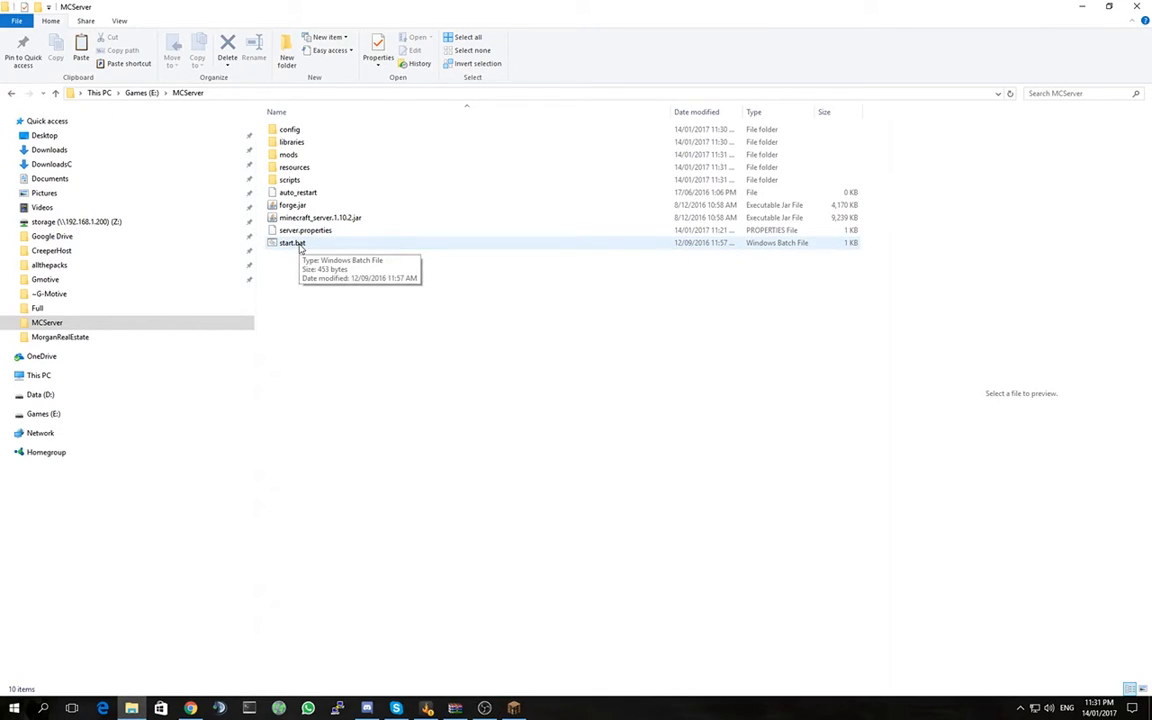
click(292, 242)
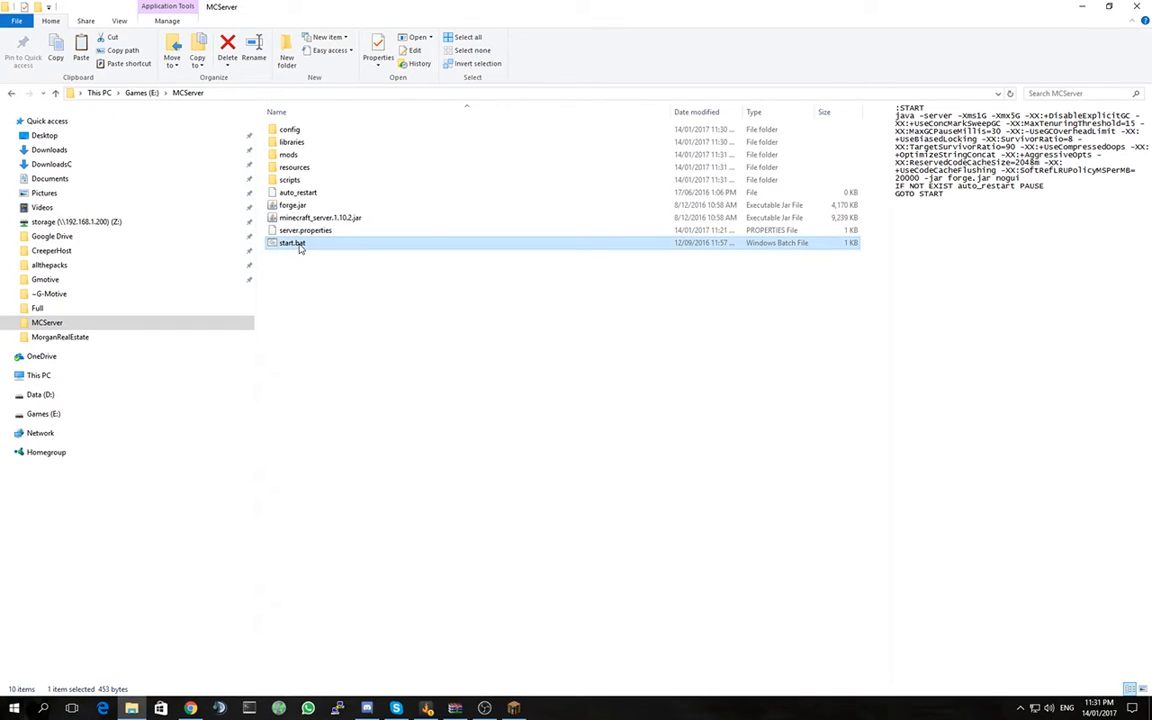
click(296, 192)
text(.)
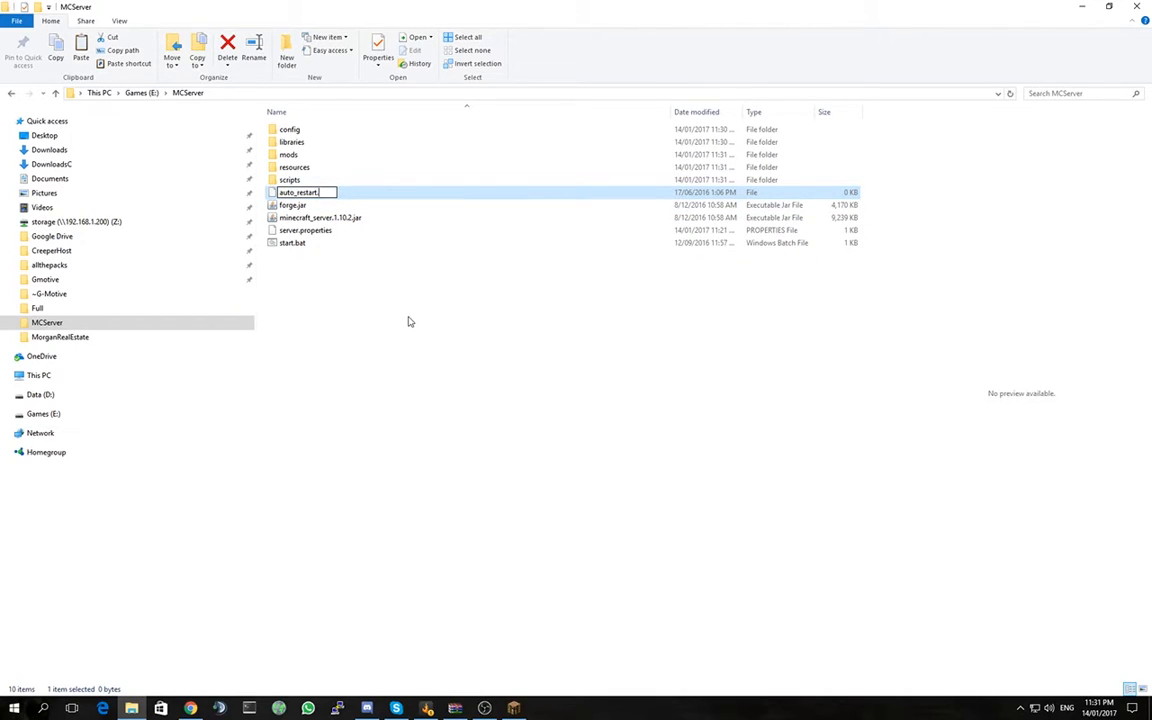
text(BA)
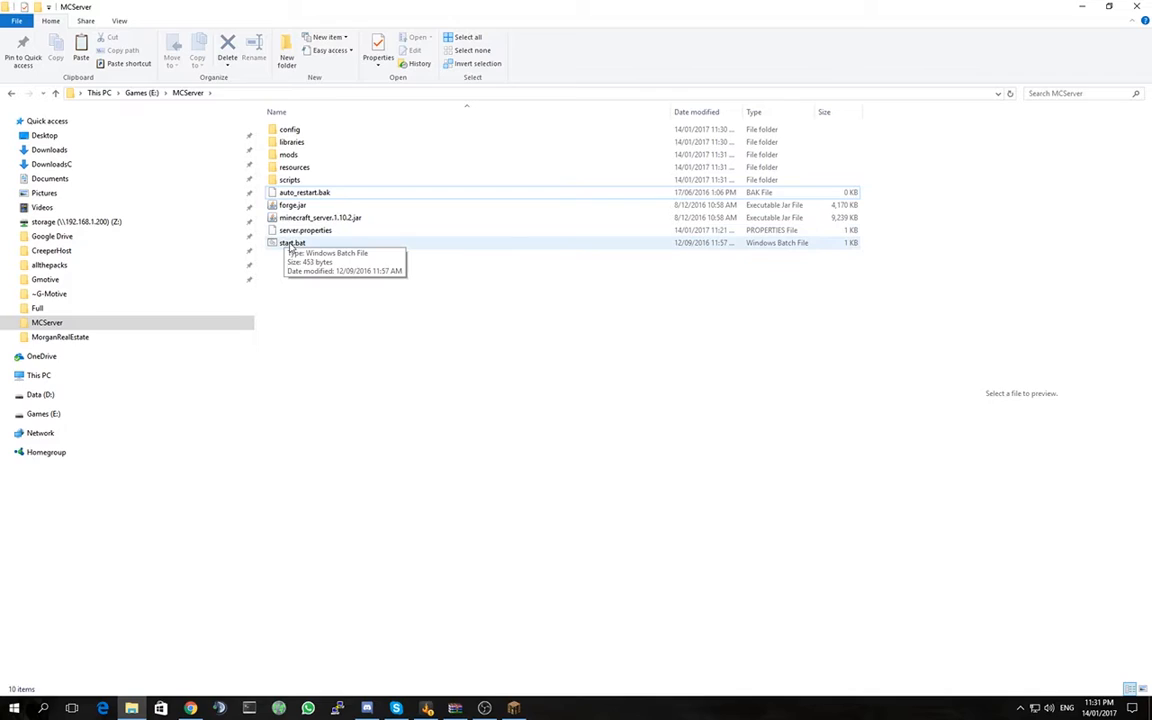
Run start.bat so the server generates its logs, analytics and eula.txt.
double_click(292, 242)
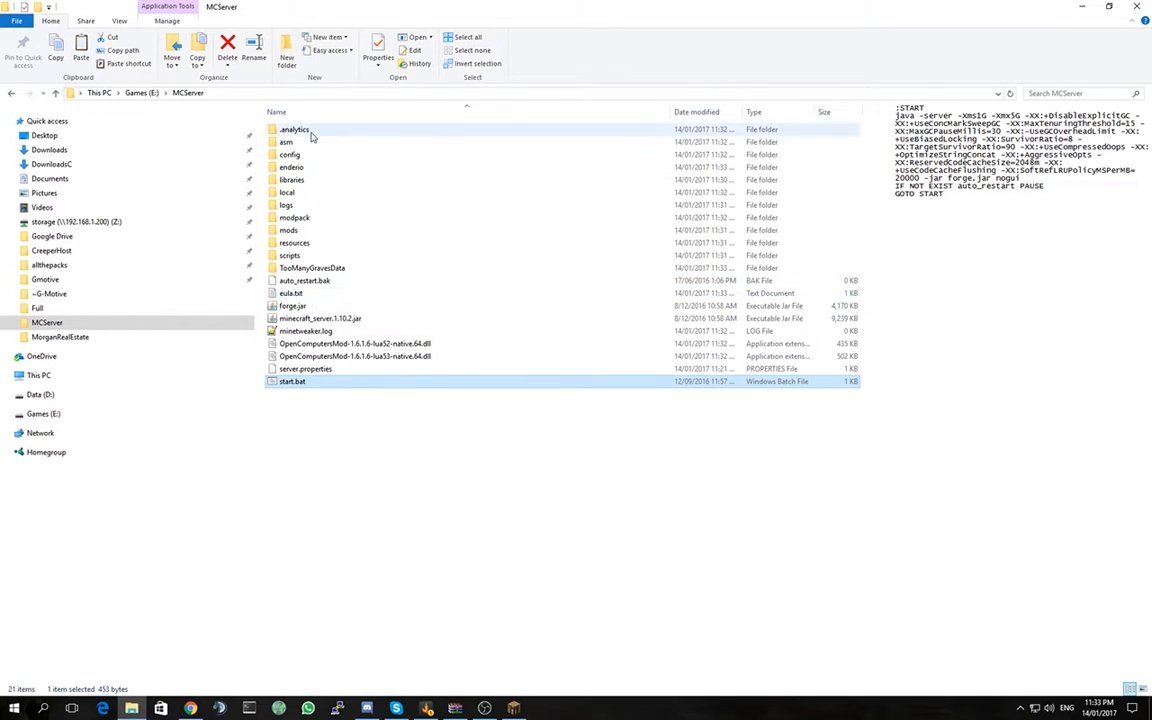
Edit eula.txt in Notepad to read eula=true and save it on closing.
click(290, 292)
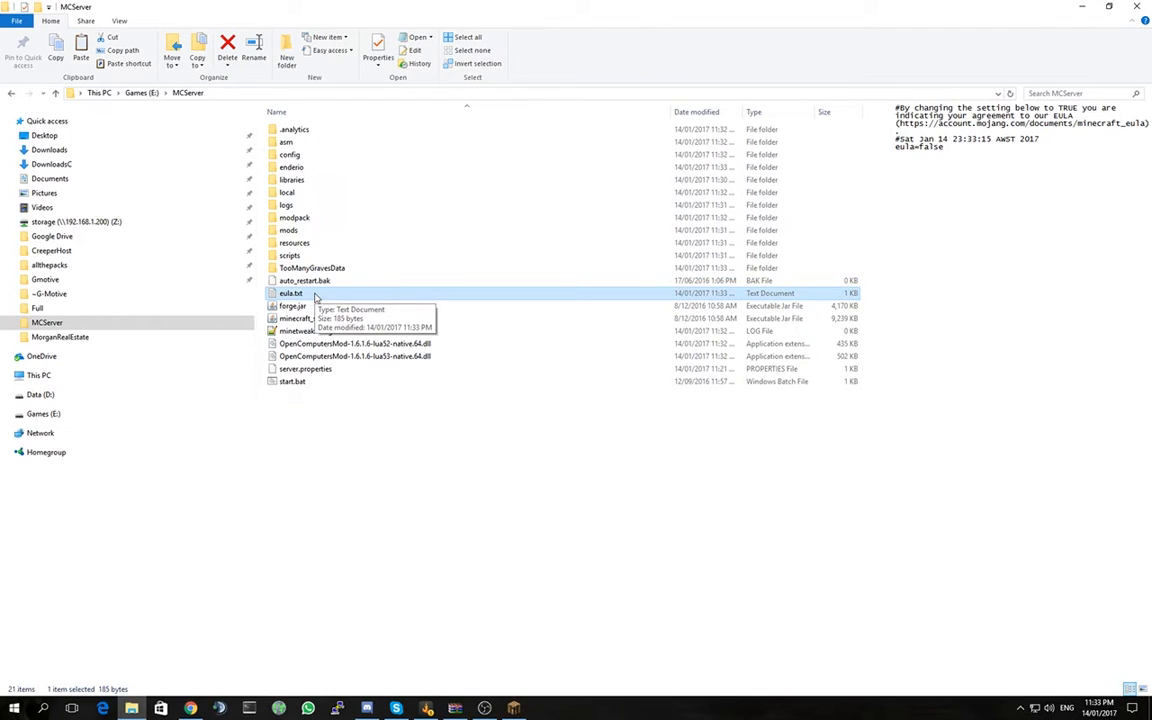
right_click(290, 292)
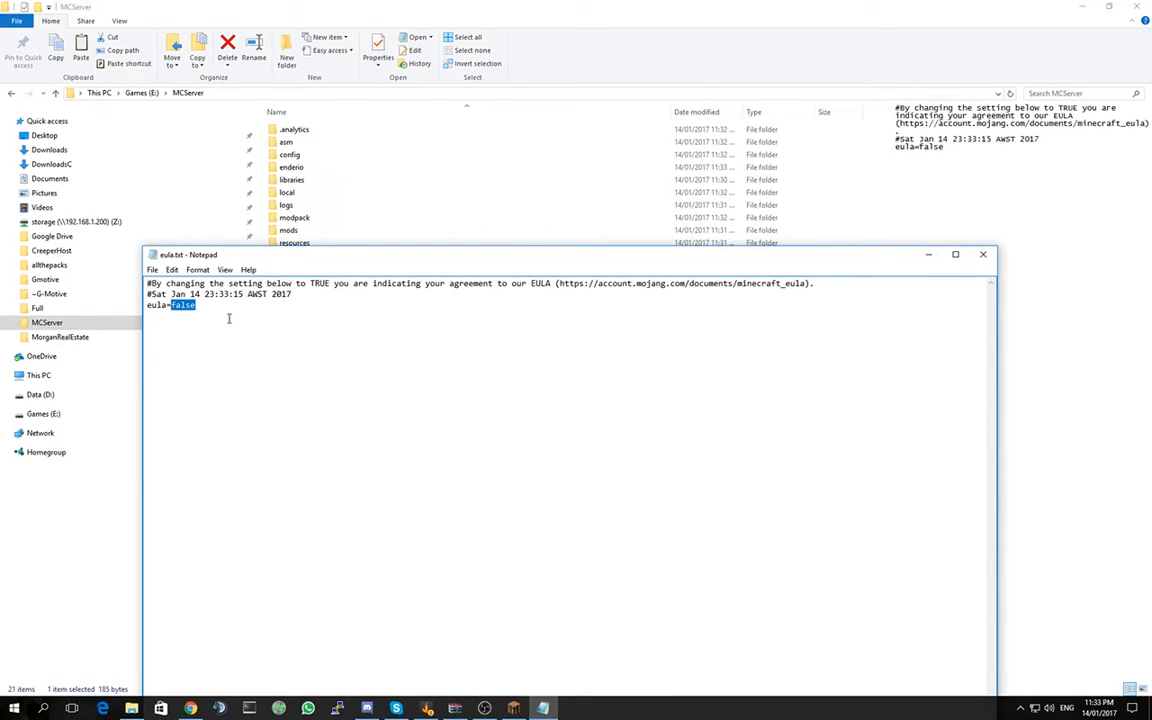
text(true)
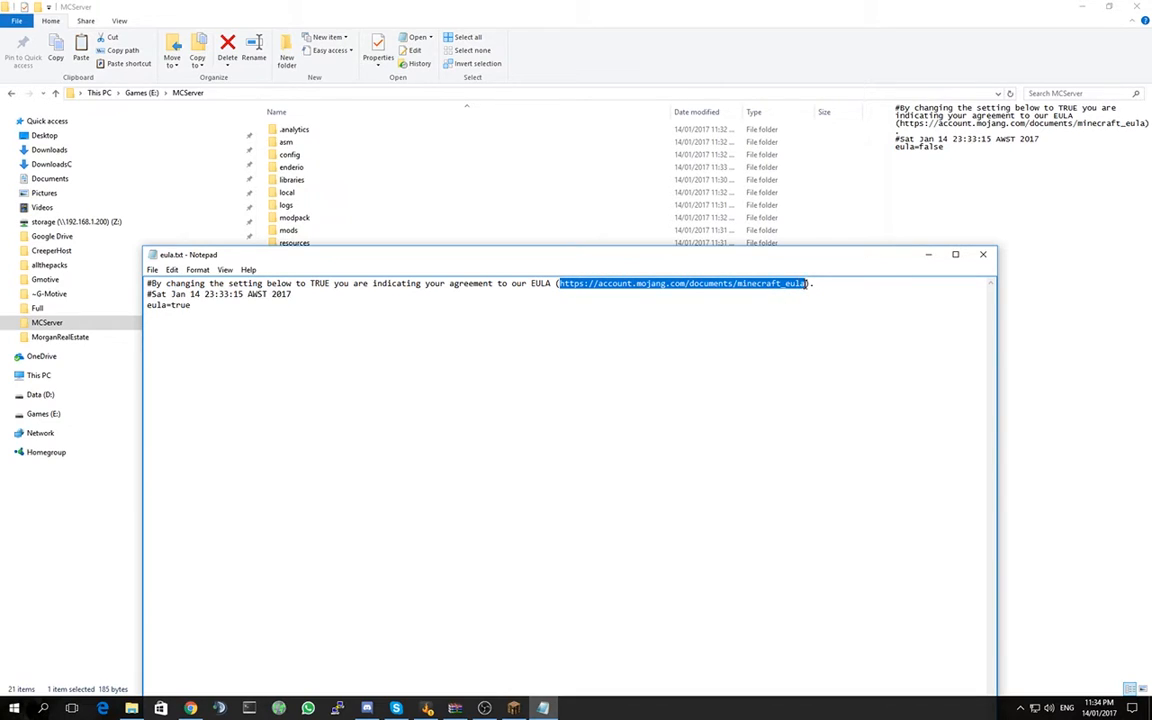
mouse_move(378, 316)
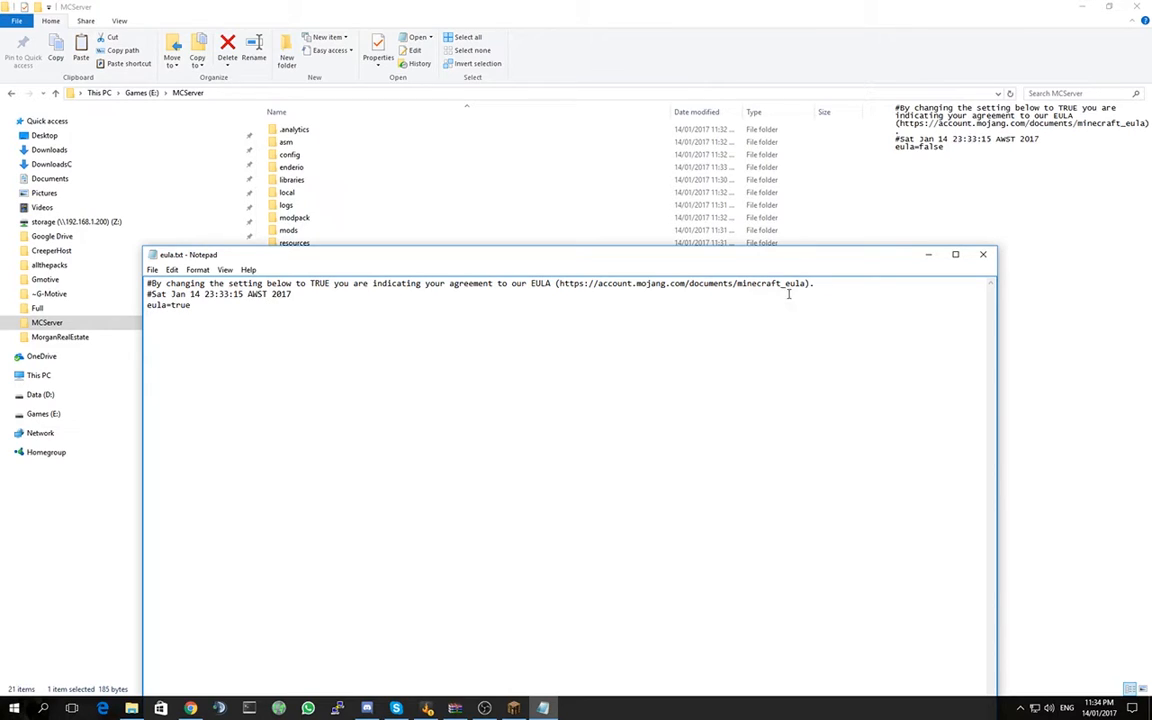
mouse_move(568, 284)
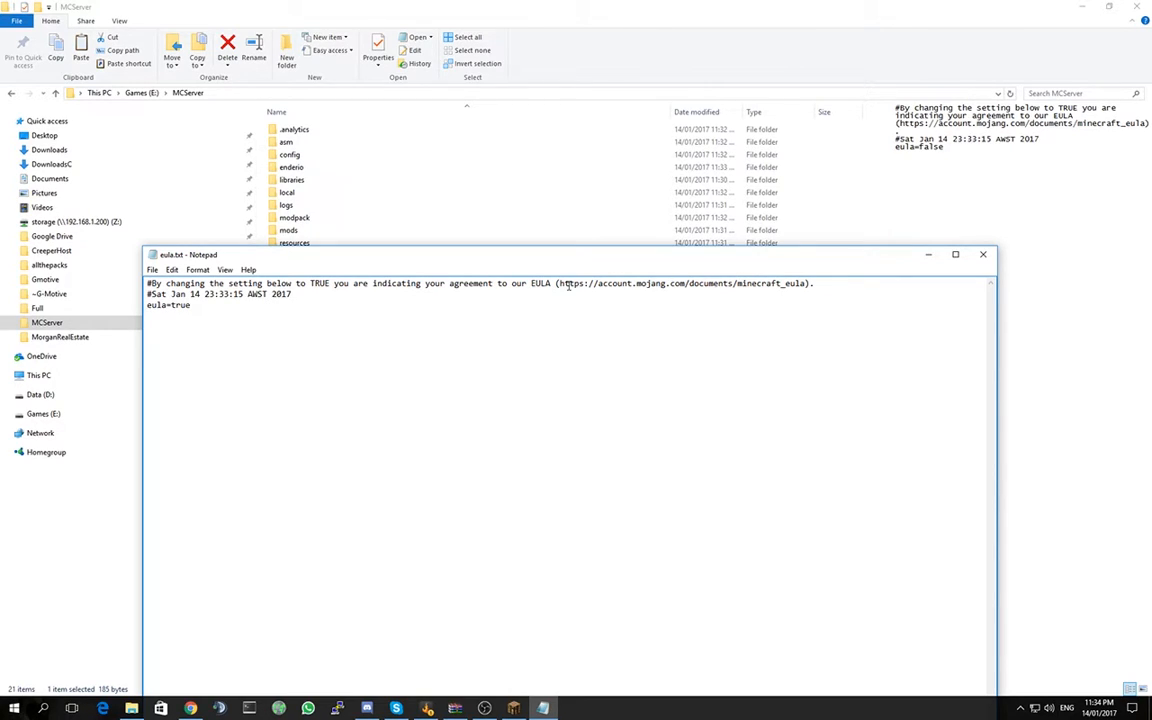
mouse_move(804, 288)
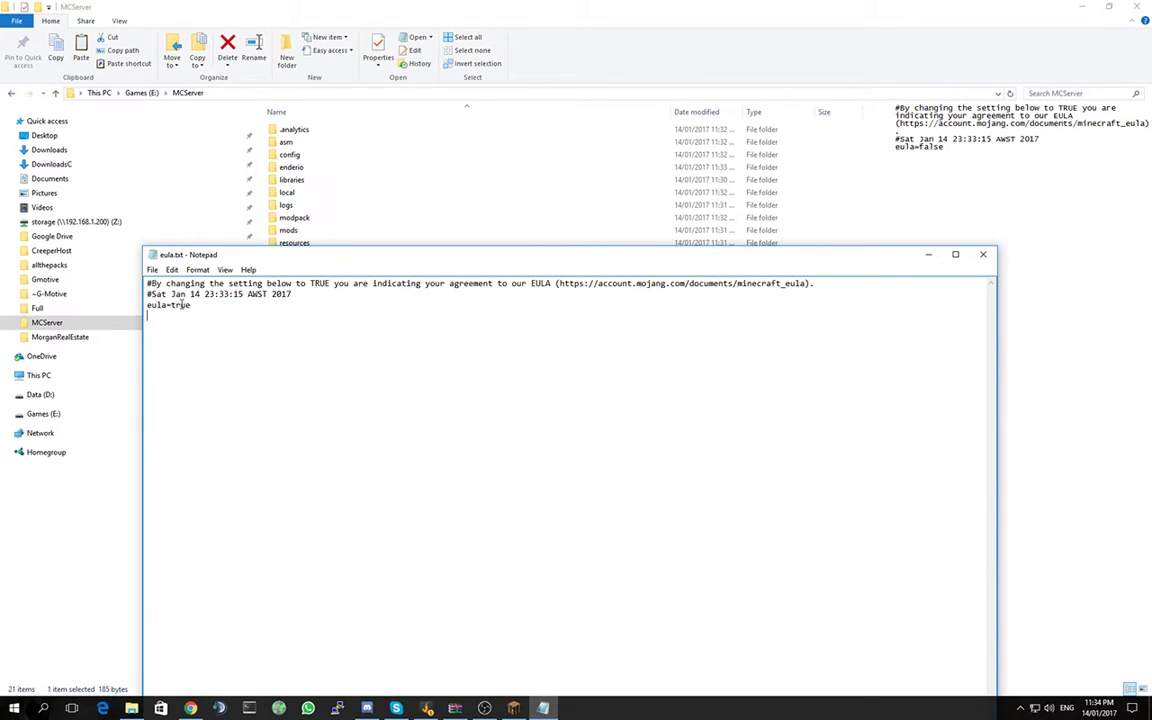
mouse_move(178, 304)
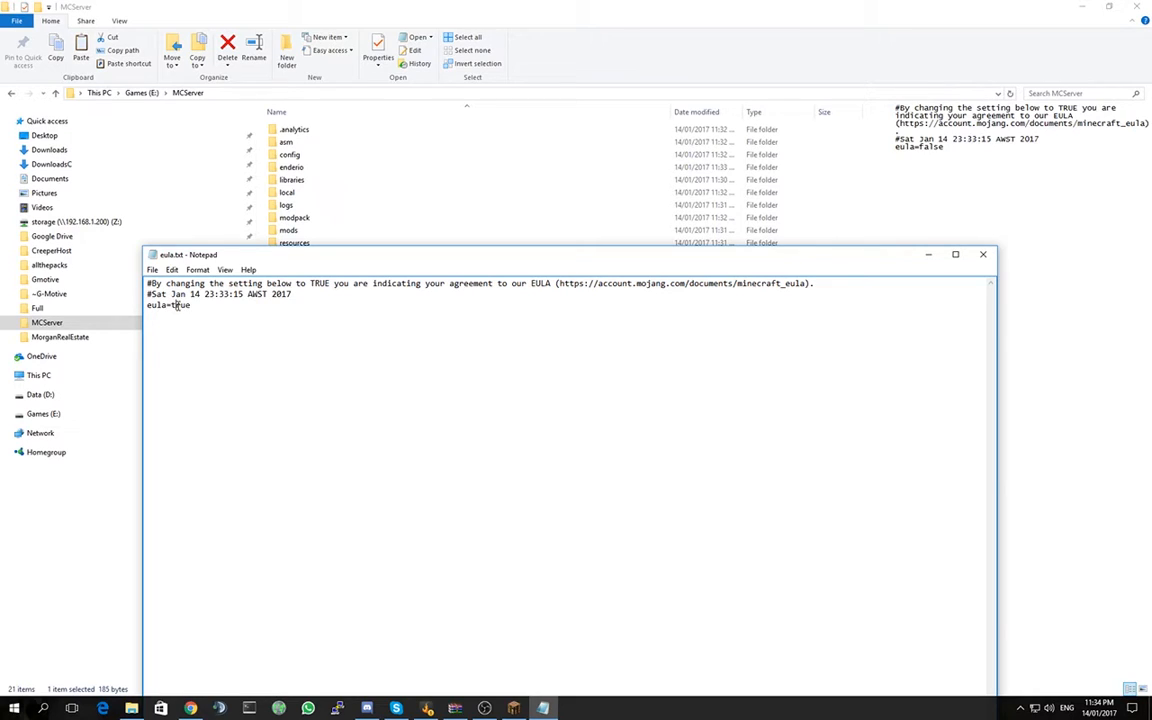
mouse_move(894, 280)
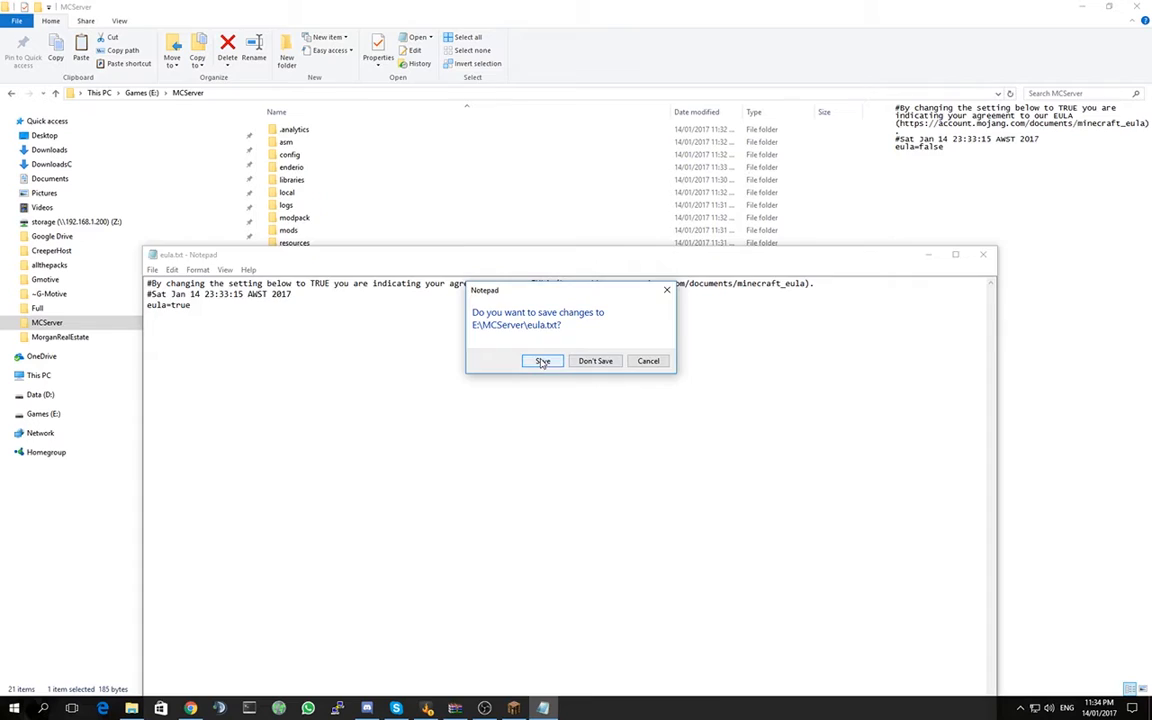
click(542, 360)
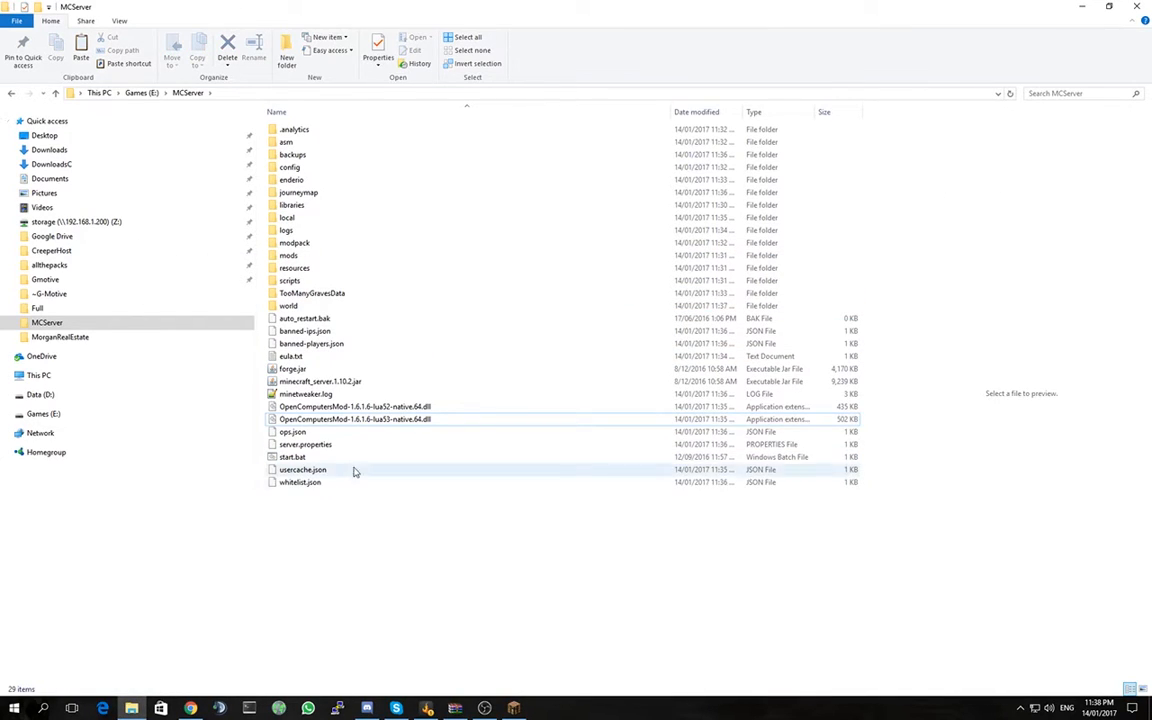
mouse_move(292, 456)
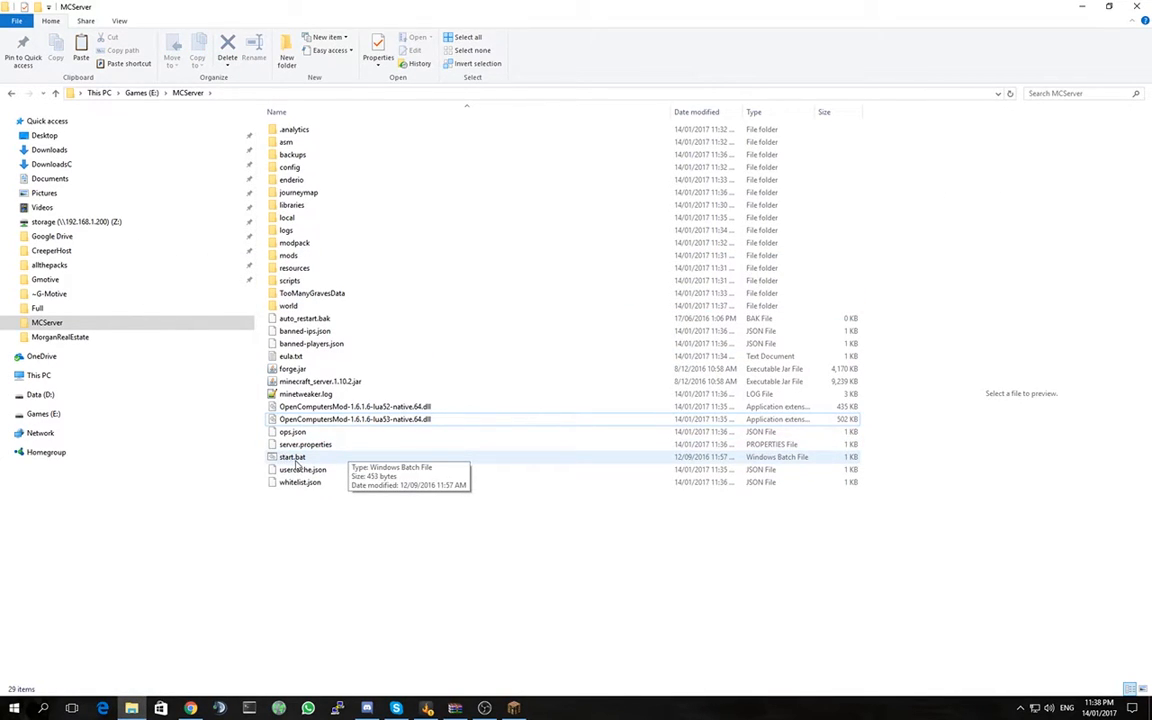
mouse_move(330, 444)
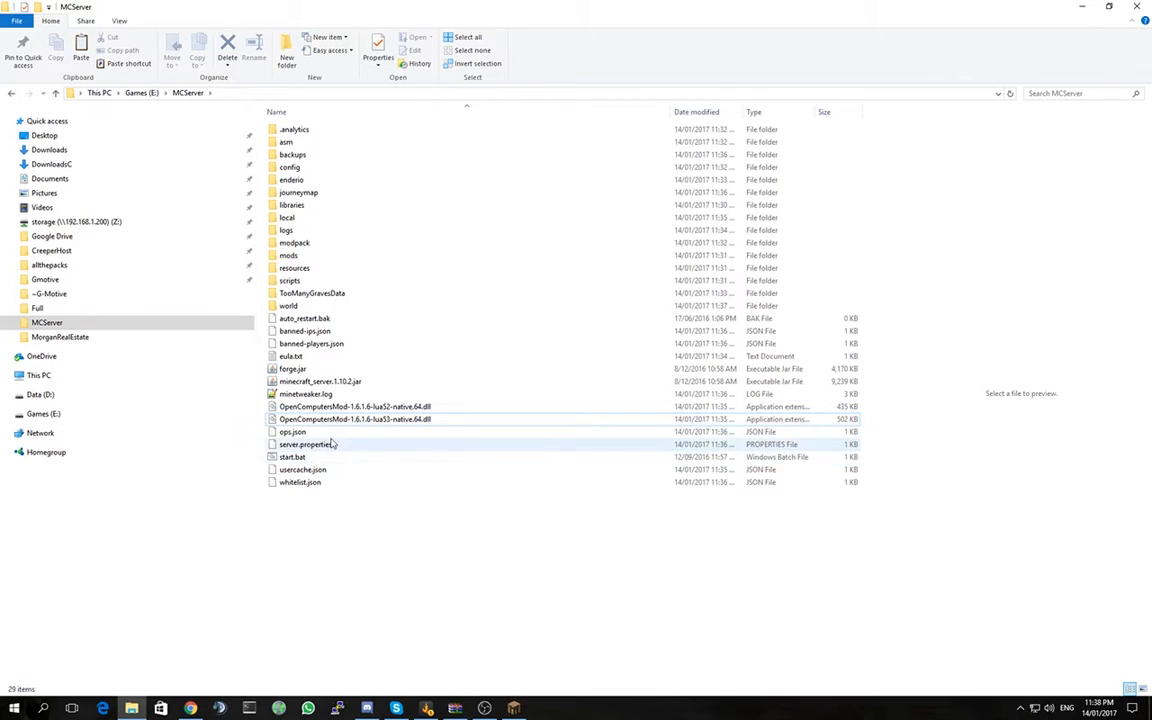
Open server.properties from MCServer in Notepad++ for editing.
click(304, 444)
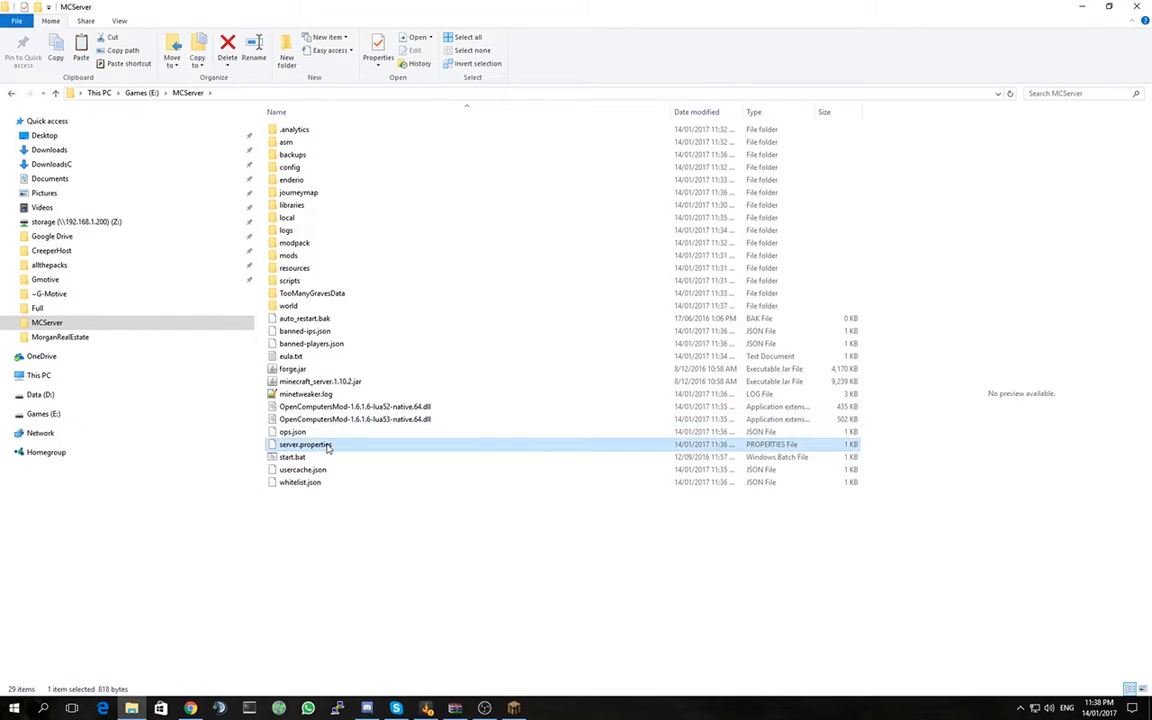
right_click(304, 444)
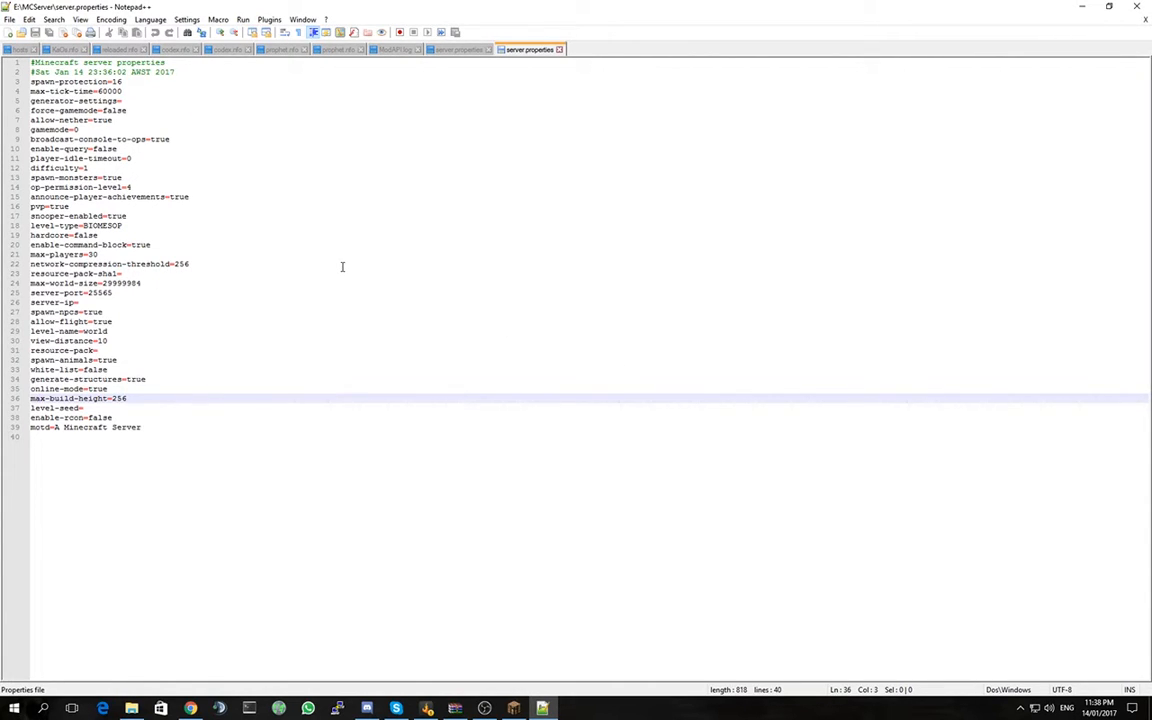
mouse_move(310, 272)
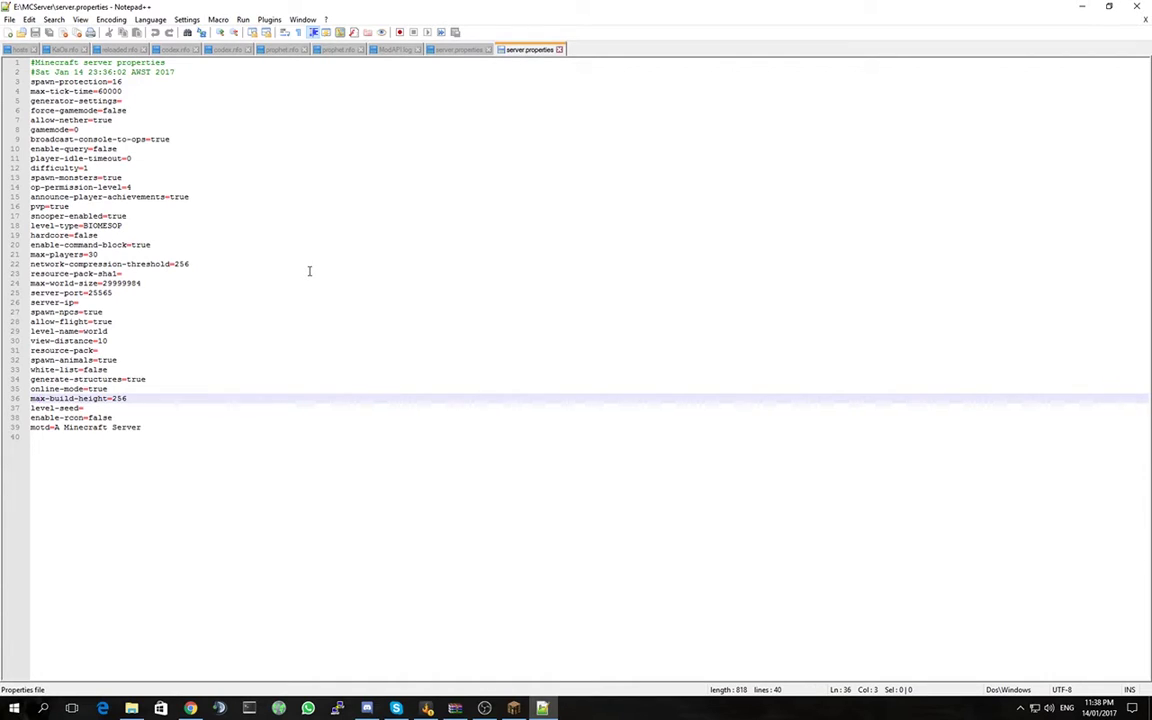
mouse_move(250, 266)
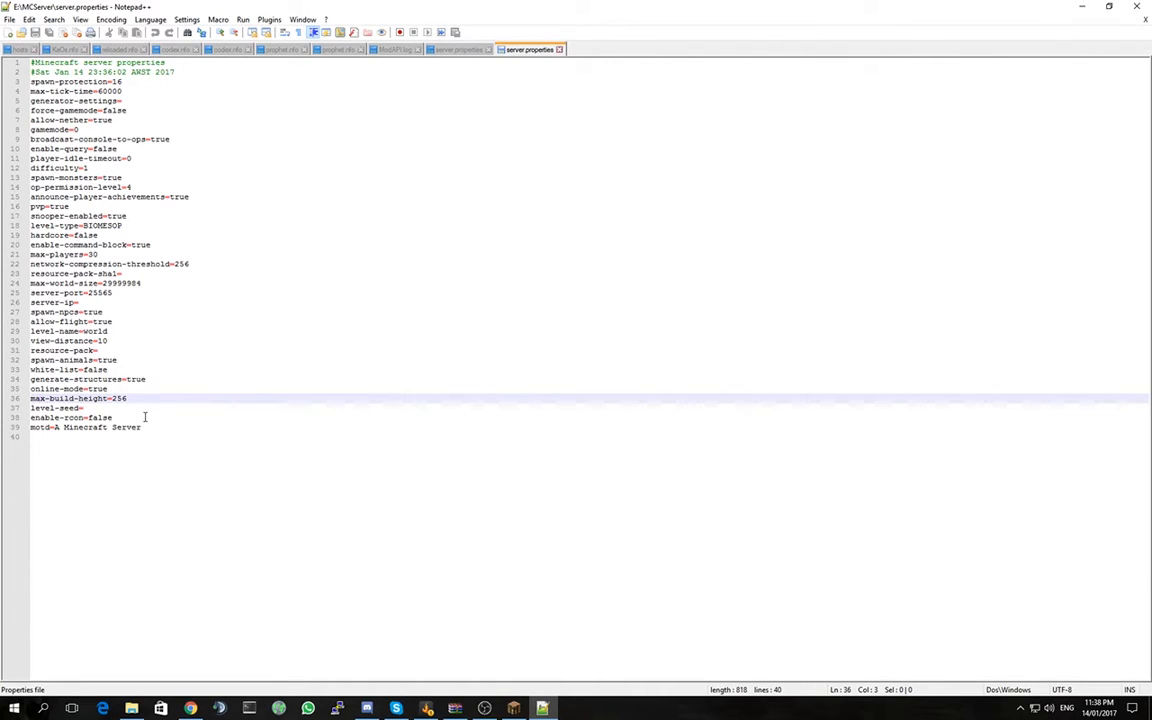
mouse_move(156, 348)
text(1)
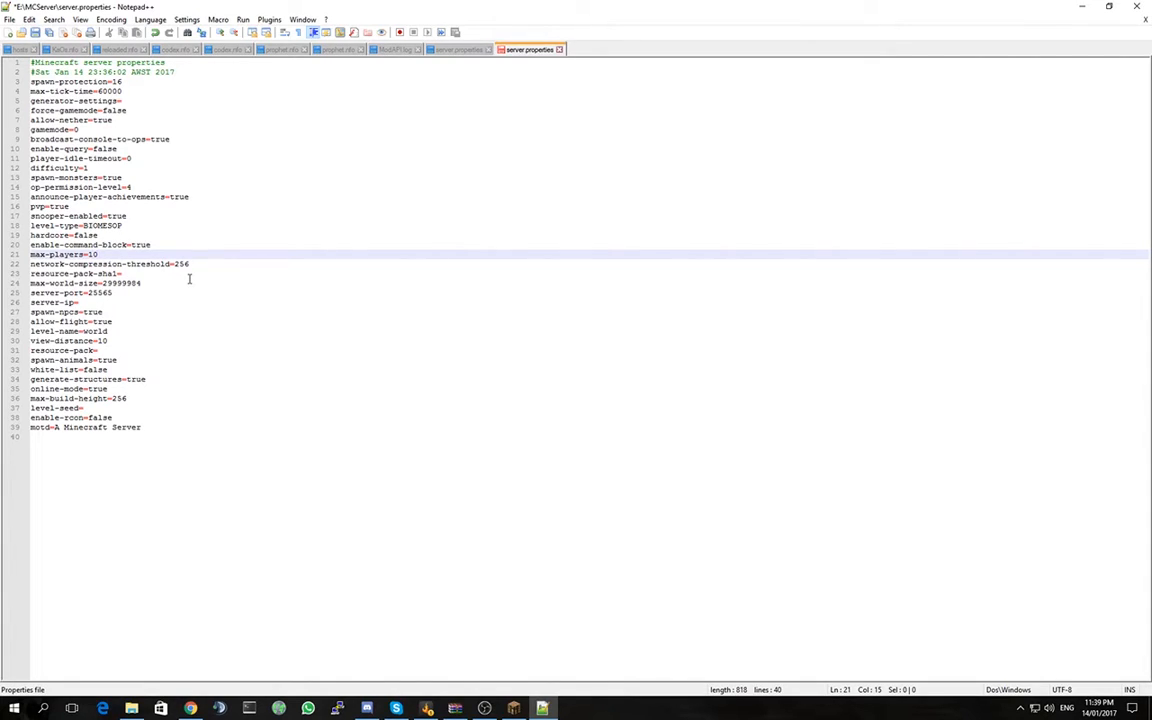
mouse_move(124, 272)
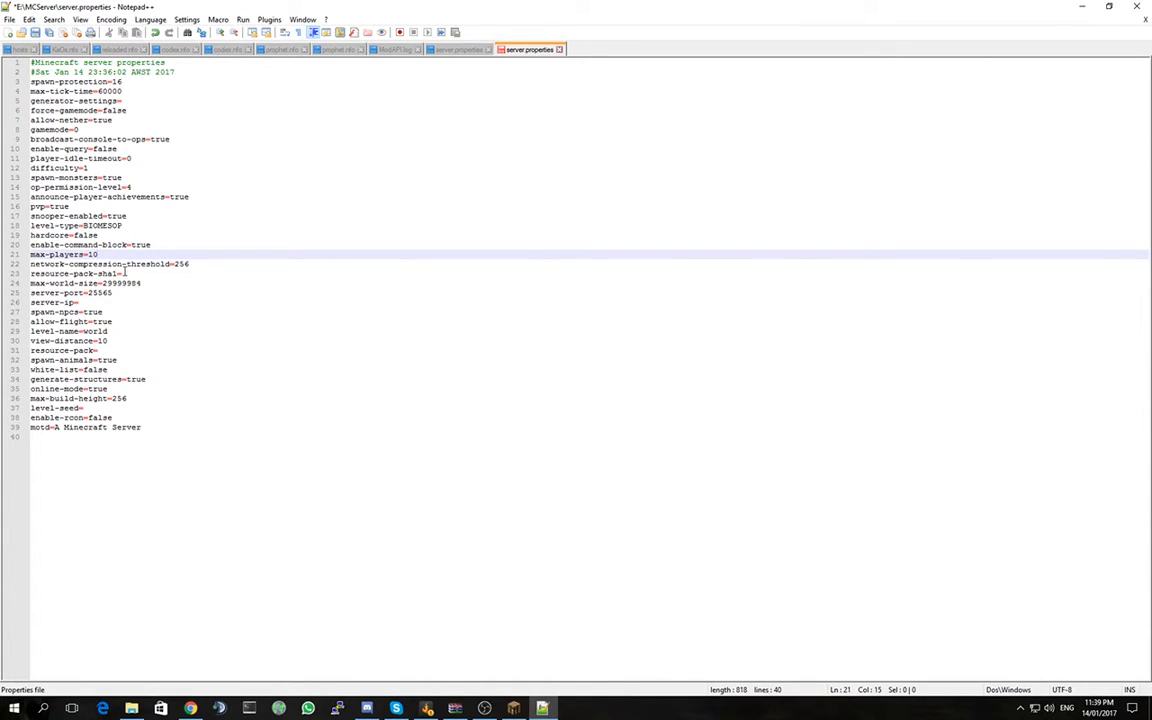
Inspect the server-port 25565 and level-name values, then close server.properties.
click(96, 292)
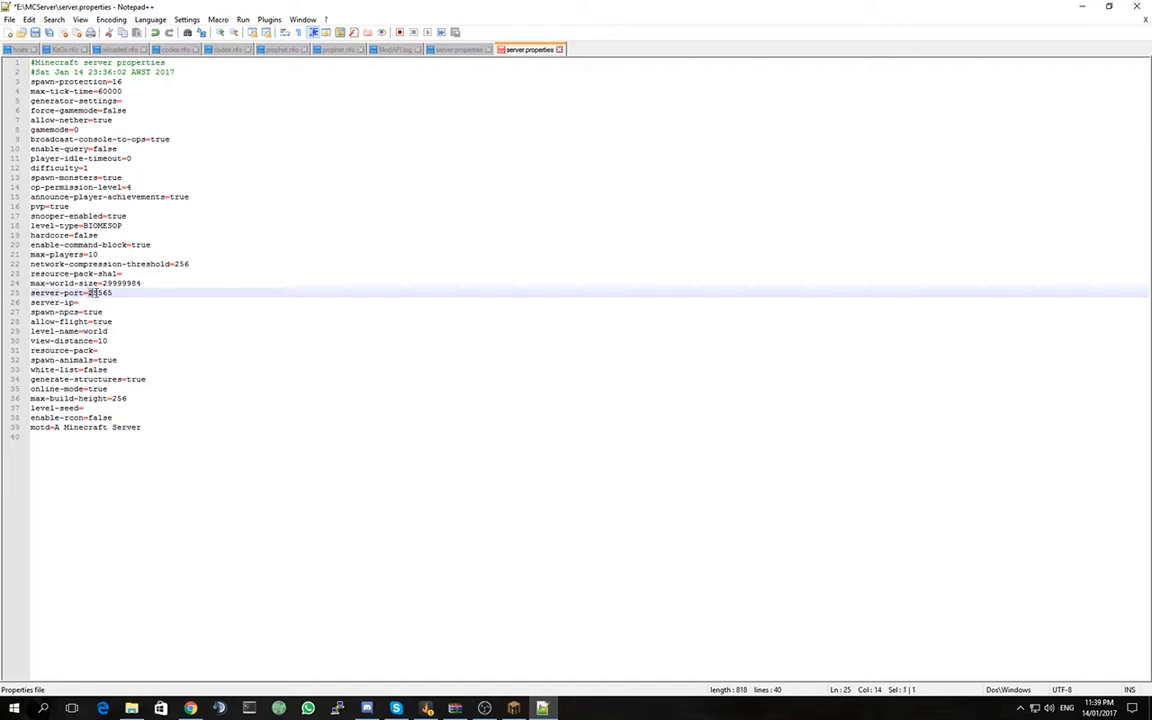
double_click(98, 292)
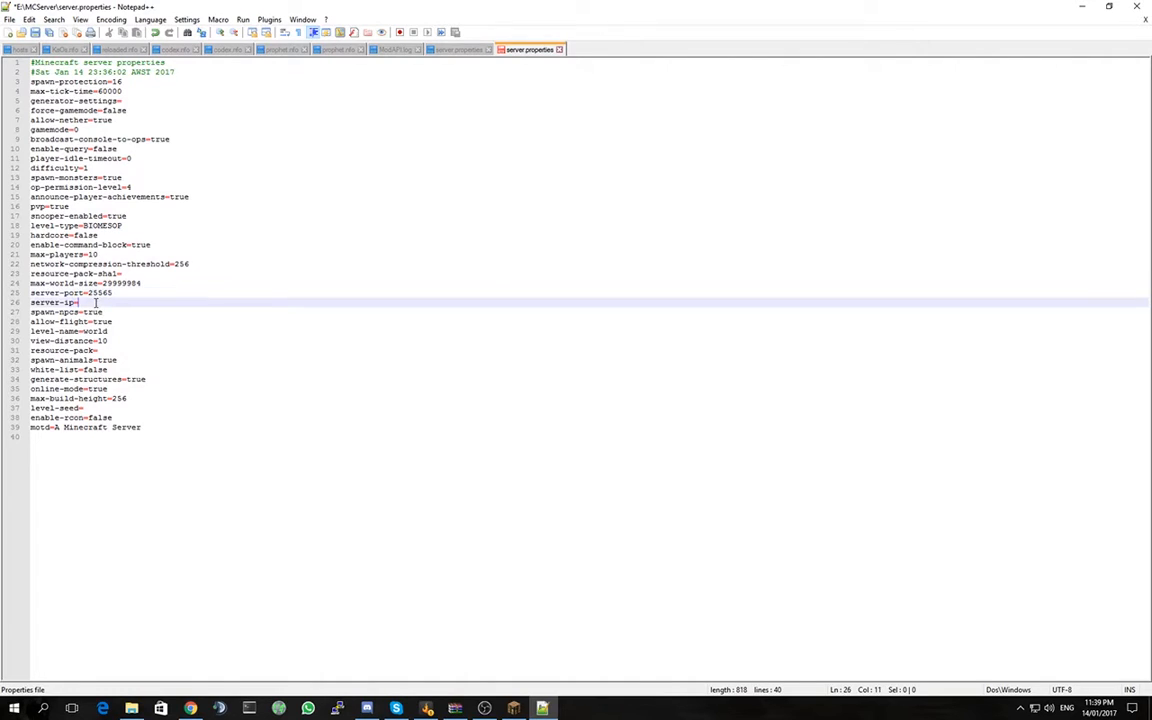
mouse_move(152, 312)
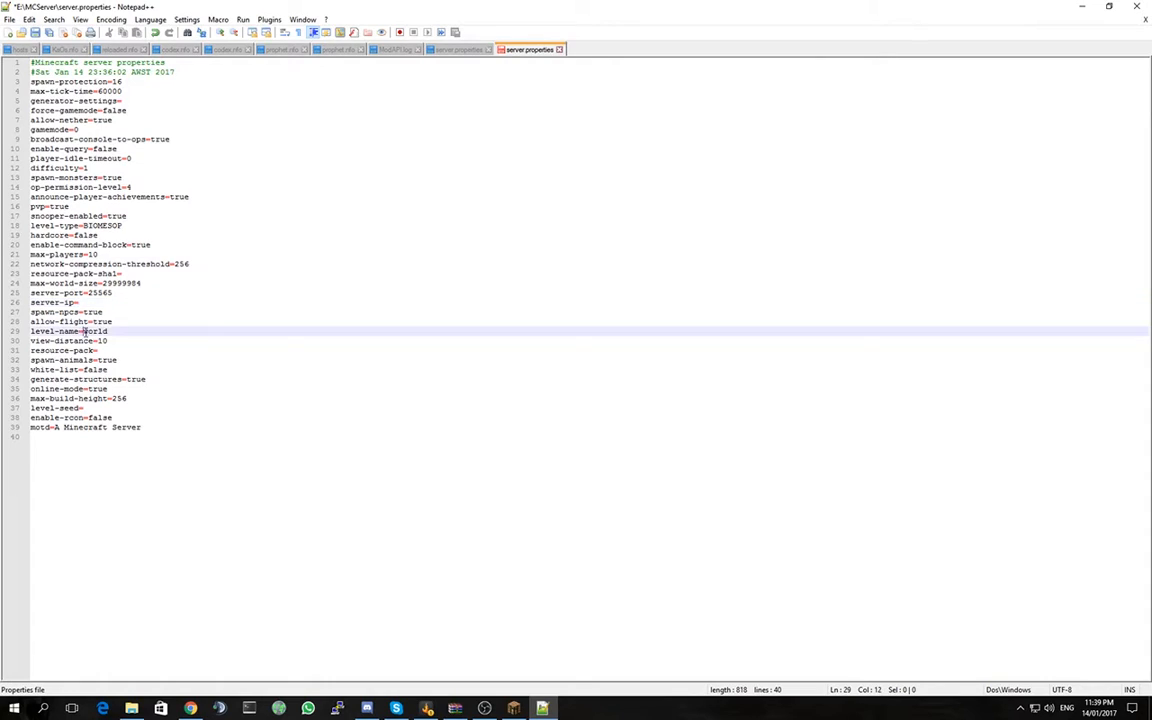
double_click(94, 332)
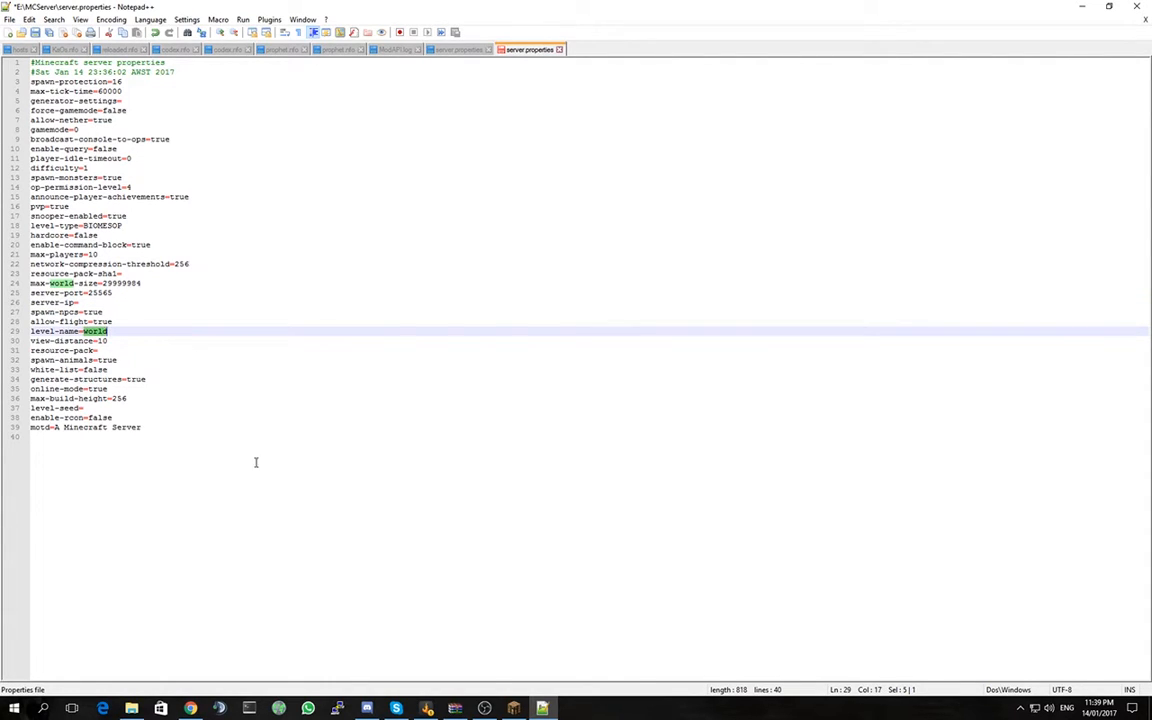
click(132, 708)
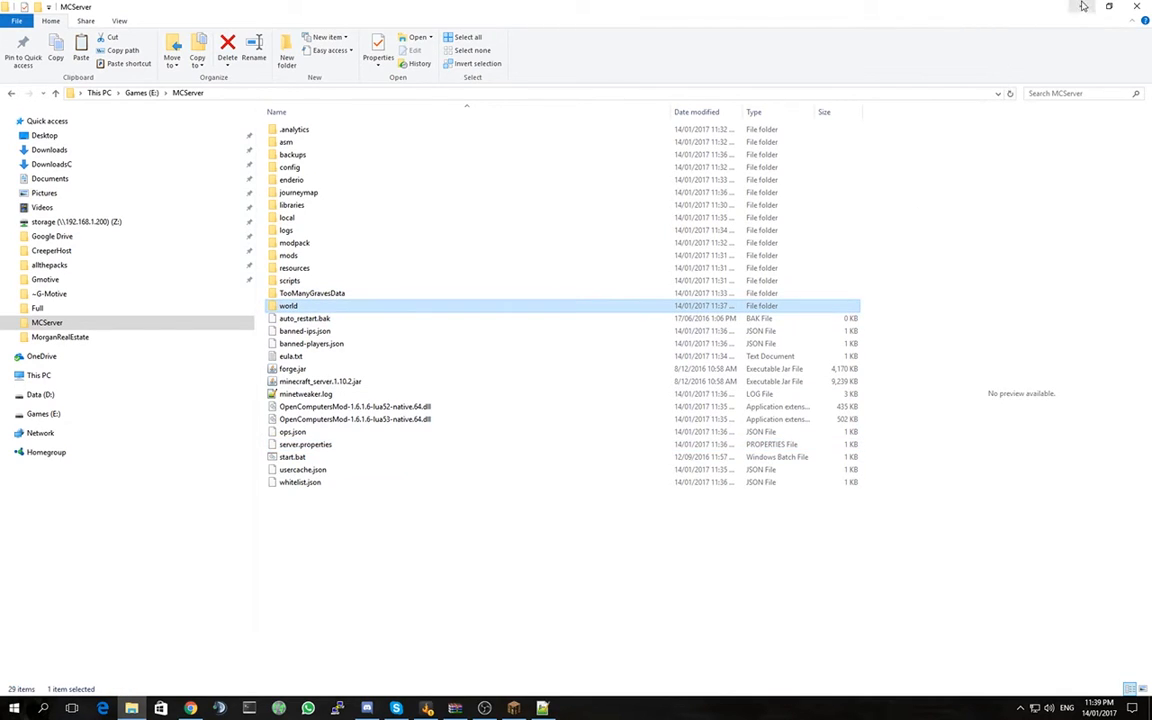
Run start.bat, then edit it in Notepad and select the IF NOT EXIST auto_restart PAUSE line.
click(292, 380)
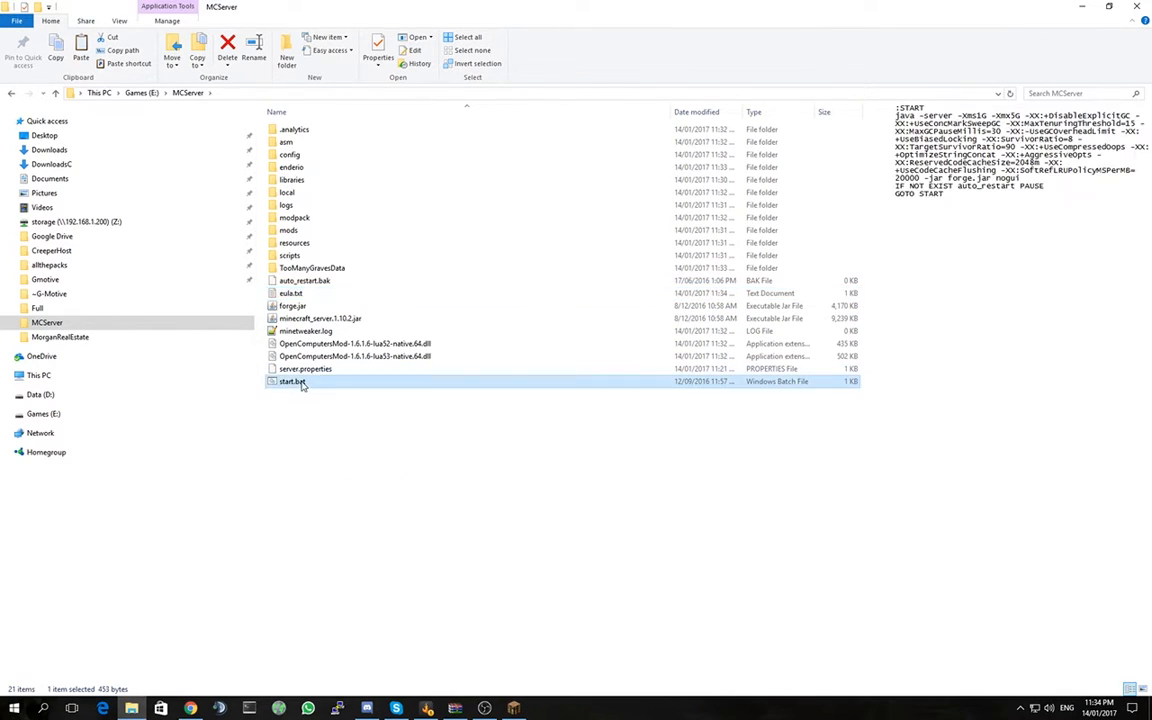
double_click(292, 380)
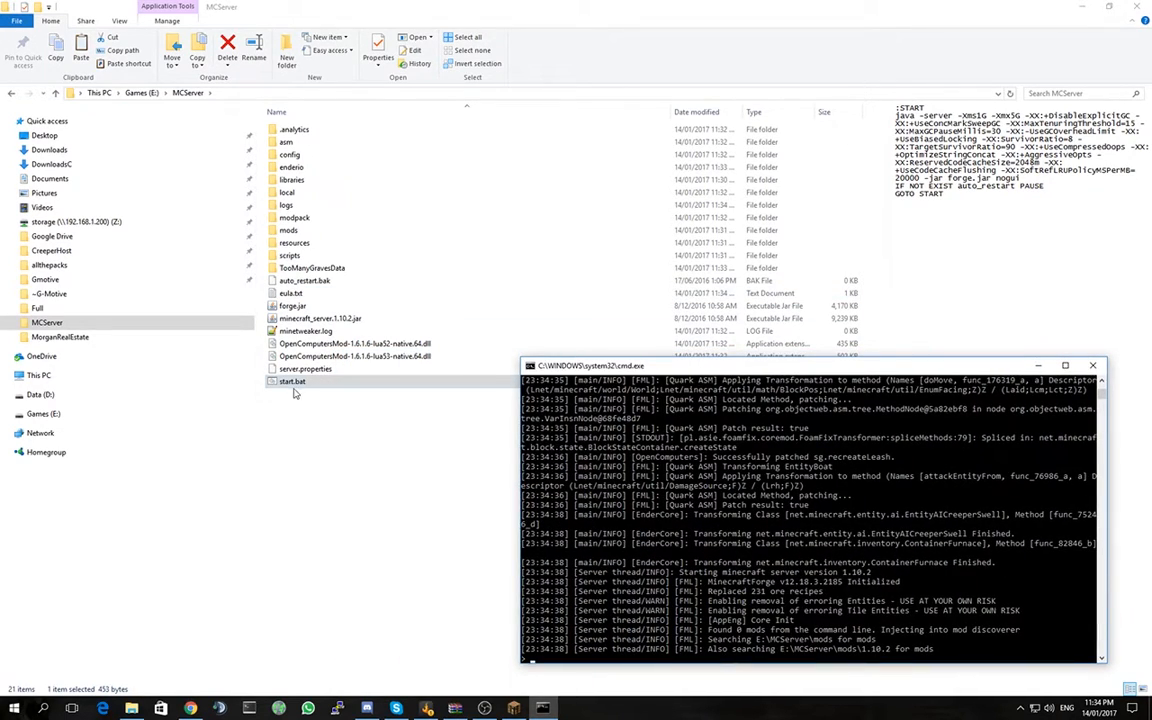
right_click(292, 380)
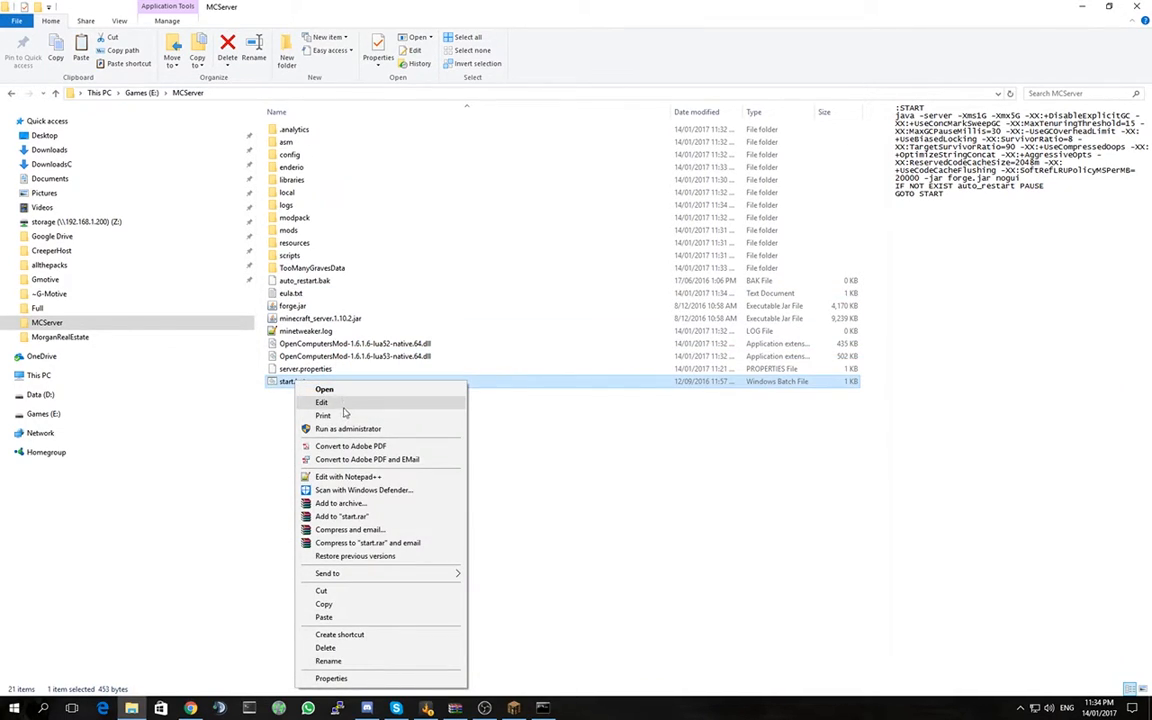
click(320, 402)
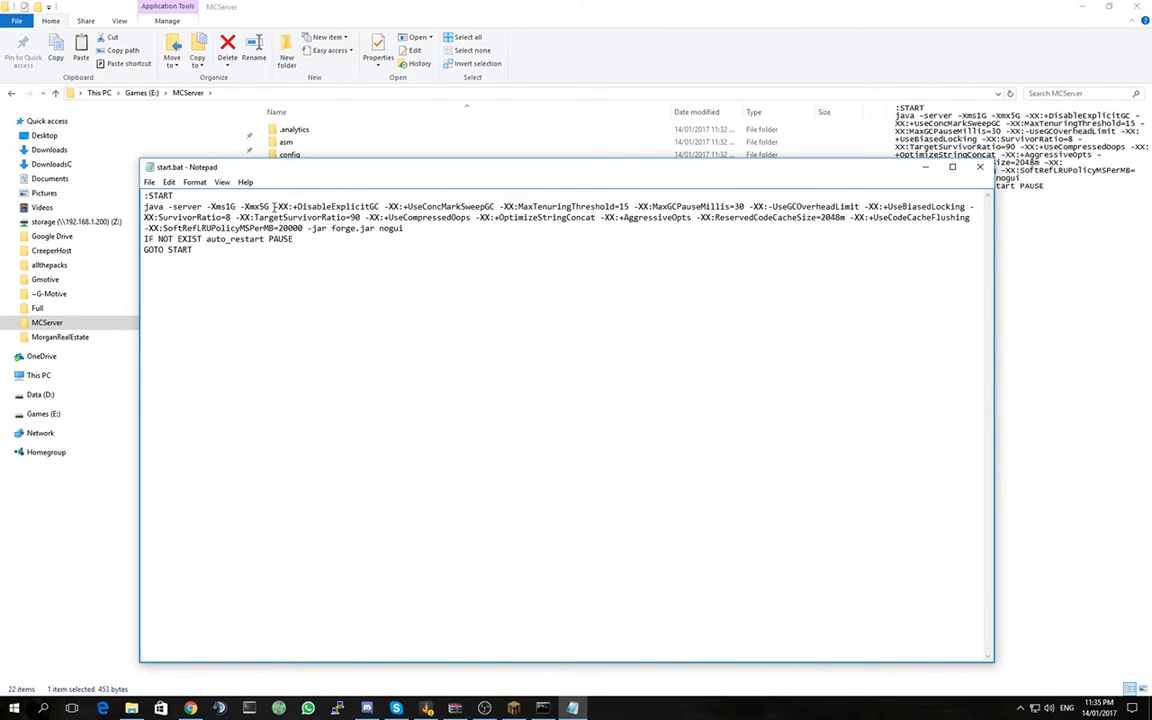
drag(272, 206, 304, 228)
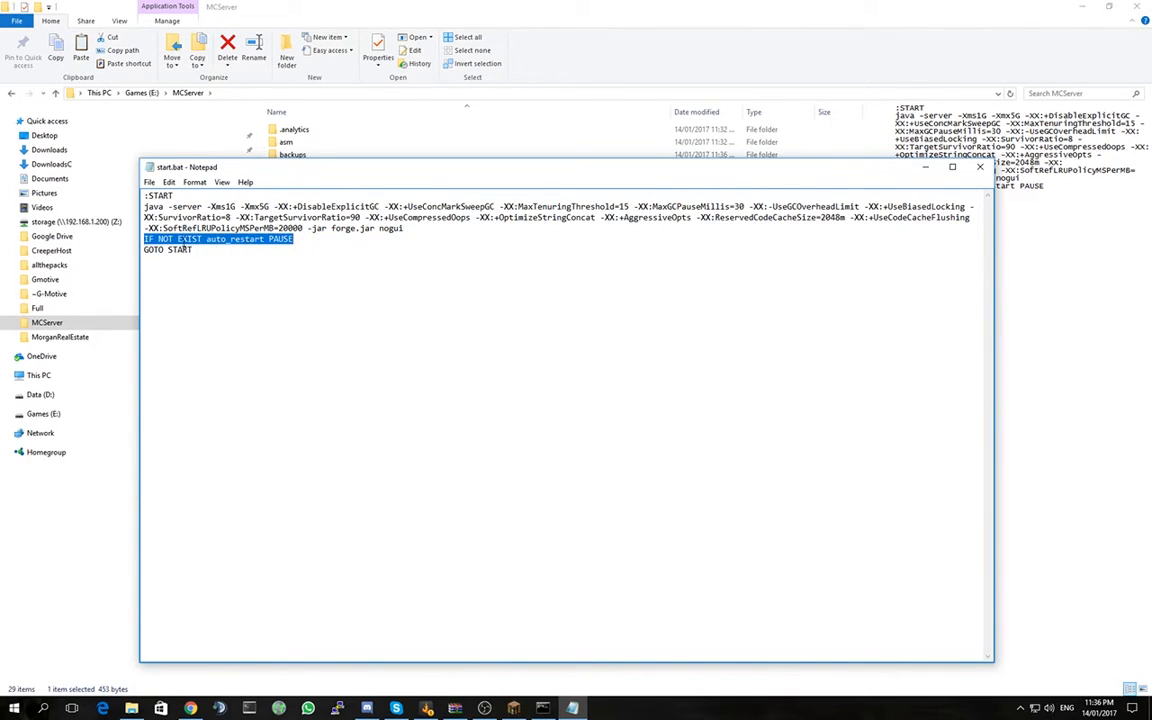
Turn Word Wrap back on in Notepad before closing the start script.
click(194, 182)
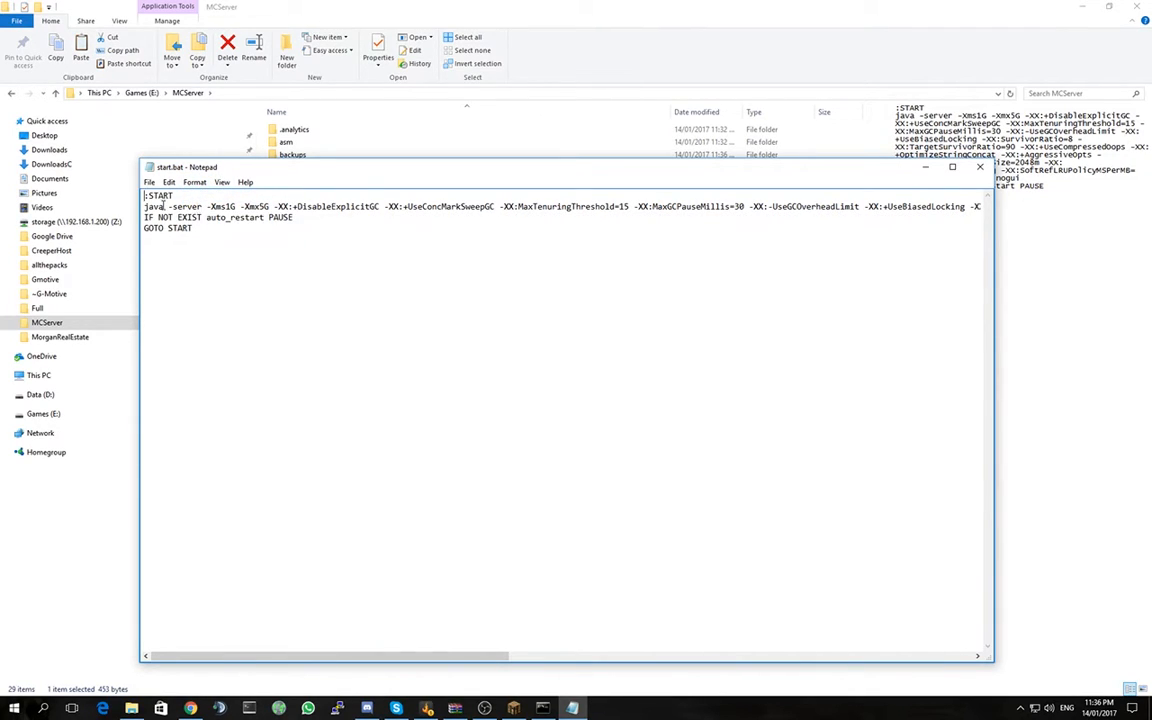
click(196, 182)
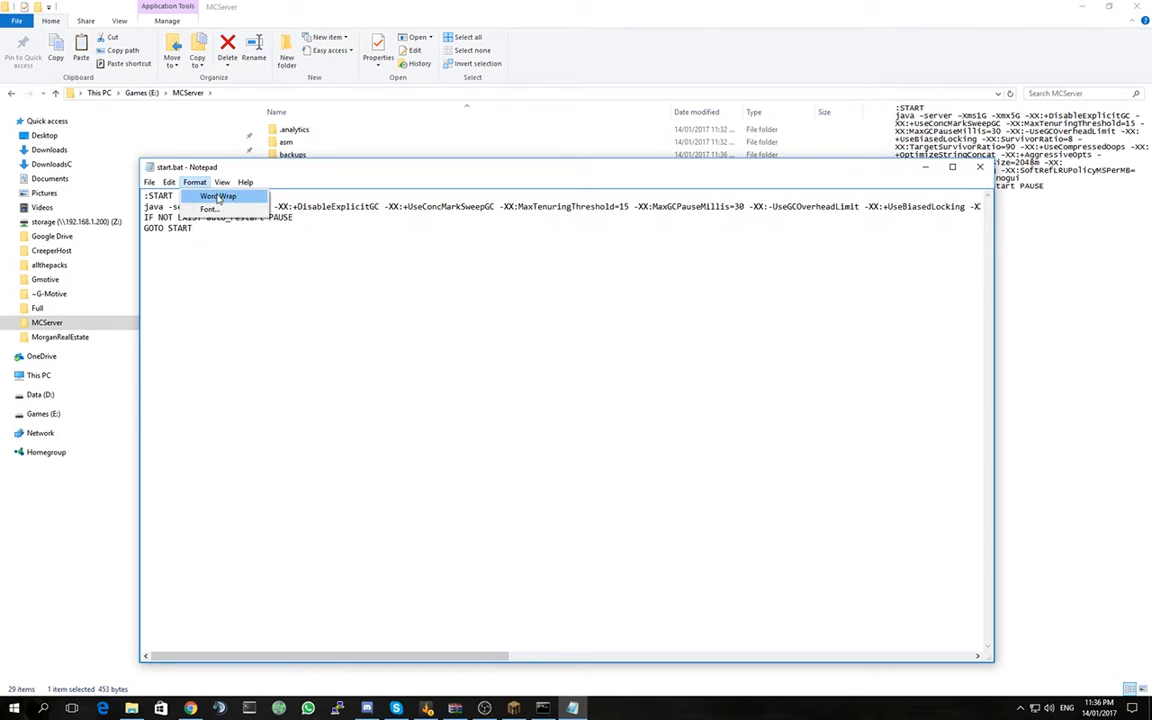
click(216, 196)
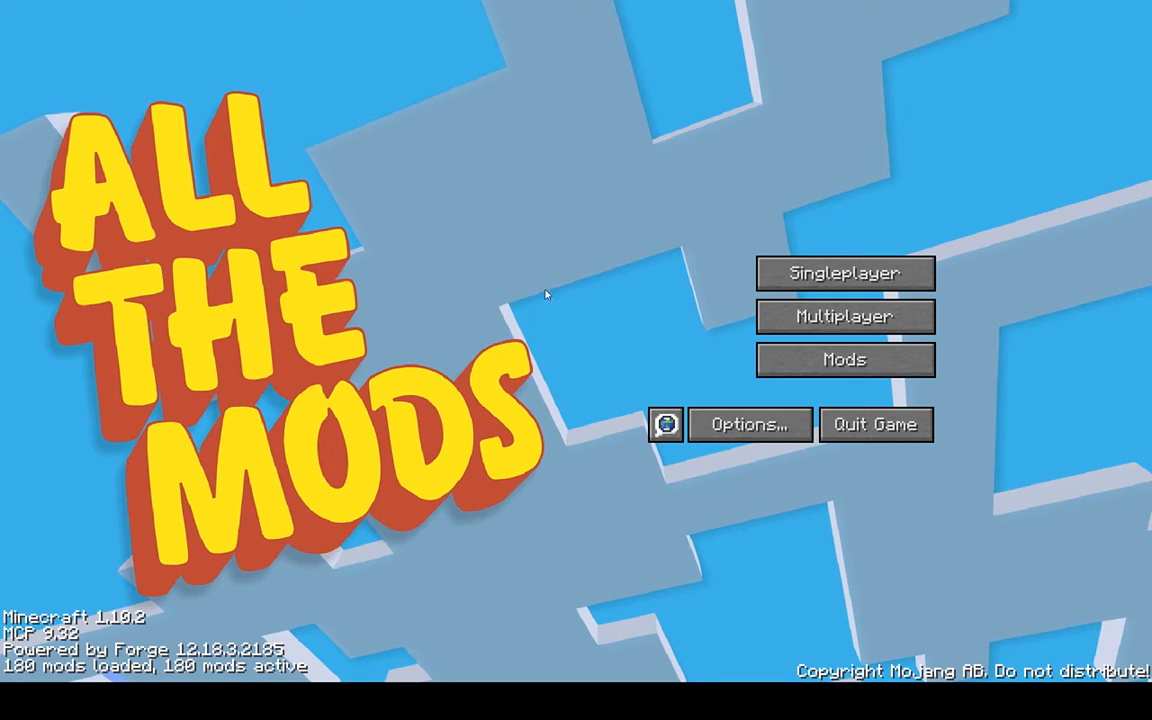
mouse_move(424, 322)
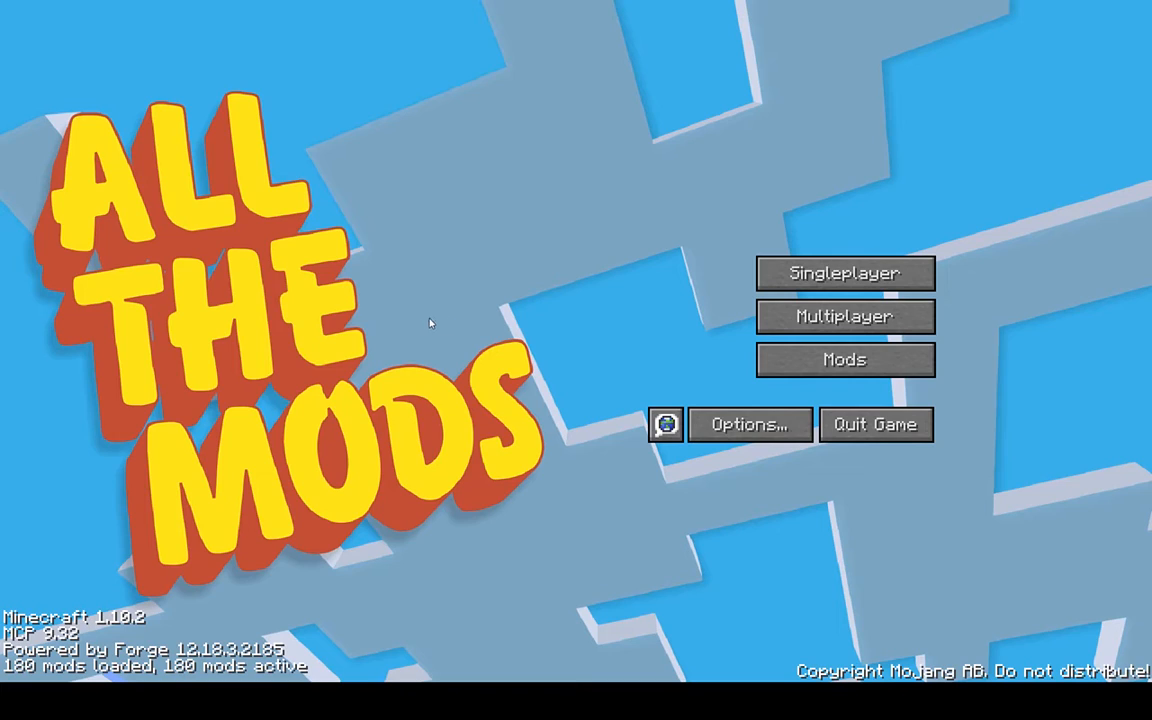
Add a multiplayer server entry with Server Address 'localhost' and save it.
click(844, 316)
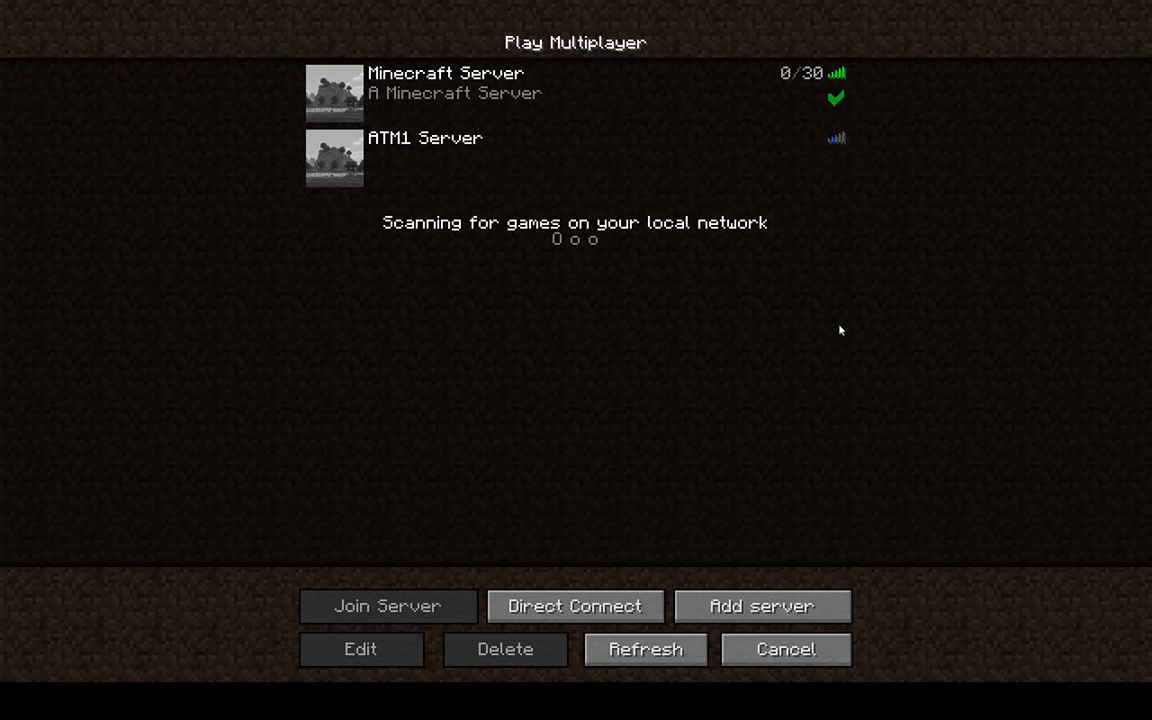
click(360, 648)
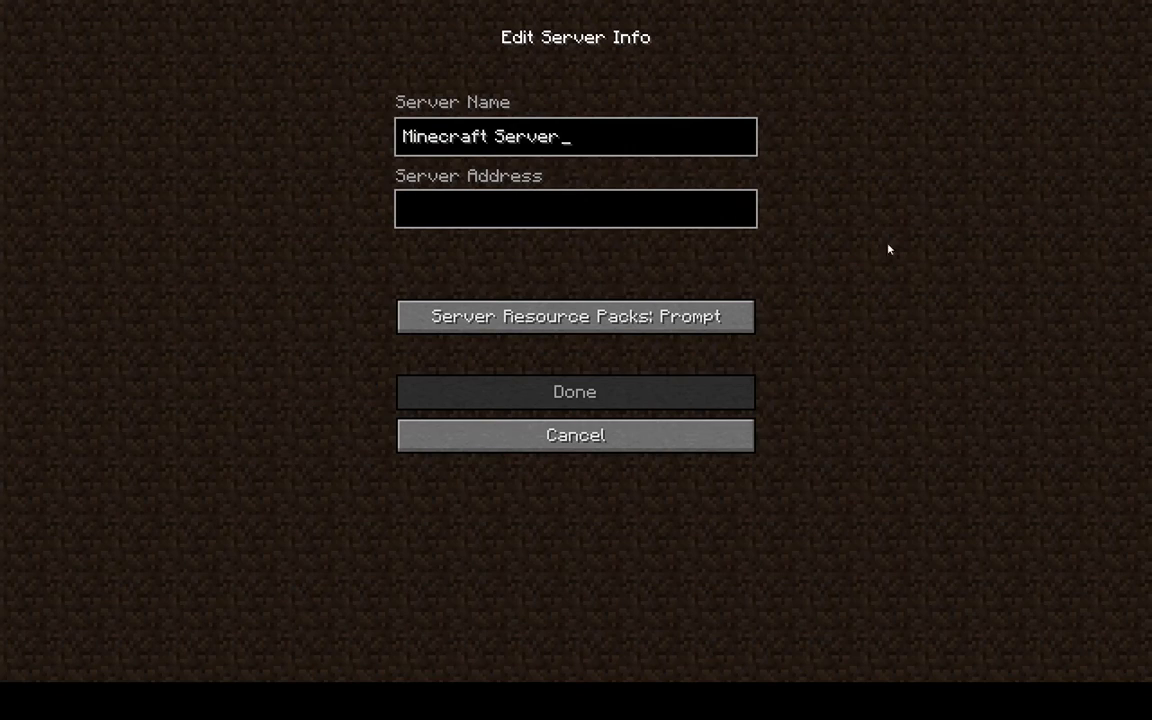
click(576, 208)
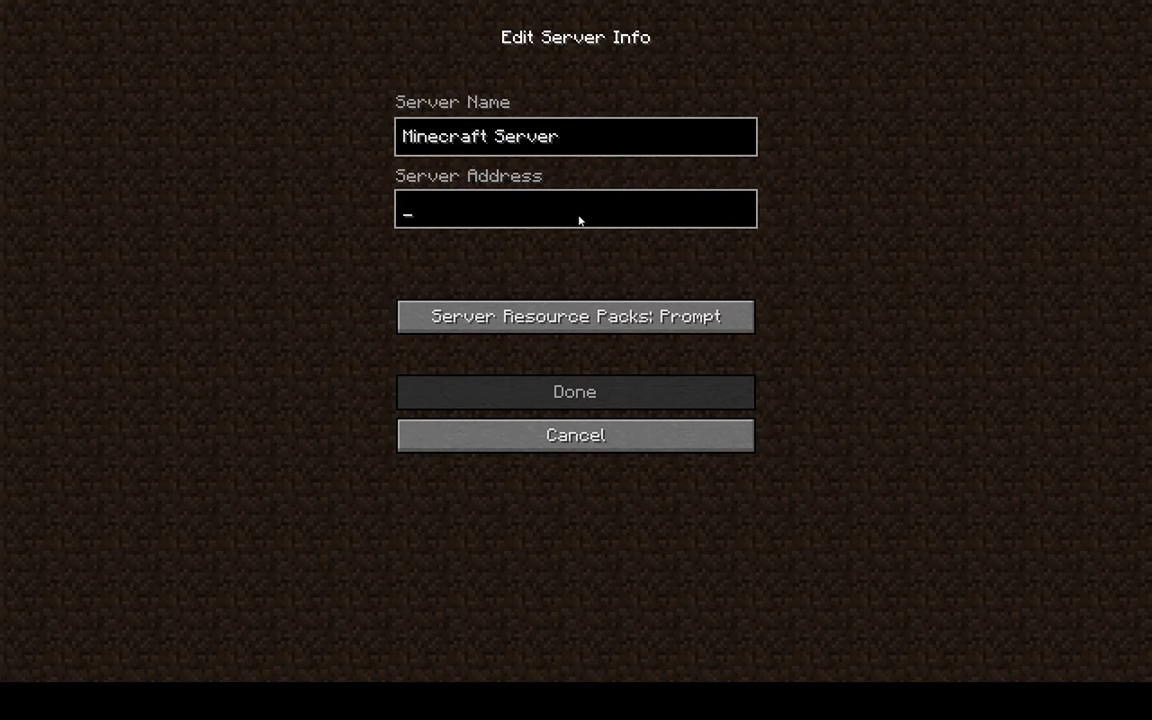
text(loca)
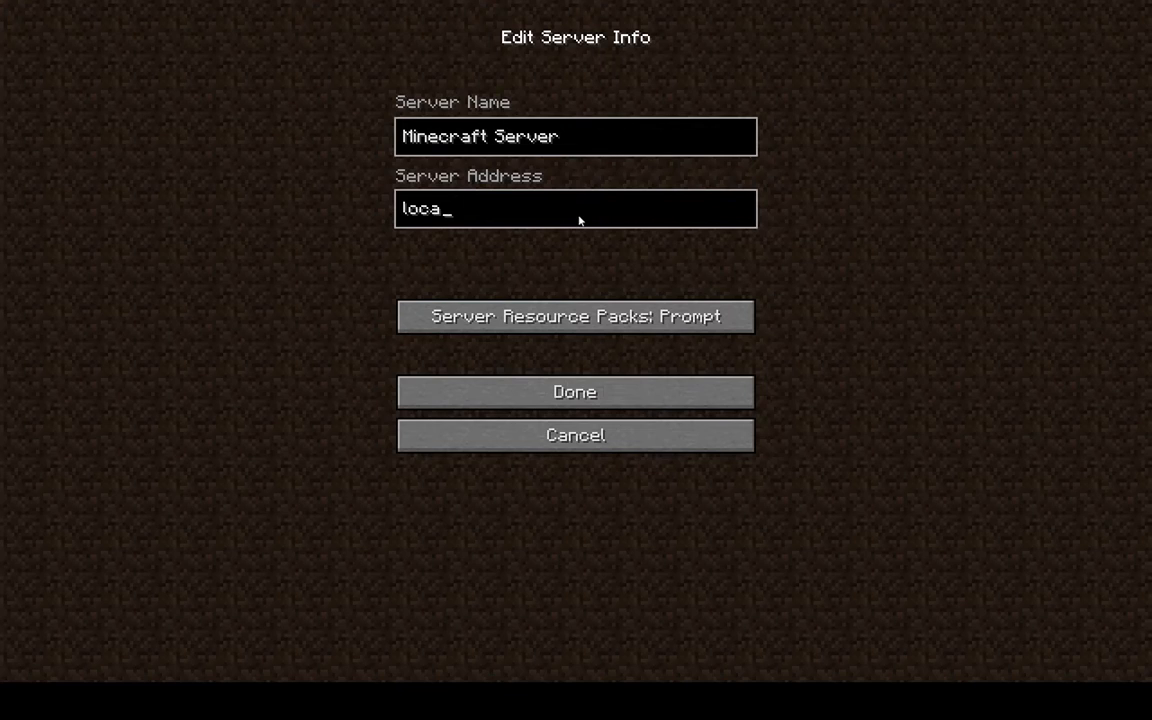
text(lhost)
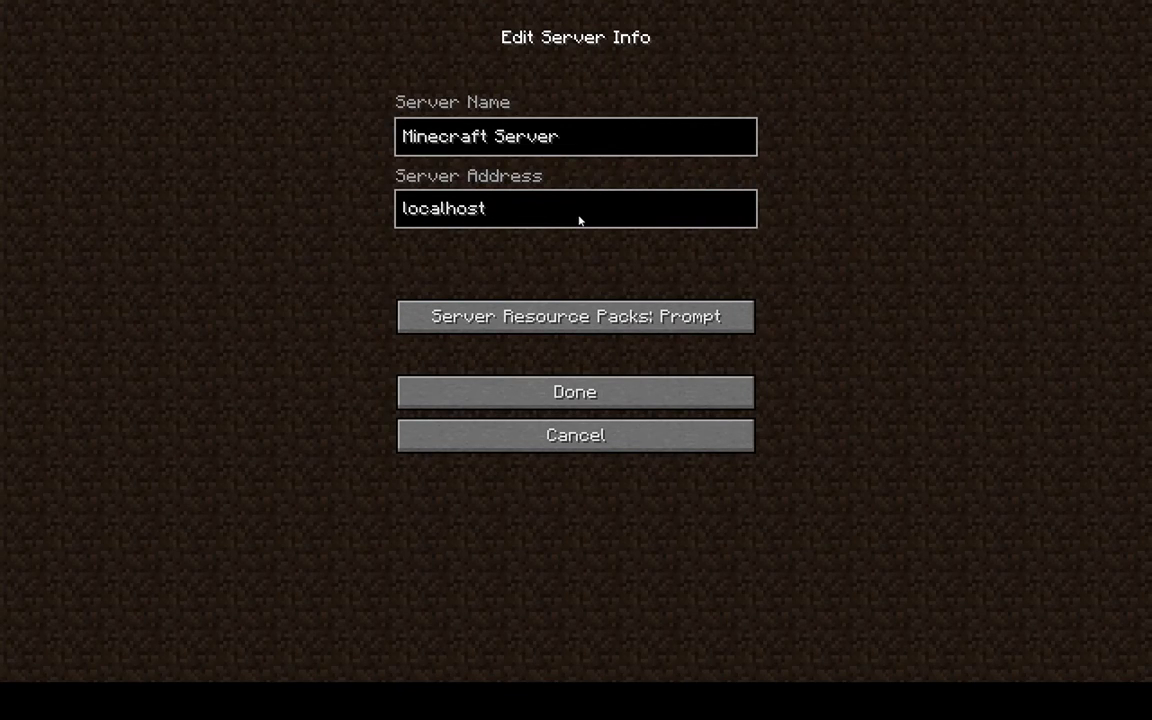
click(576, 390)
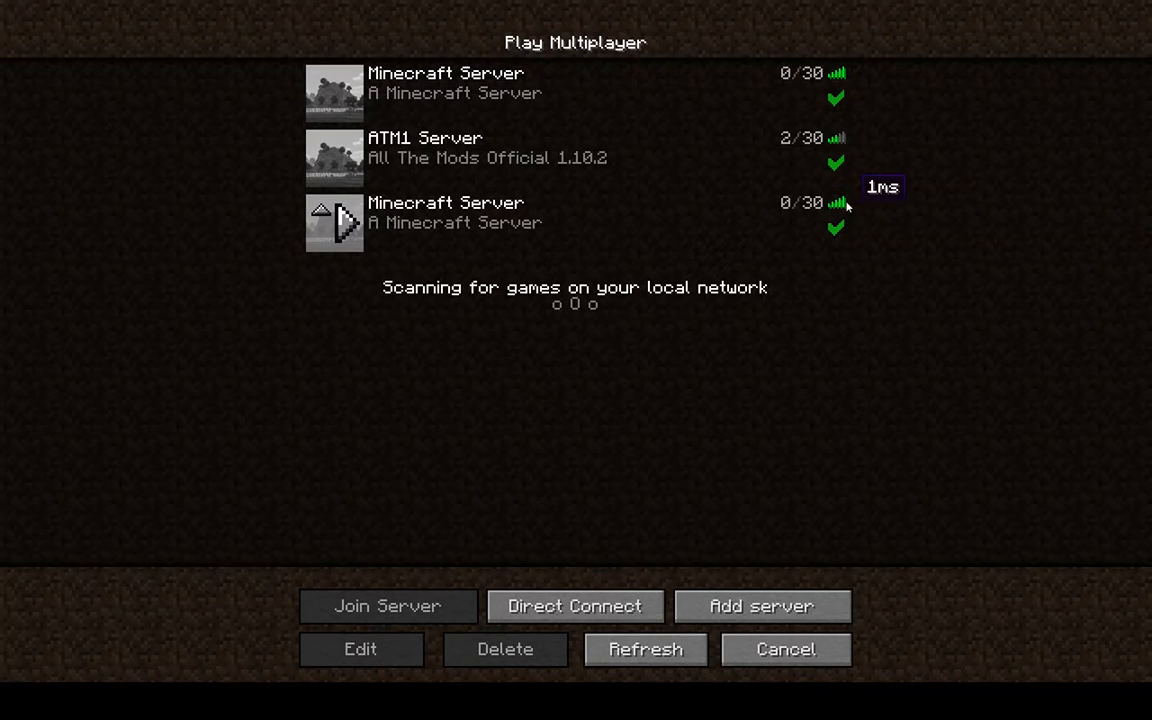
mouse_move(340, 224)
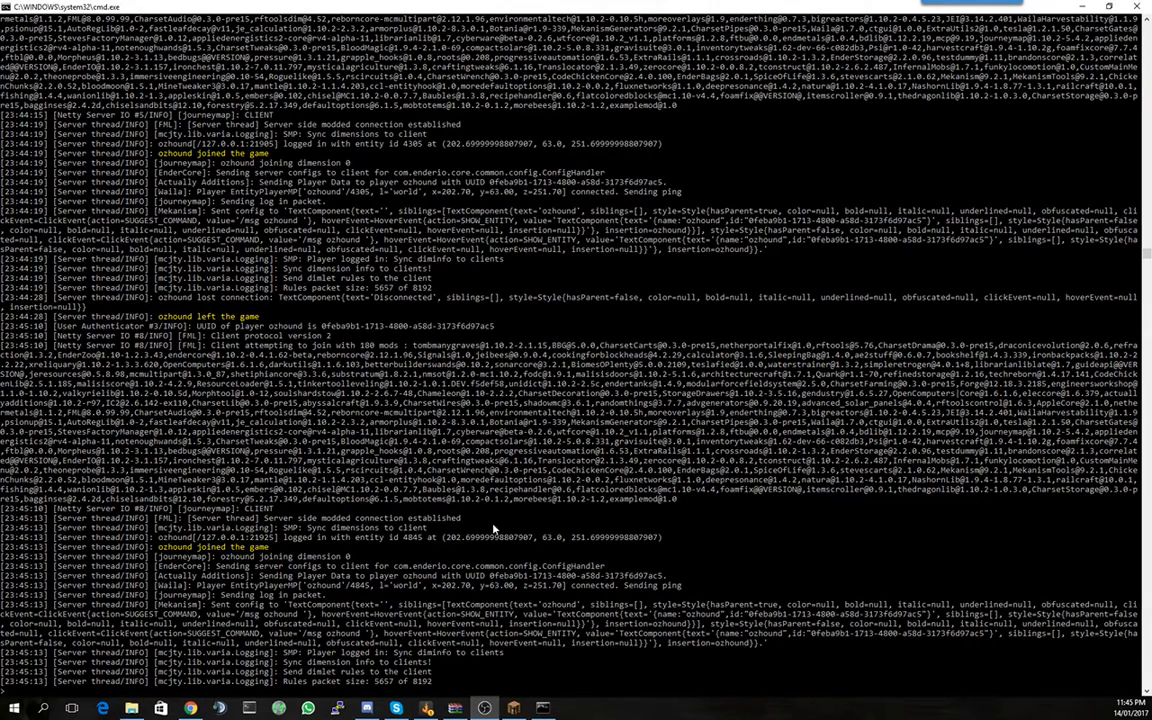
Scroll the server console log to check the player join messages.
scroll(down, 3)
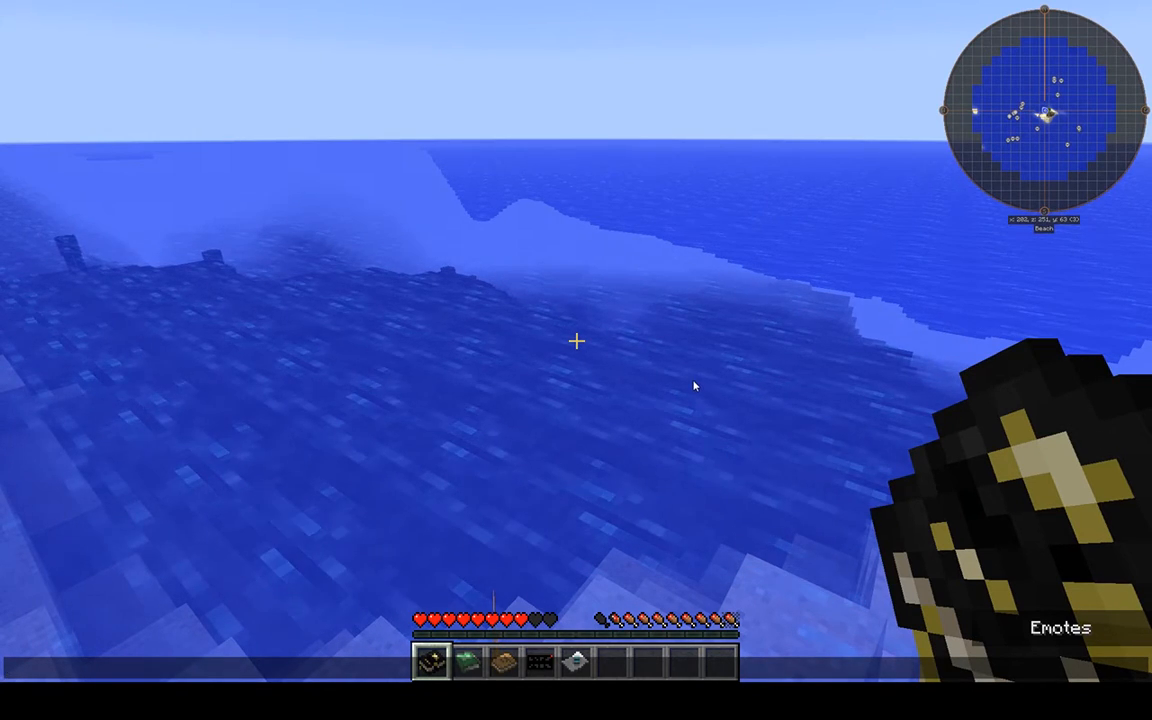
mouse_move(514, 572)
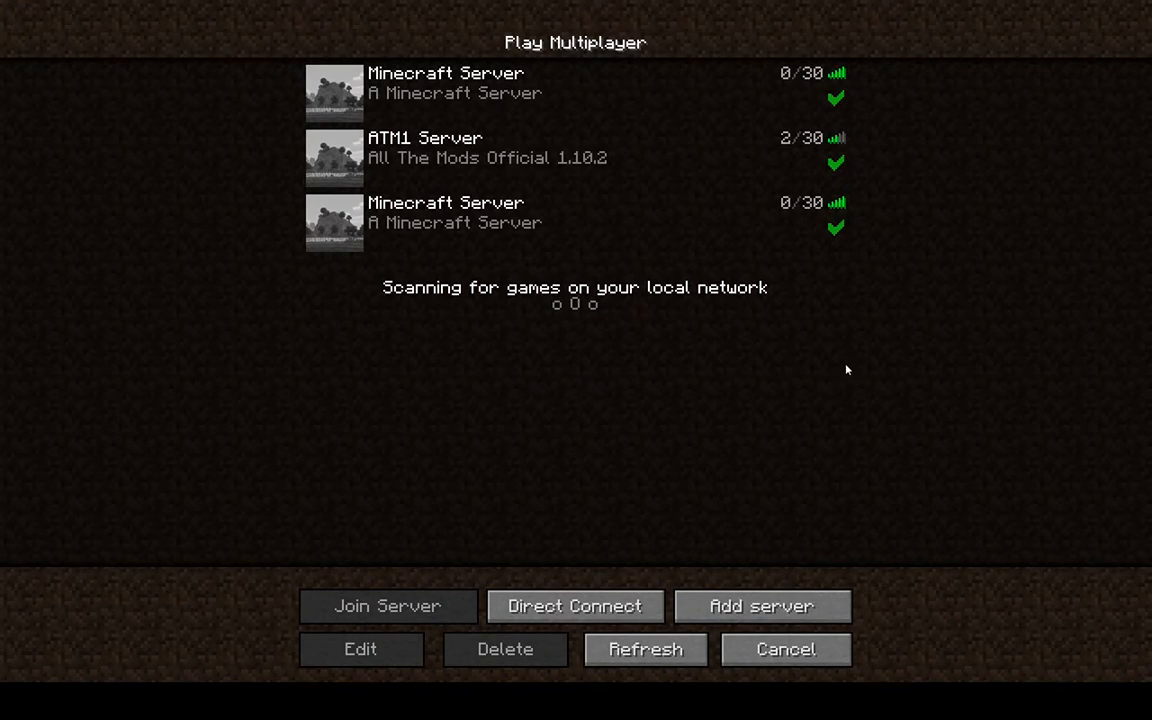
Start a new server entry named 'zhounds Local Server', leaving the address empty.
click(576, 222)
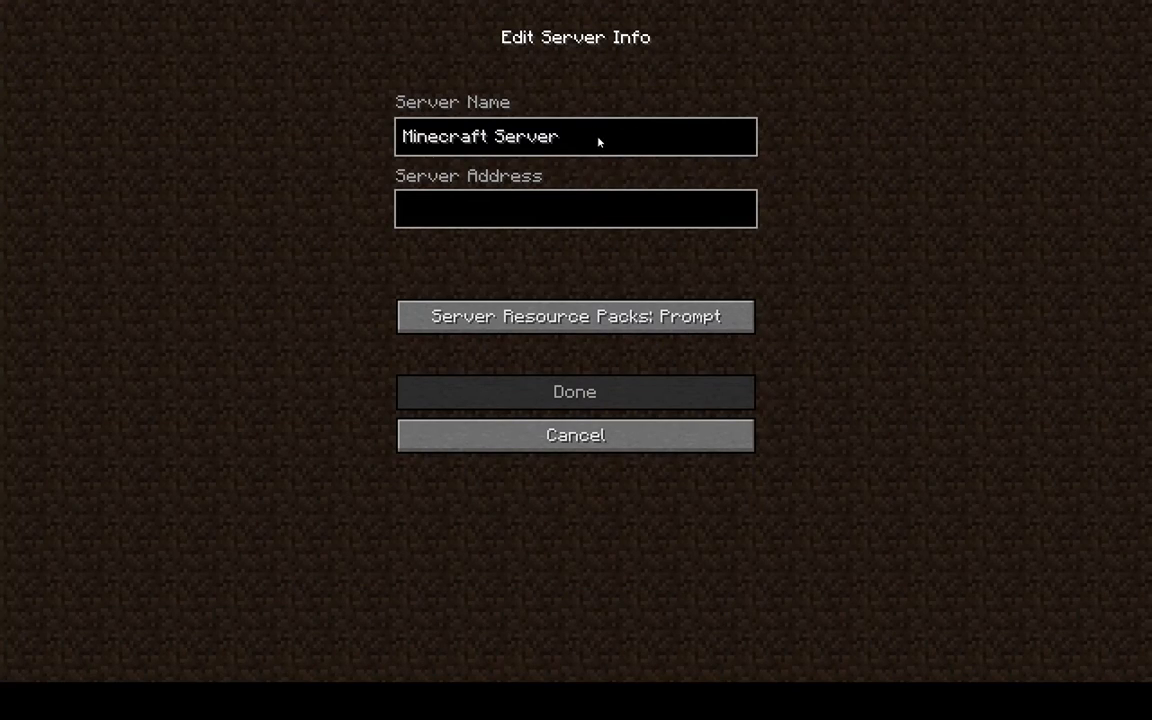
text(0)
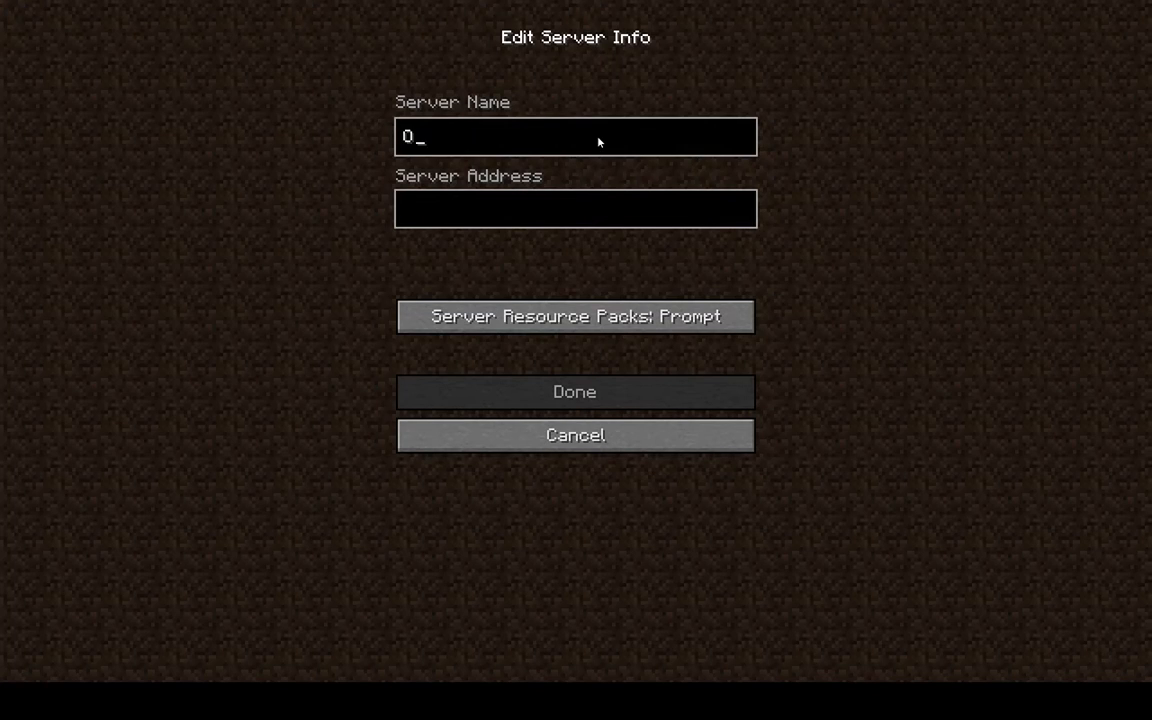
text(zhounds Local)
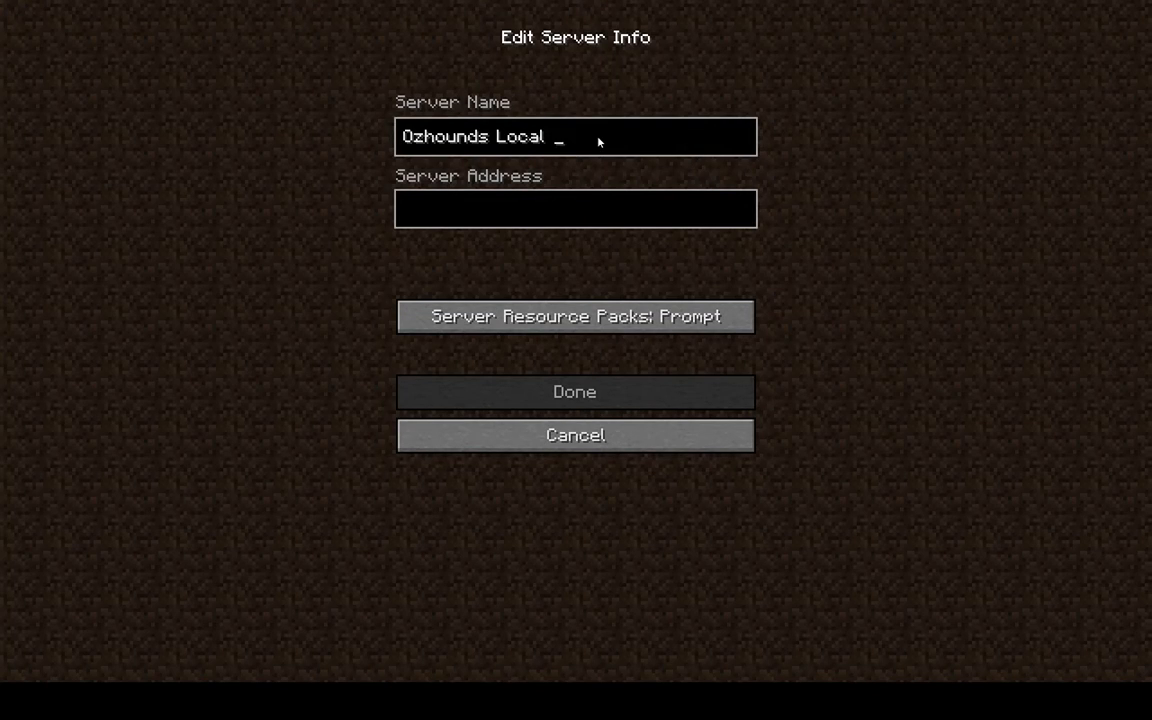
text(Server)
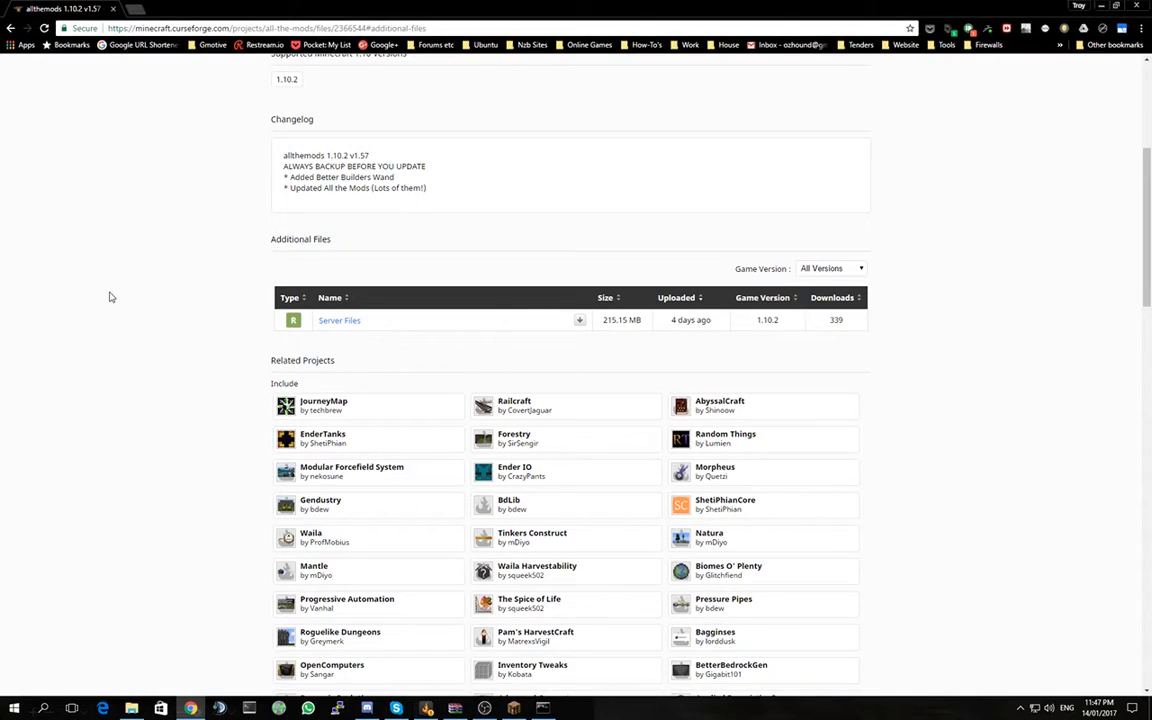
mouse_move(150, 18)
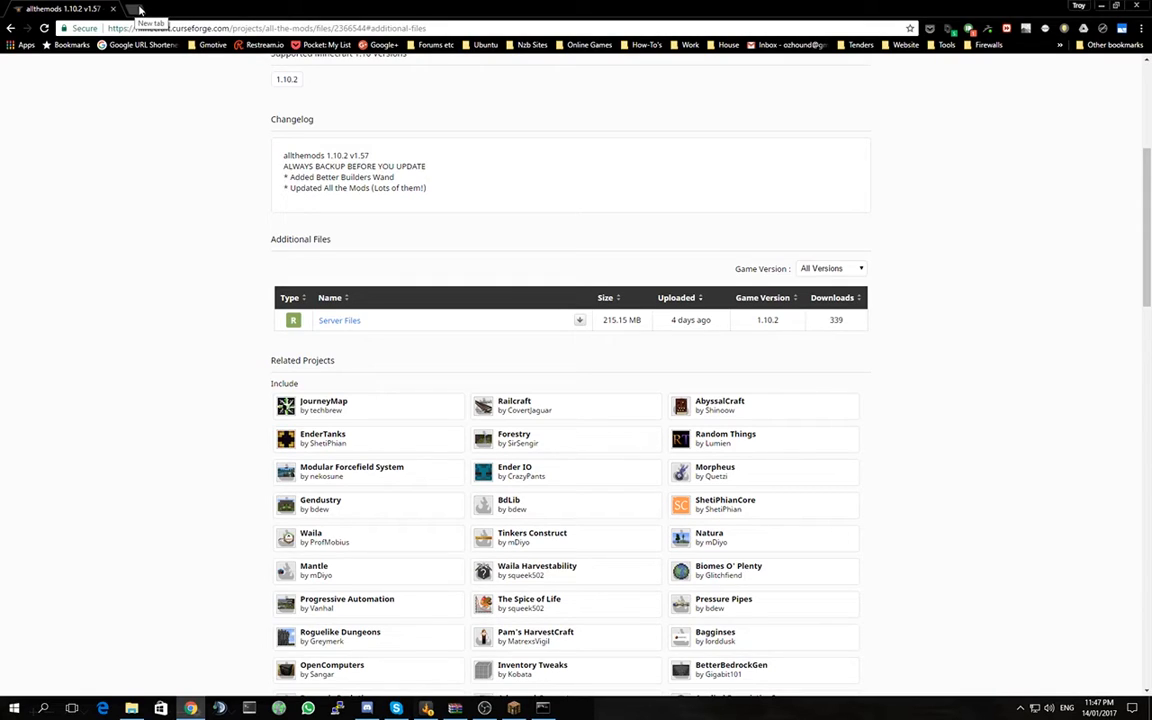
mouse_move(164, 308)
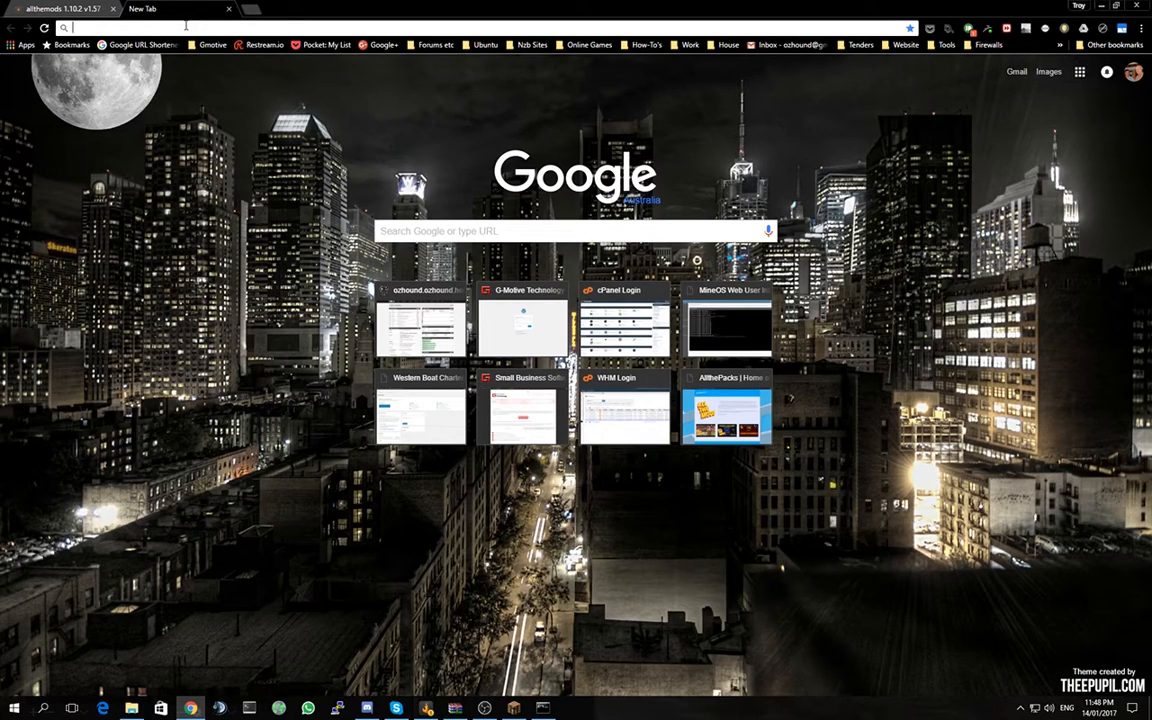
Search Google for 'whatsmyip' to find the external IP, then start a fresh tab.
text(whatsmyip)
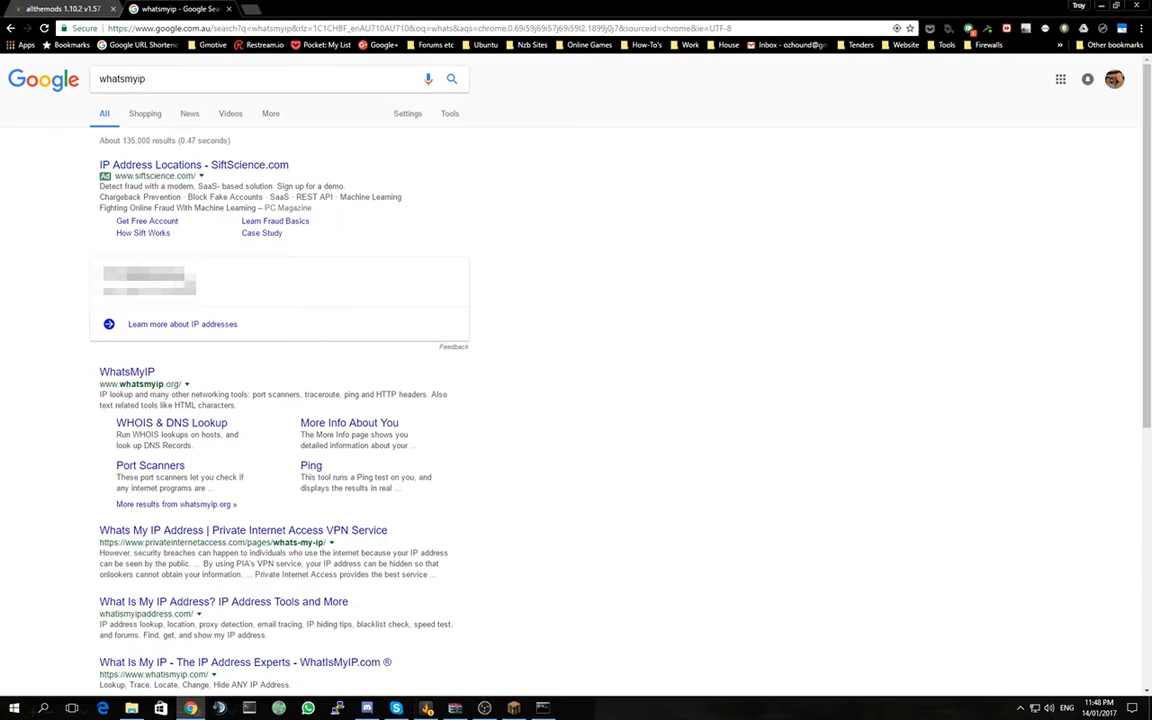
mouse_move(244, 8)
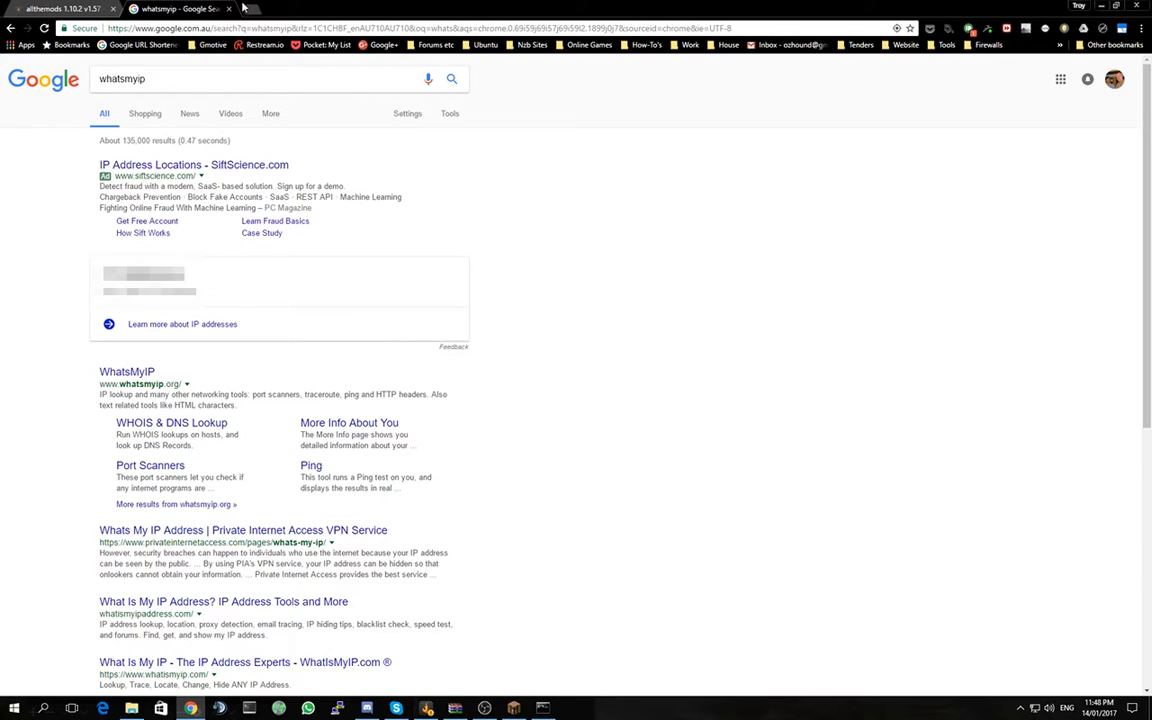
mouse_move(252, 12)
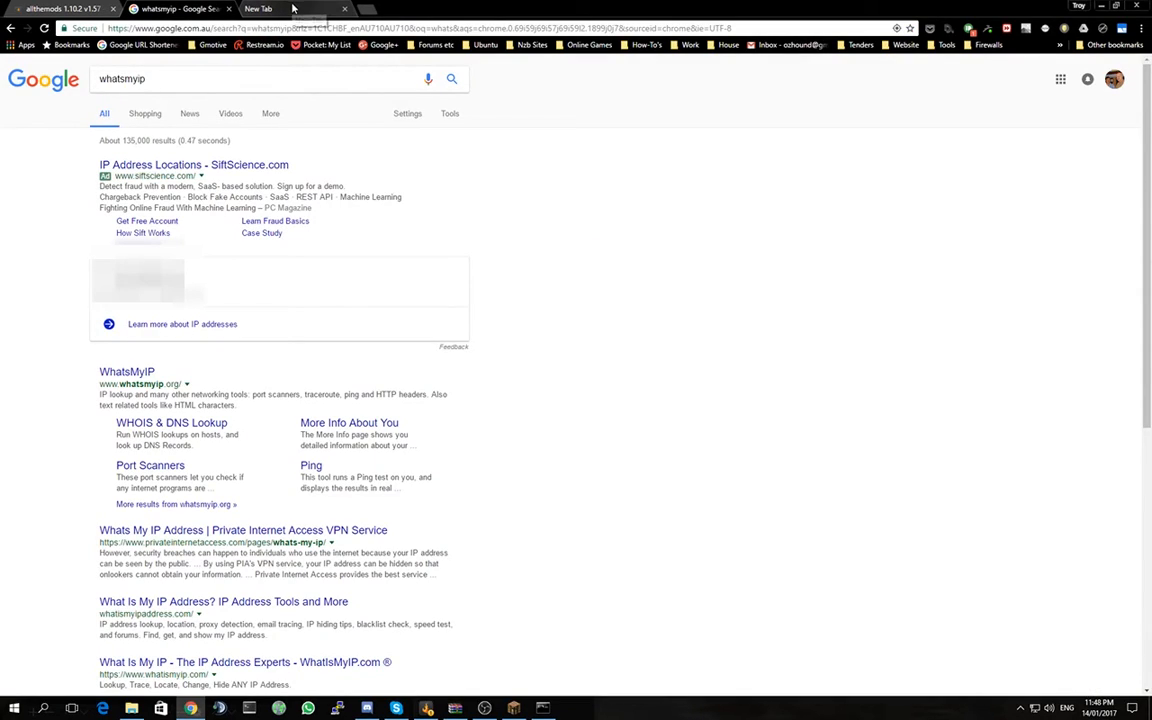
click(290, 8)
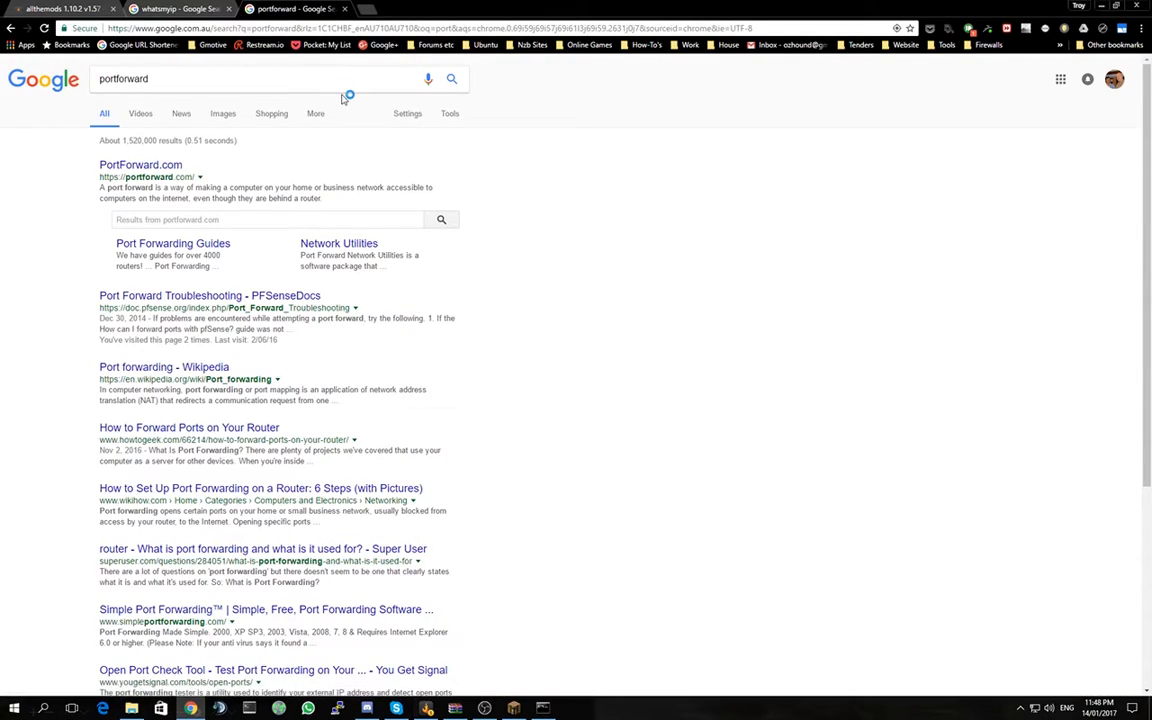
mouse_move(344, 186)
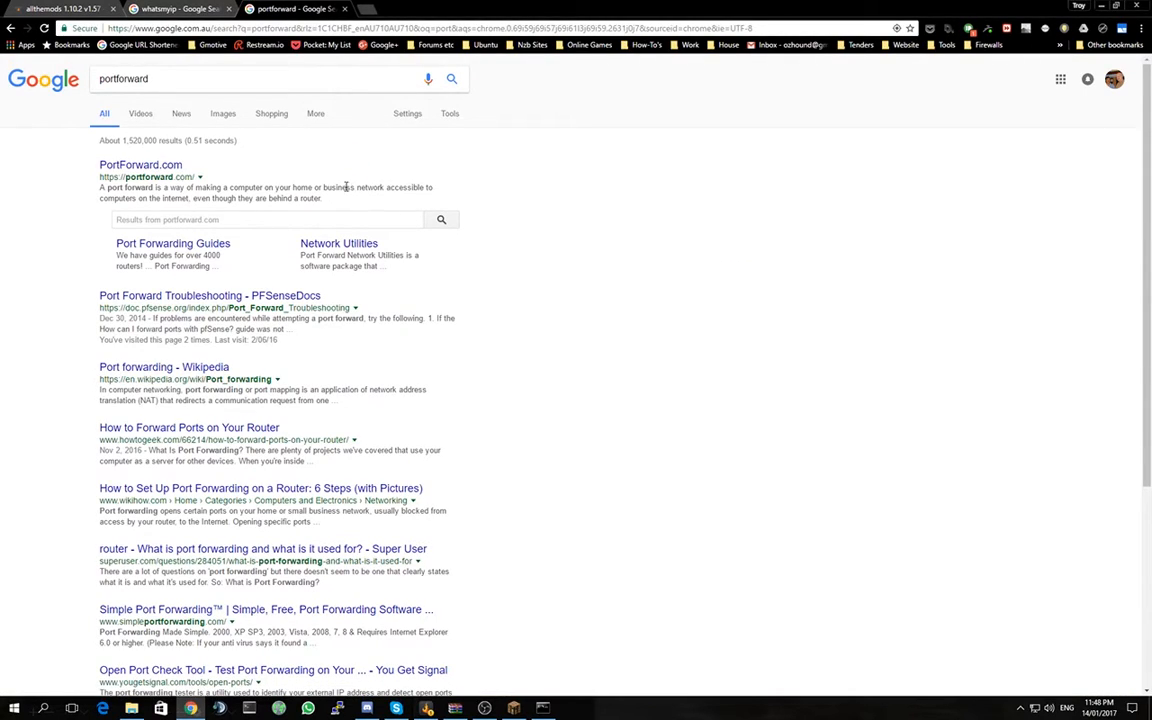
mouse_move(540, 200)
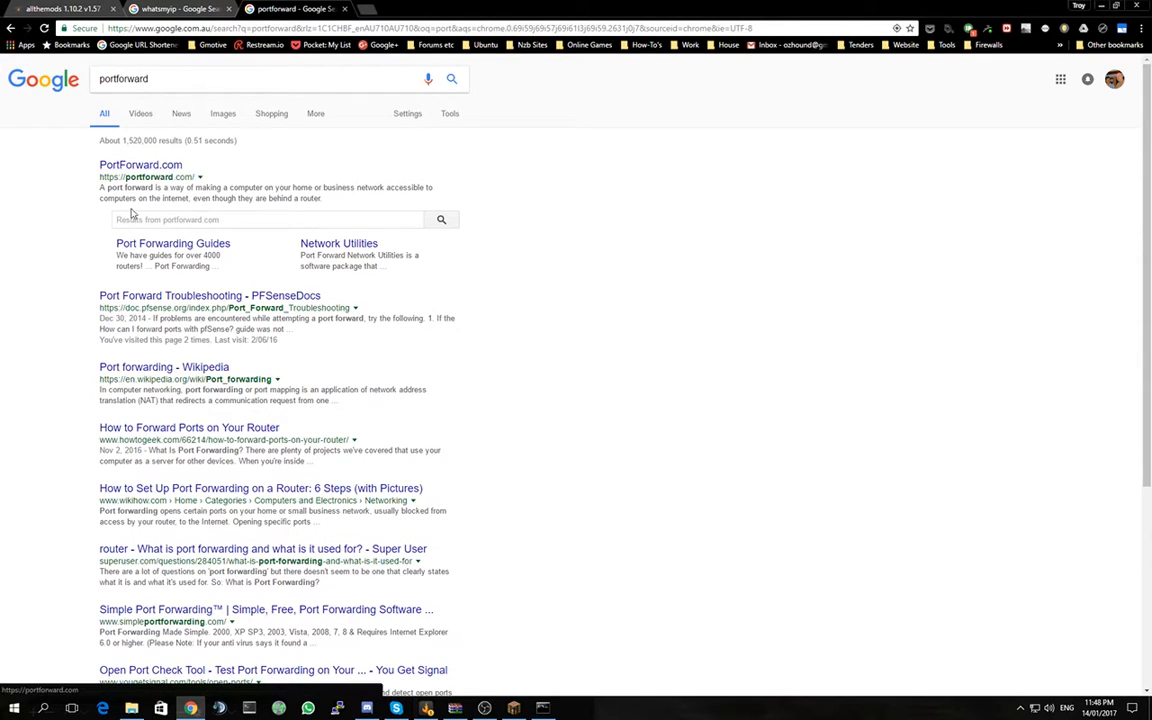
mouse_move(338, 244)
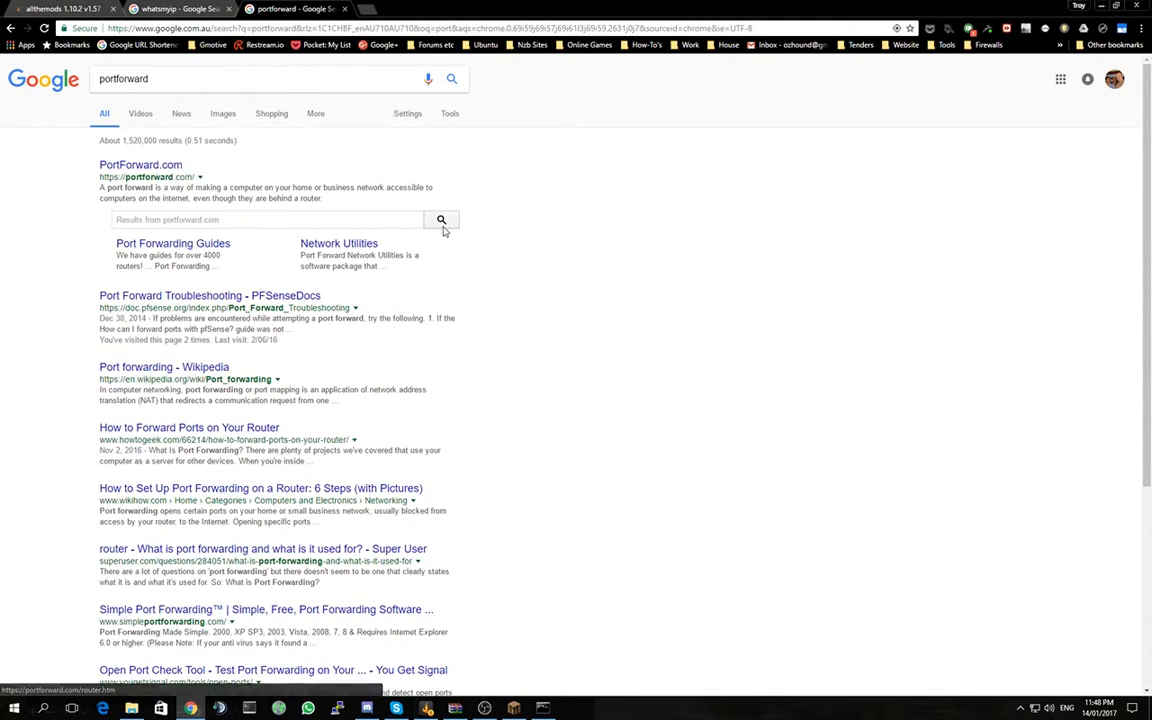
mouse_move(540, 188)
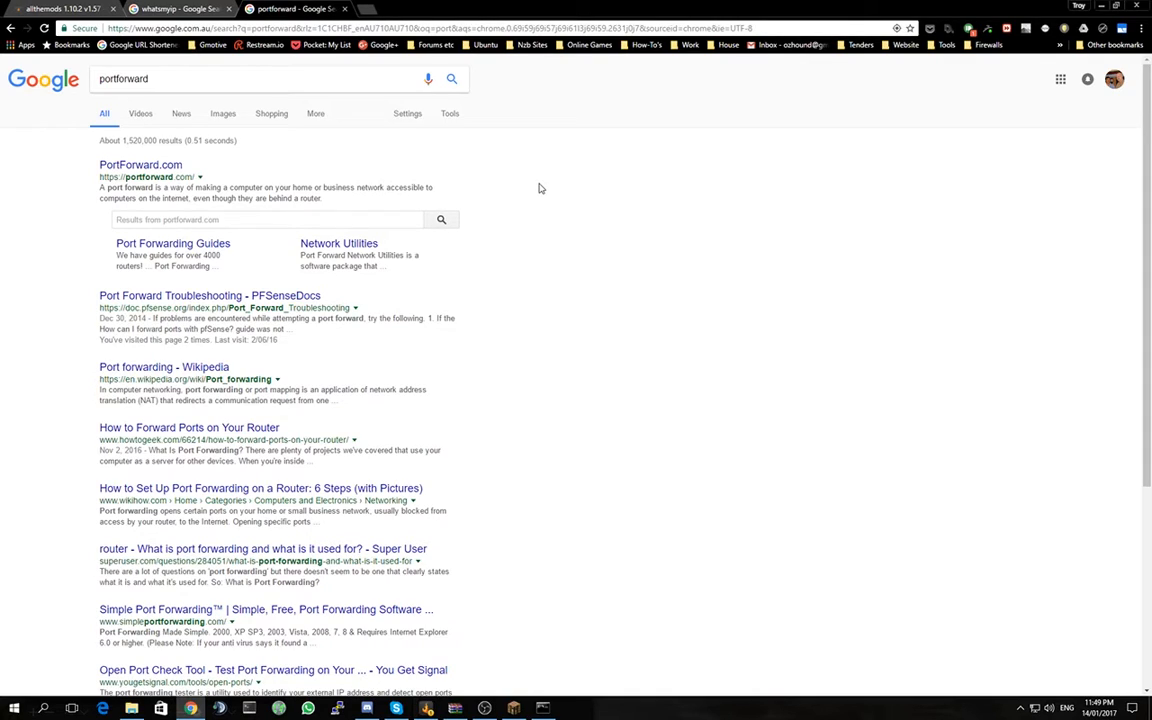
mouse_move(636, 176)
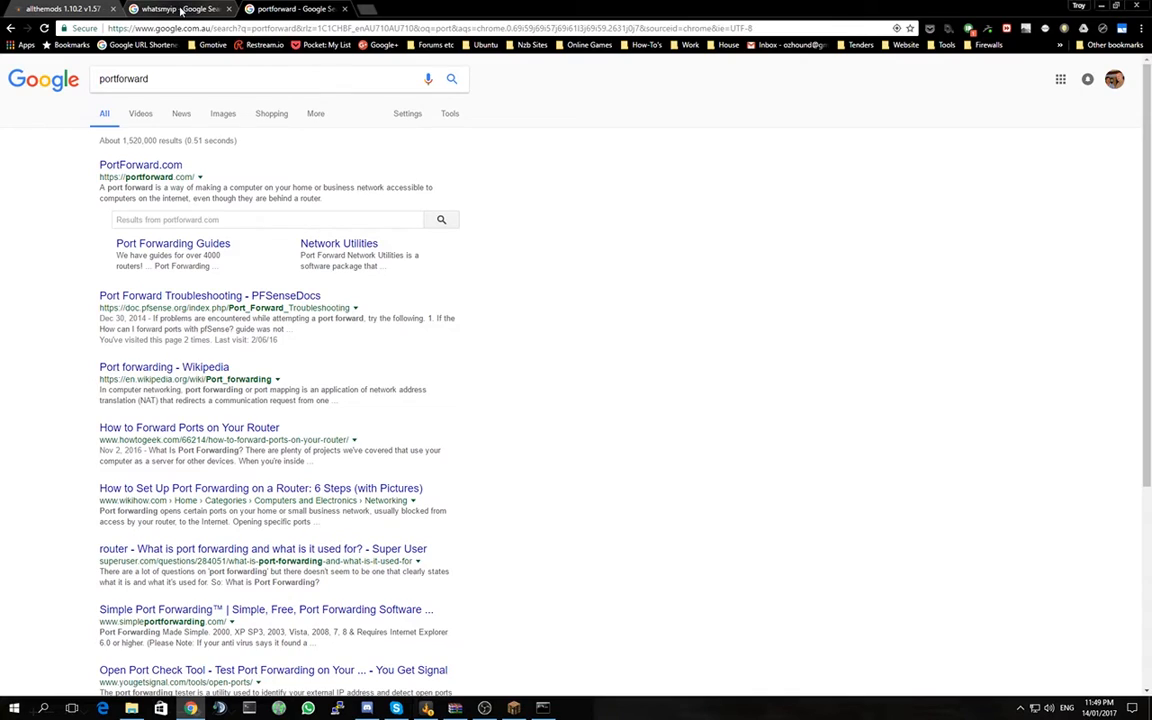
mouse_move(184, 8)
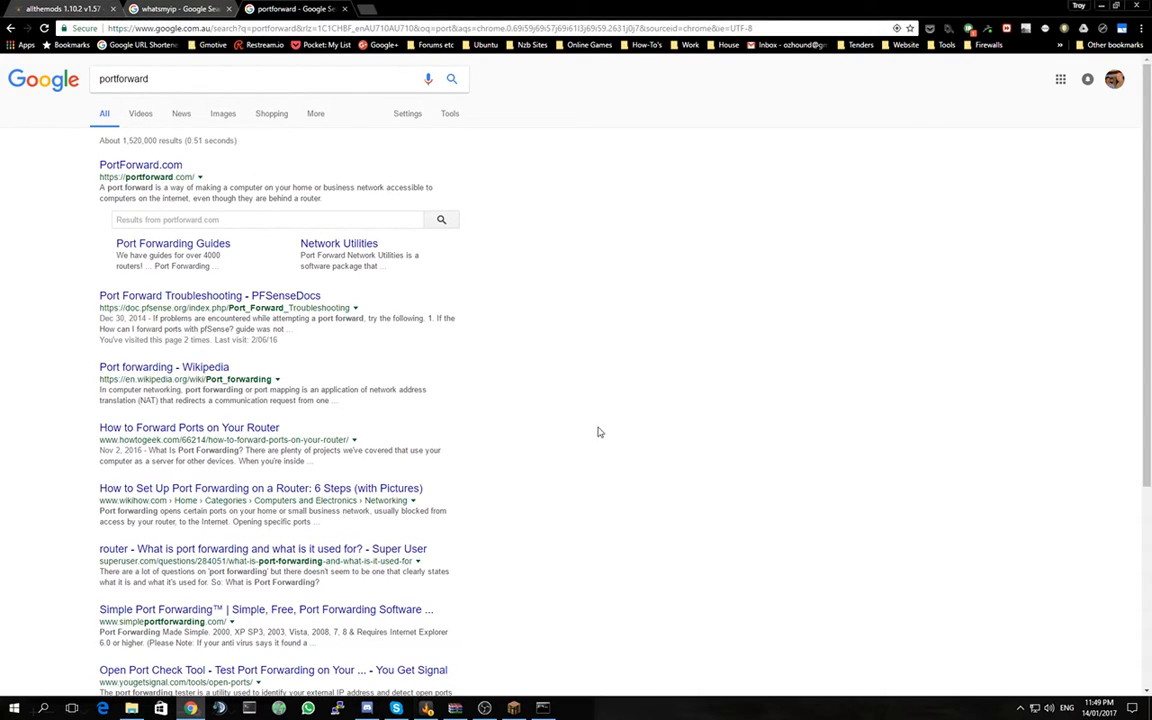
mouse_move(644, 388)
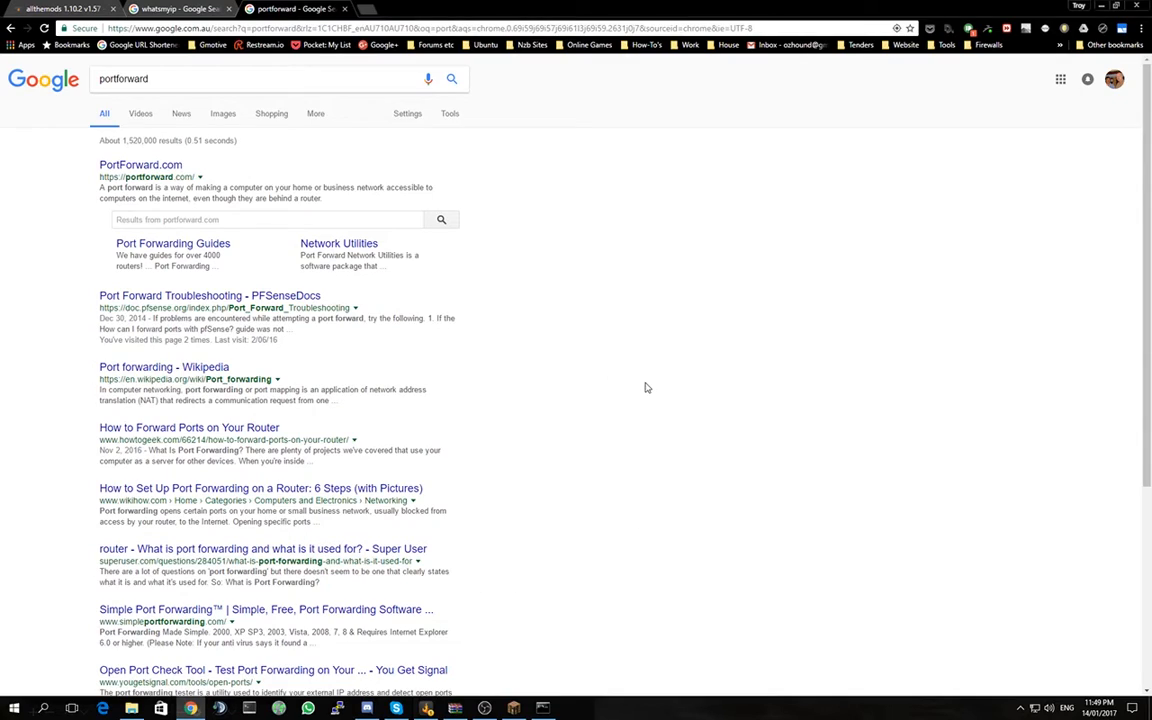